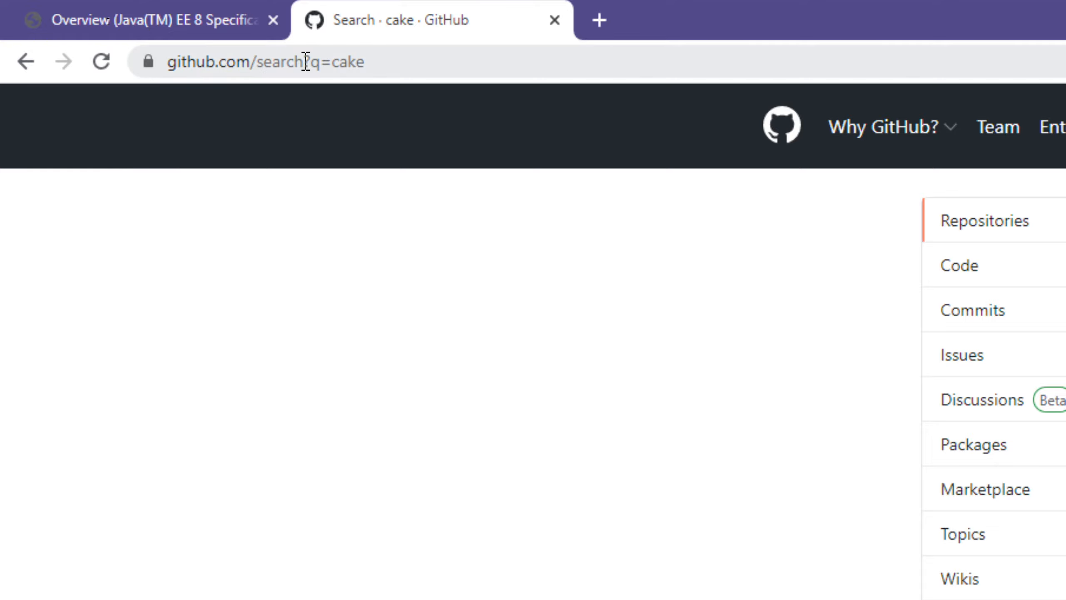
# Change the GitHub search URL's q= value from cake to trains and load the results.
pyautogui.click(306, 61)
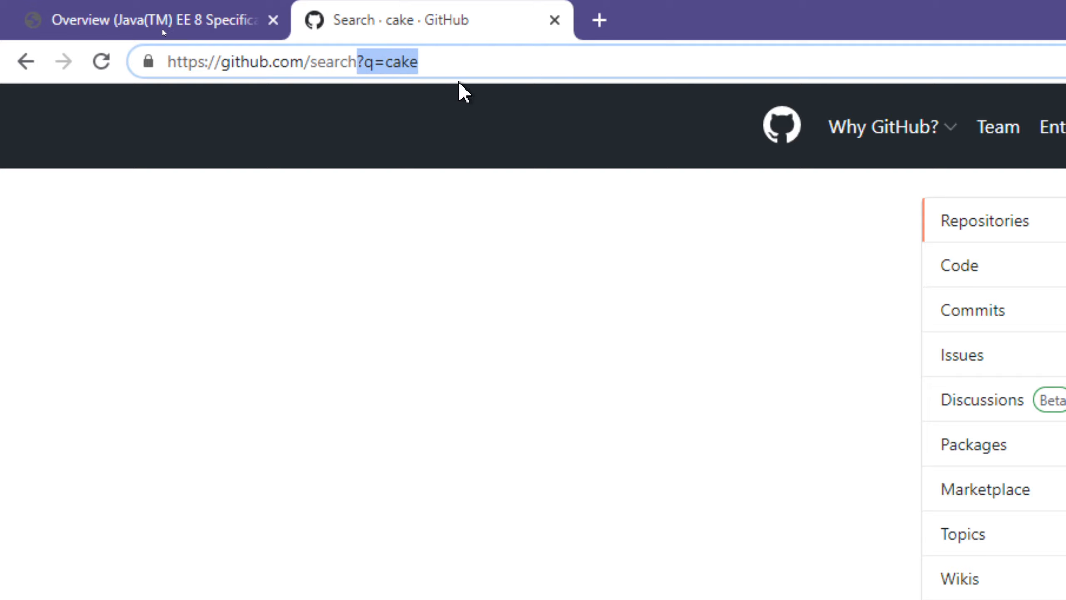
pyautogui.moveTo(486, 113)
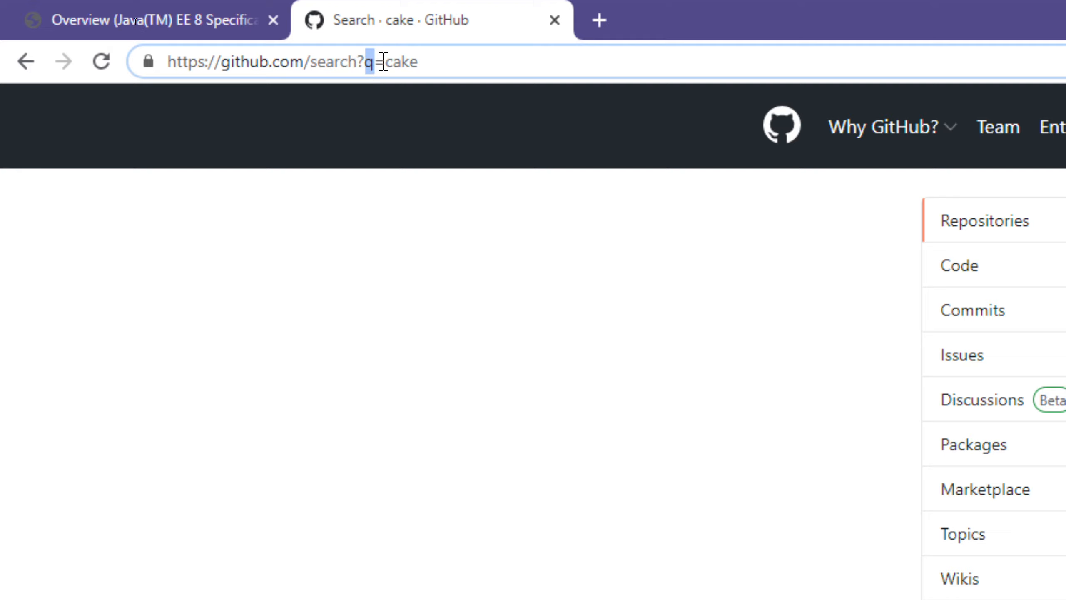
pyautogui.doubleClick(401, 61)
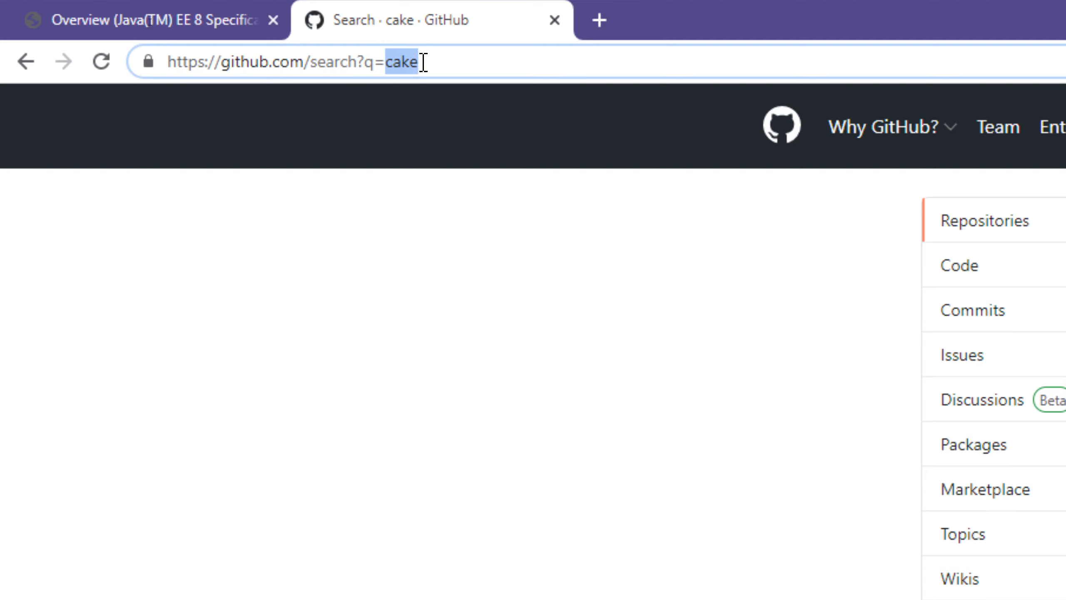
pyautogui.moveTo(509, 210)
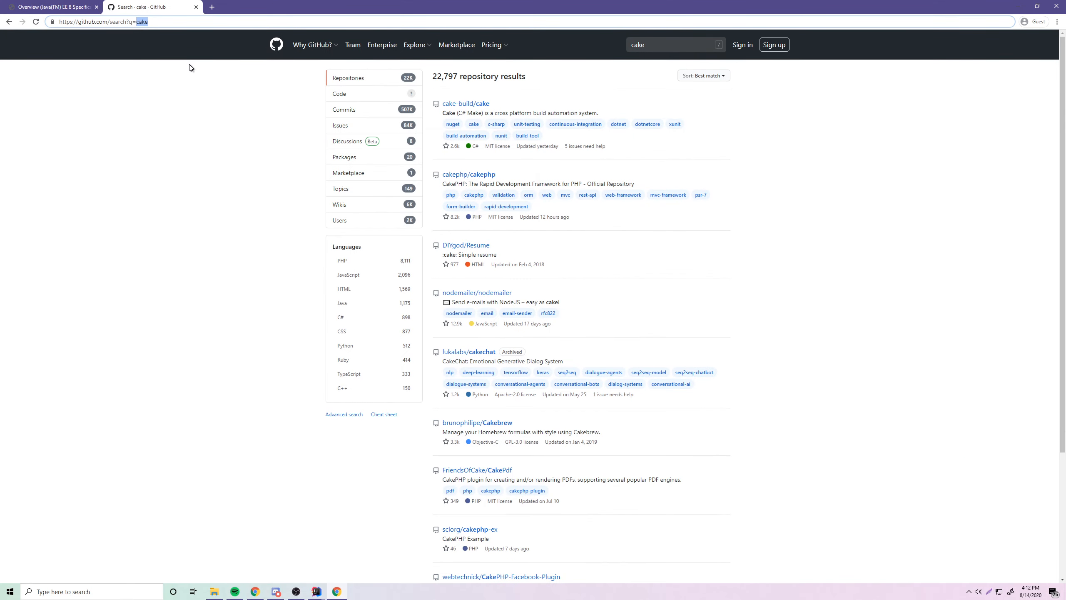
pyautogui.click(675, 45)
pyautogui.write('trains')
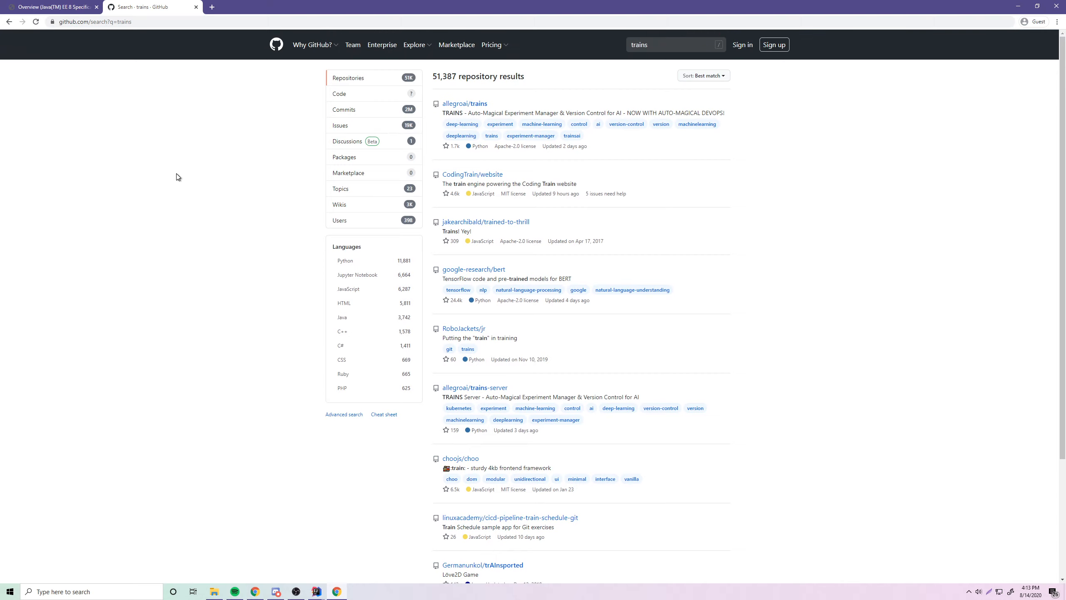
# Select the q=trains value in the address bar again to point out the query parameter.
pyautogui.click(95, 20)
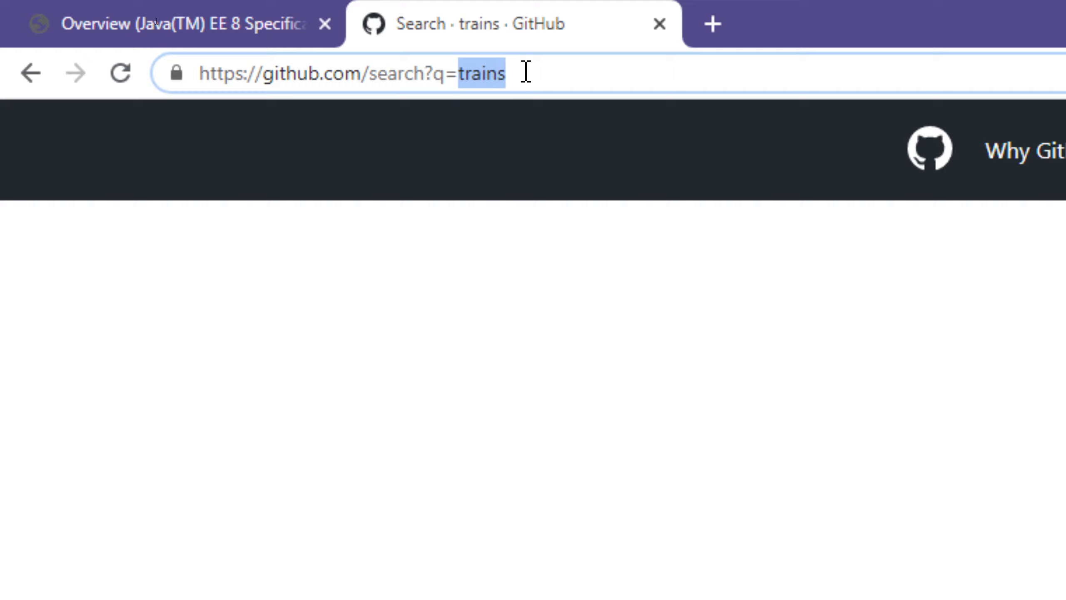
pyautogui.click(484, 74)
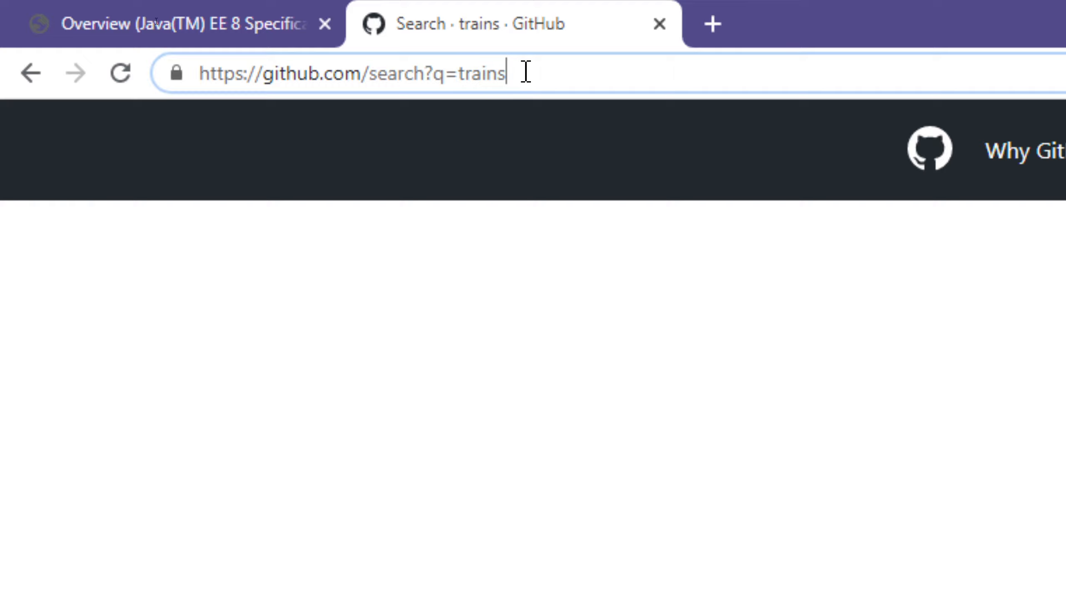
pyautogui.doubleClick(484, 73)
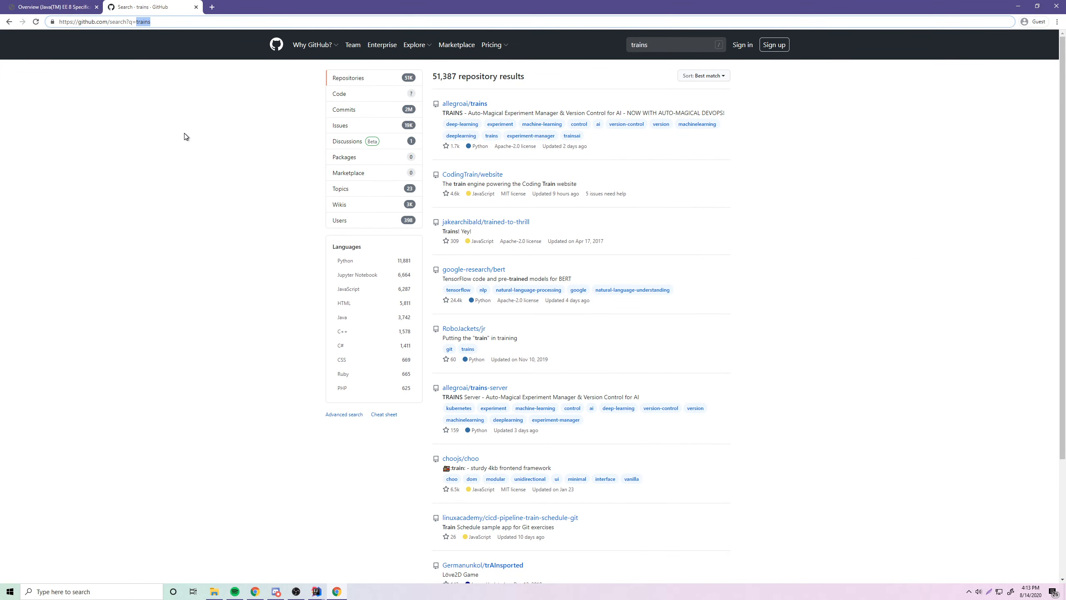
pyautogui.moveTo(245, 162)
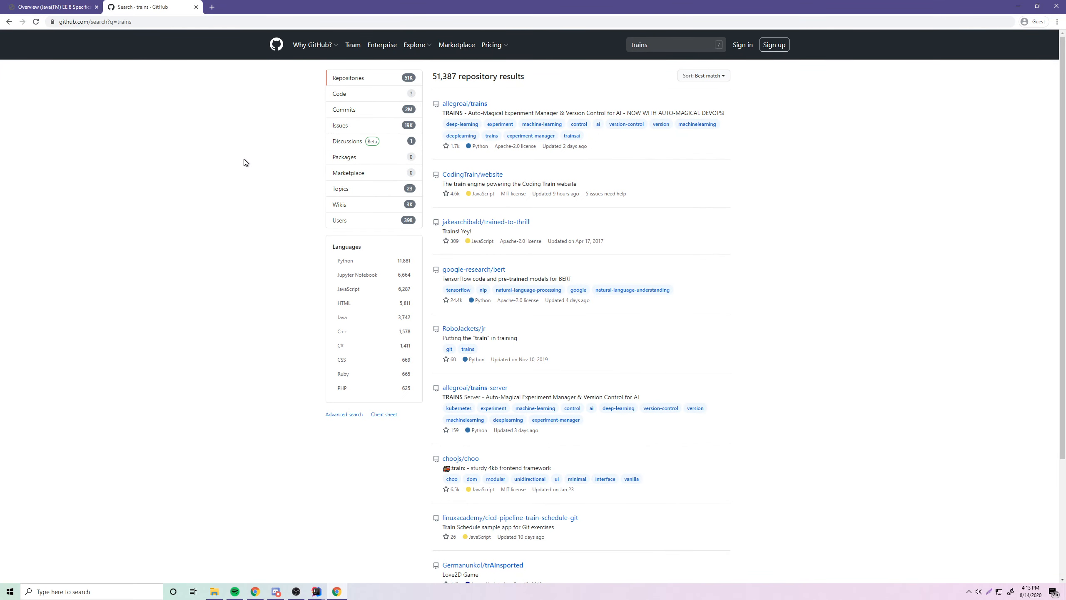
pyautogui.moveTo(278, 198)
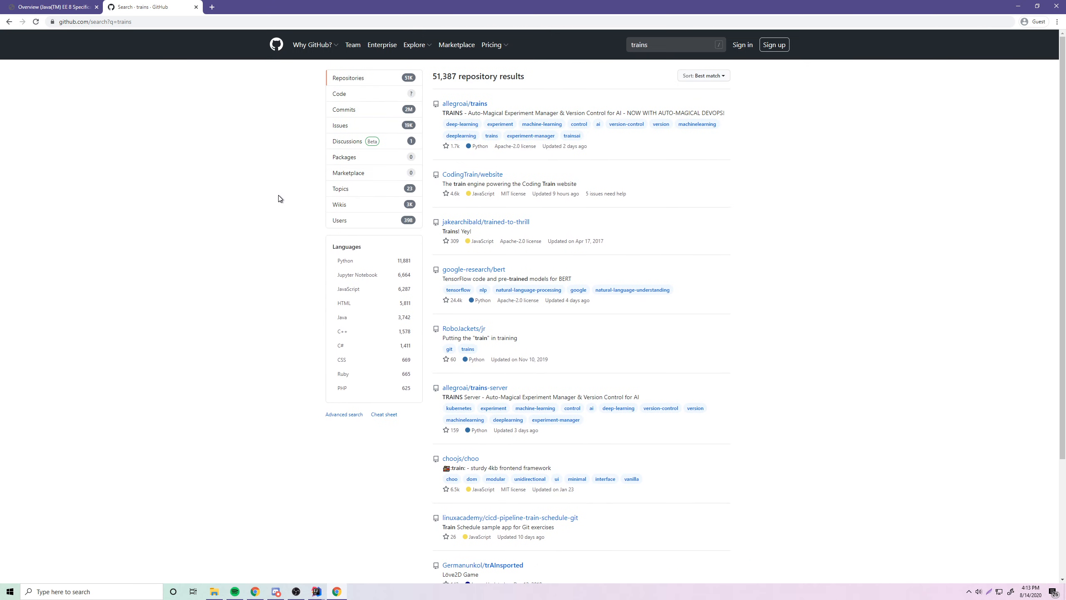
pyautogui.moveTo(190, 81)
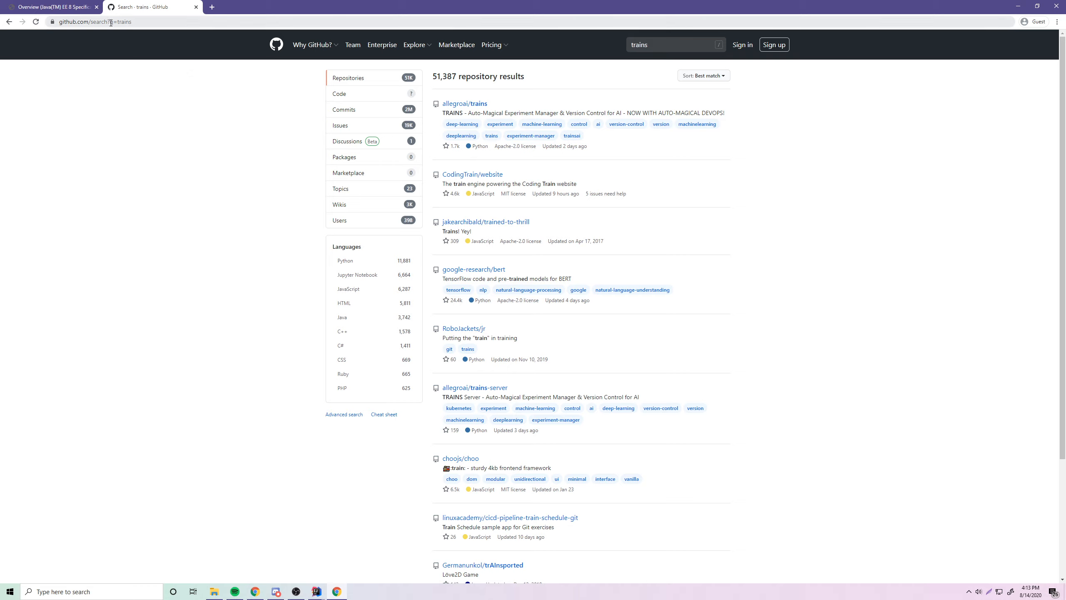
pyautogui.click(676, 44)
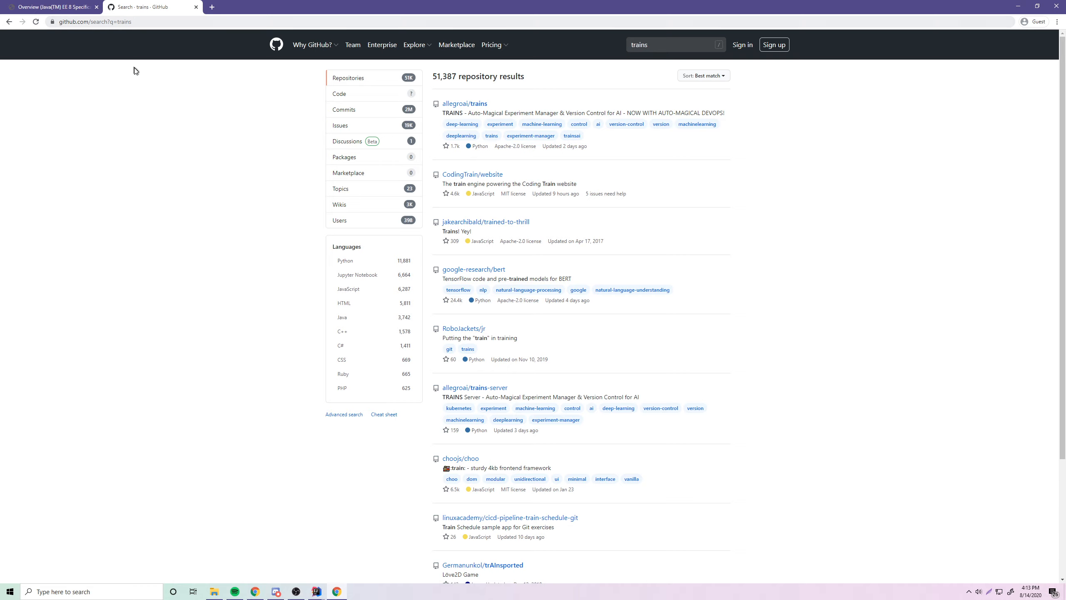
pyautogui.moveTo(165, 104)
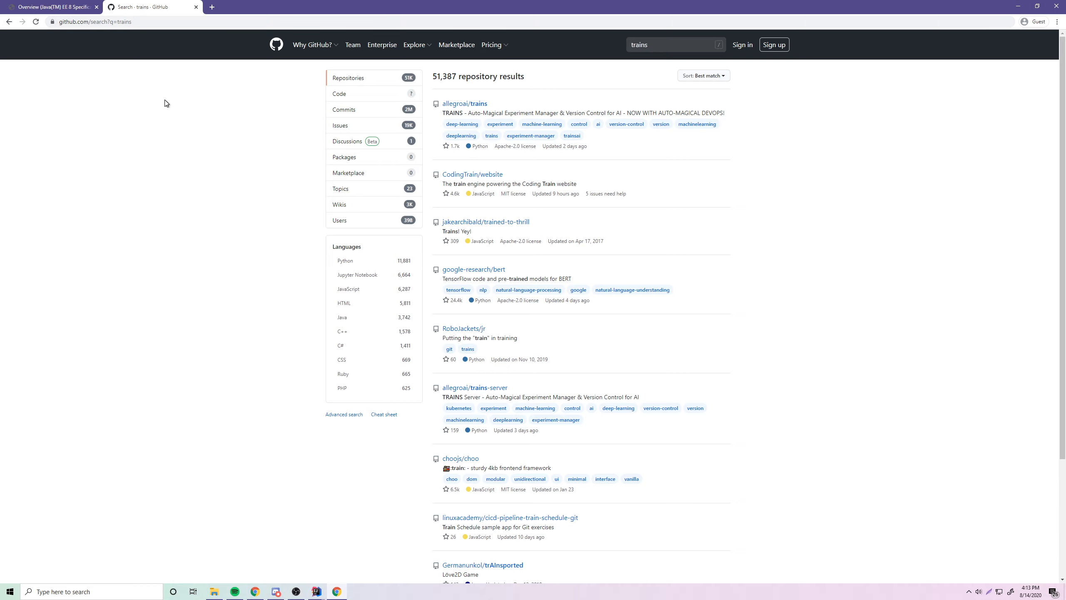
pyautogui.moveTo(173, 104)
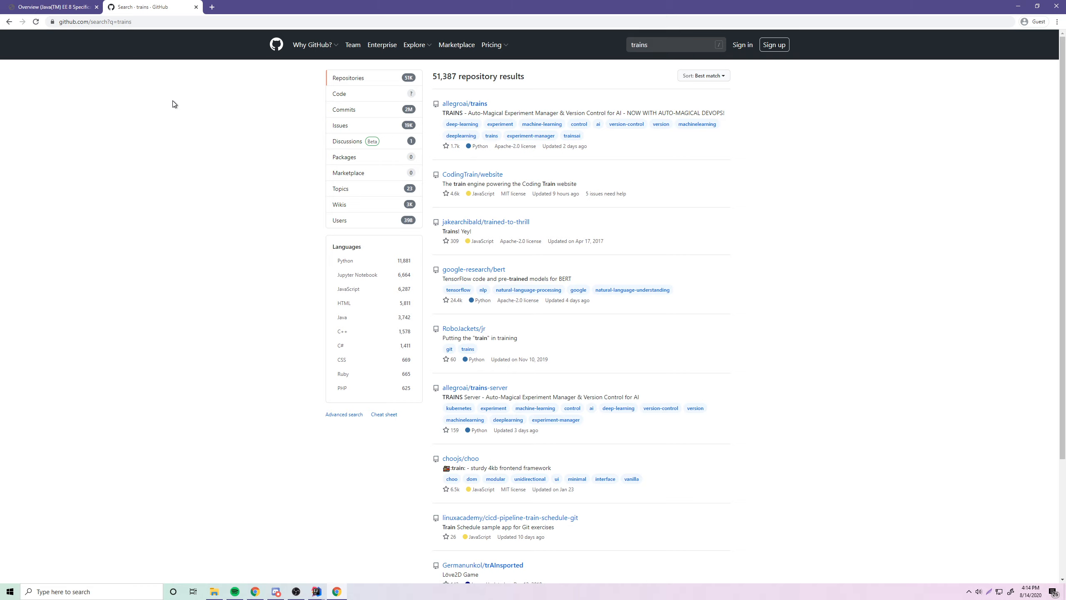
pyautogui.moveTo(216, 42)
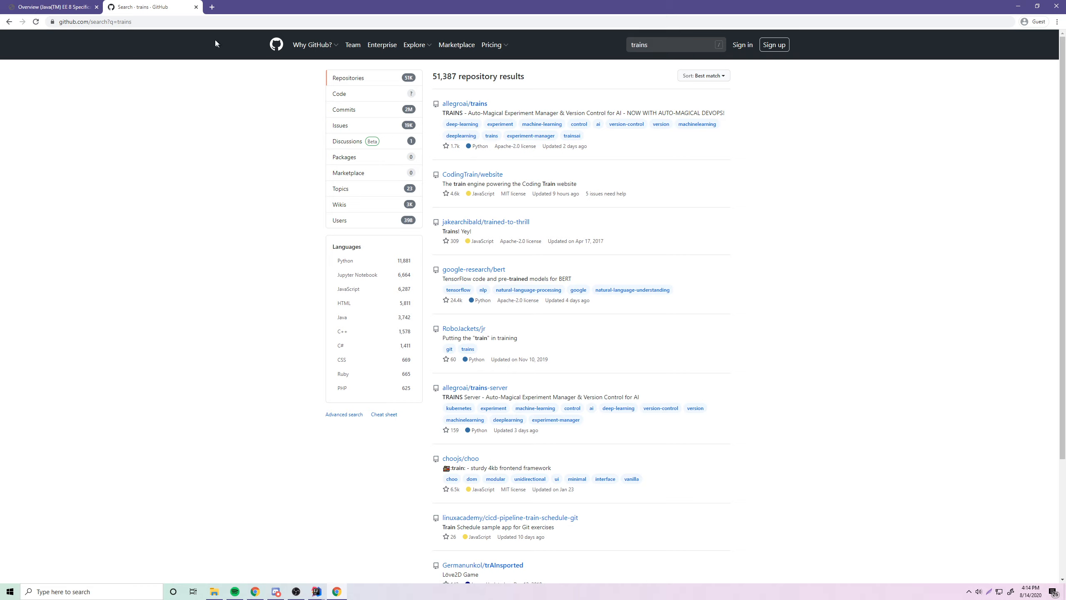
pyautogui.moveTo(192, 132)
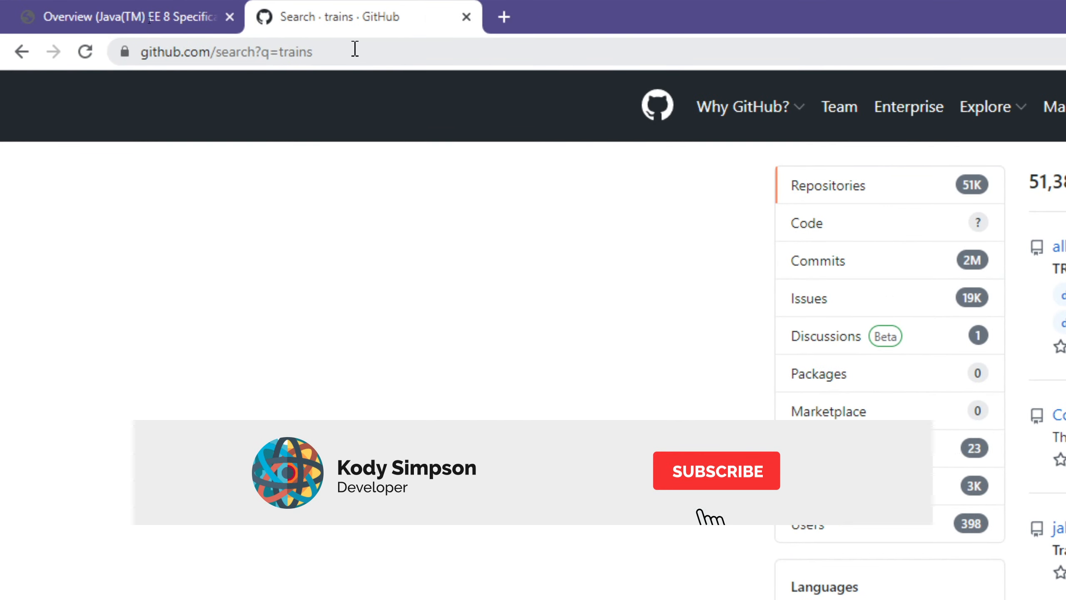
pyautogui.click(716, 471)
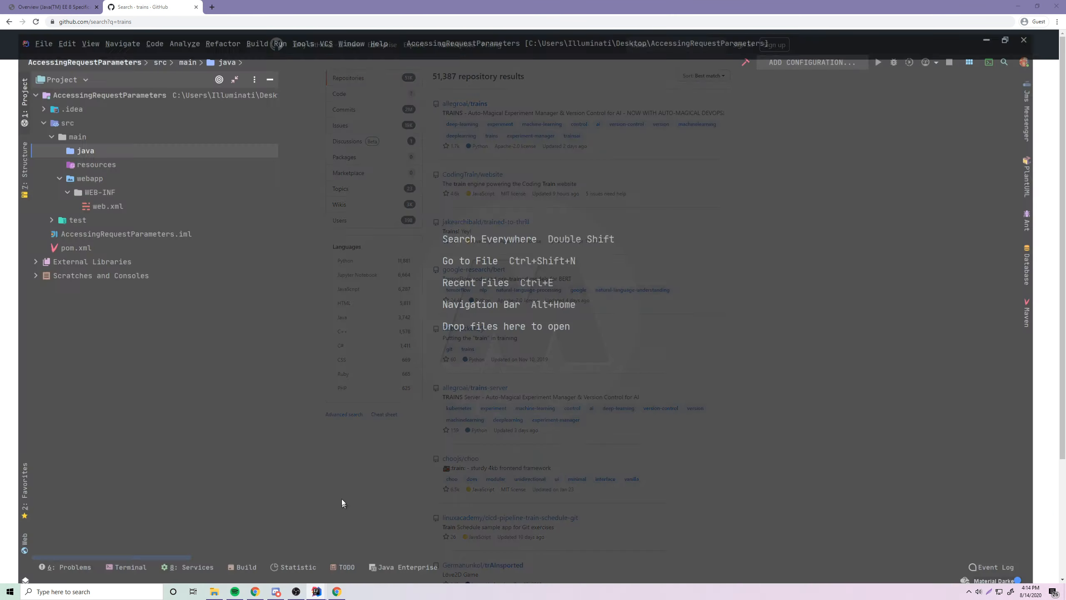
# Create a new plain Java class named NameServlet in the java source folder.
pyautogui.rightClick(65, 123)
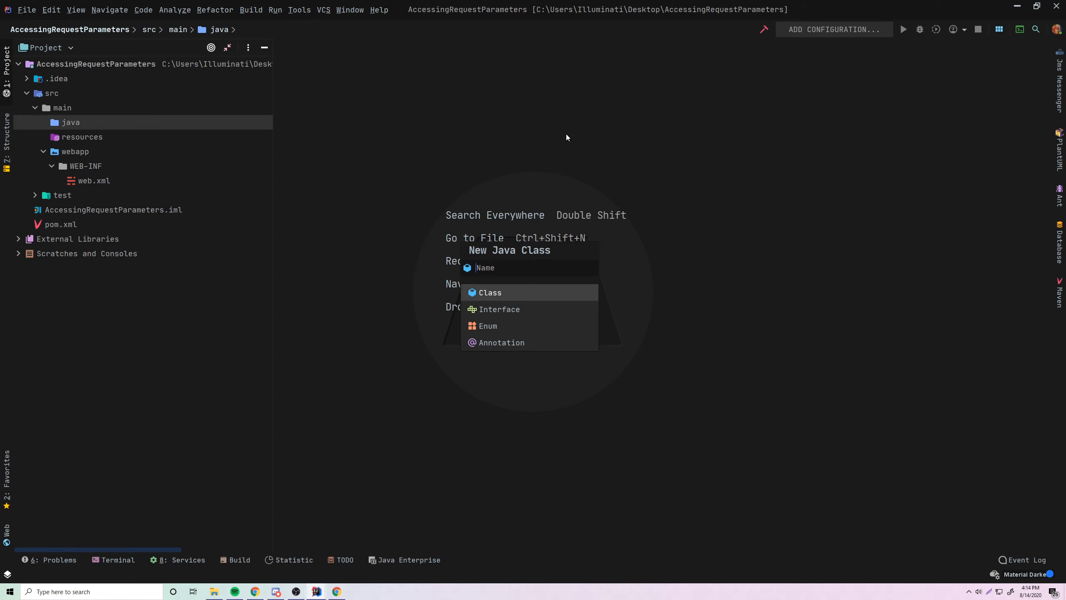
pyautogui.moveTo(462, 219)
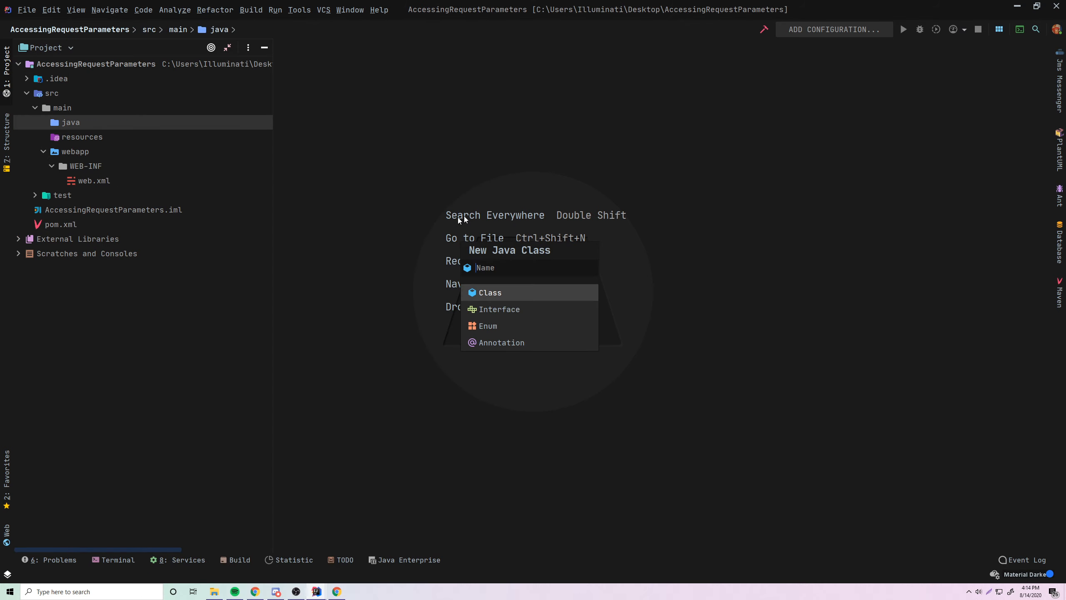
pyautogui.write('NameServlet')
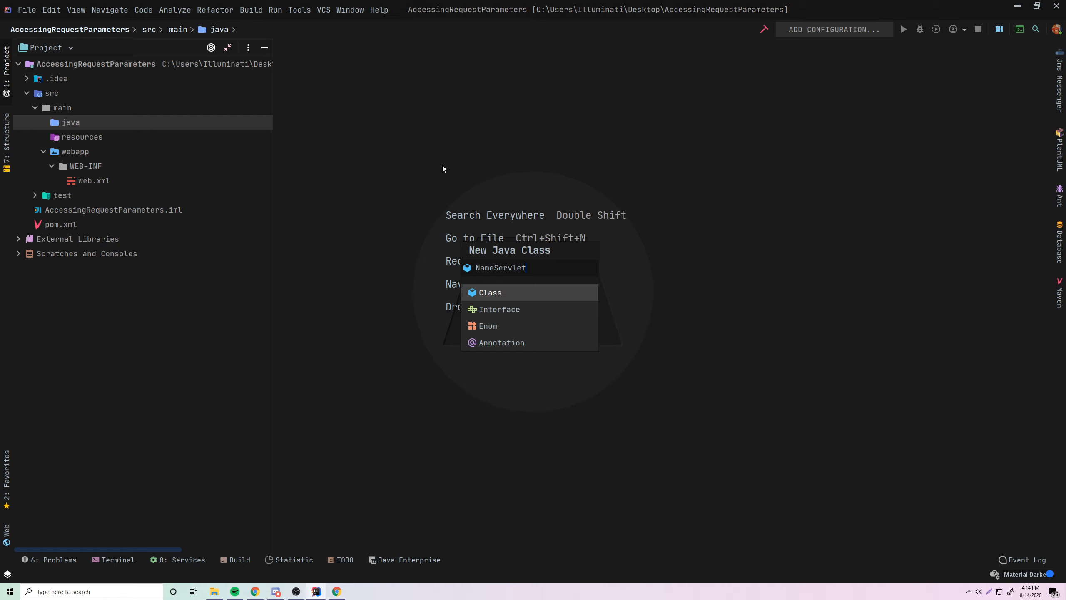
pyautogui.click(489, 292)
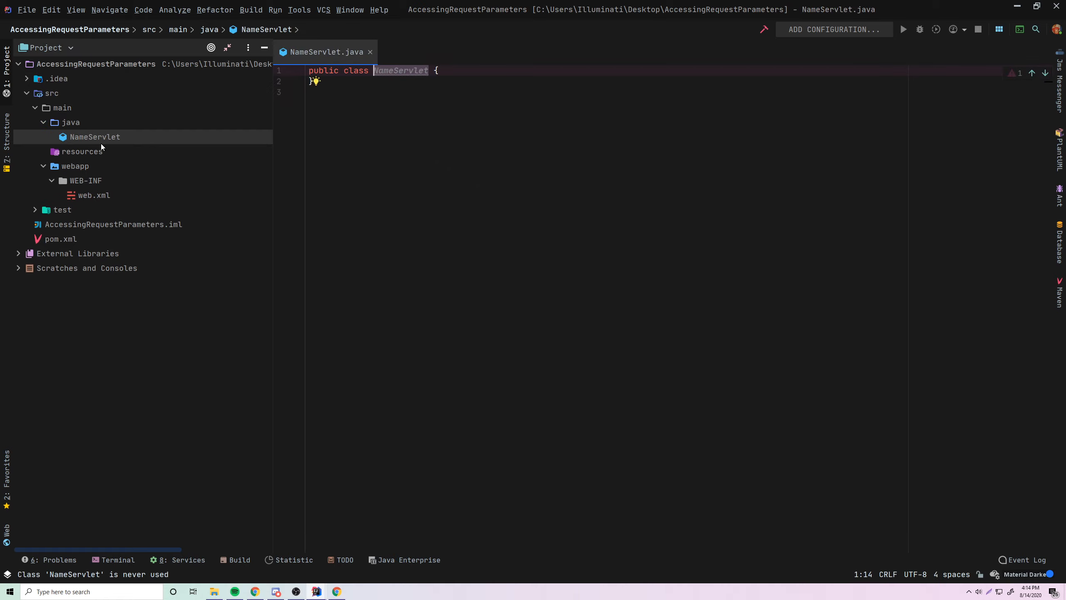
pyautogui.press('Delete')
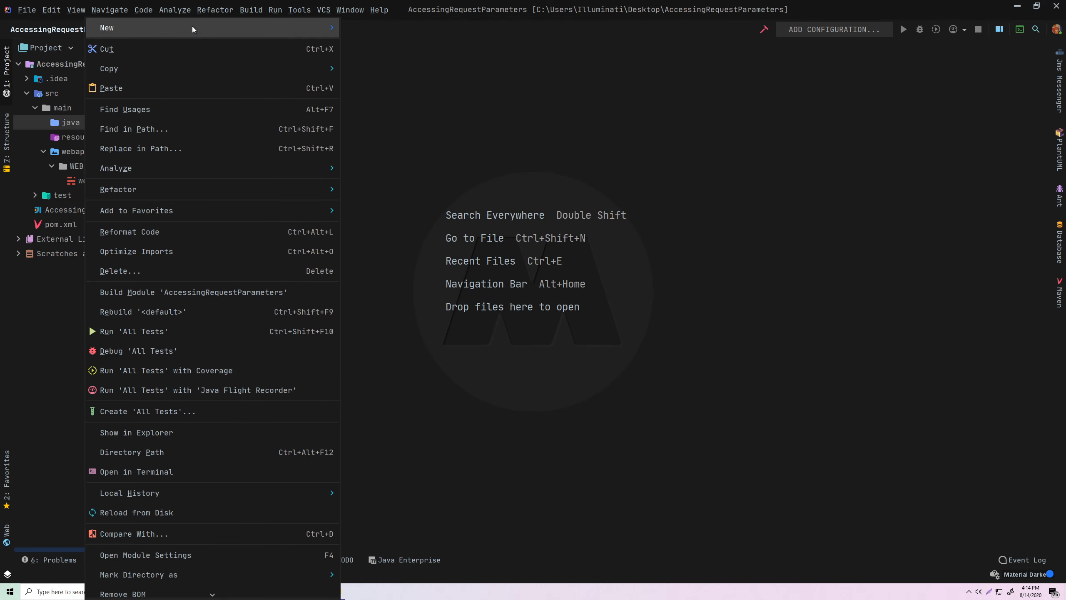
pyautogui.click(107, 27)
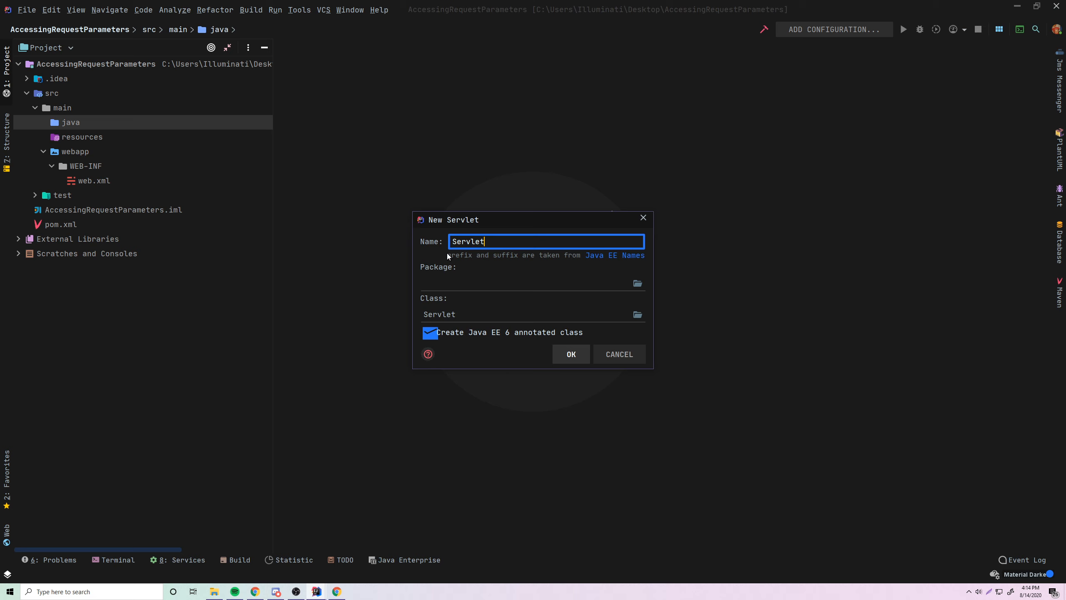
pyautogui.write('Name')
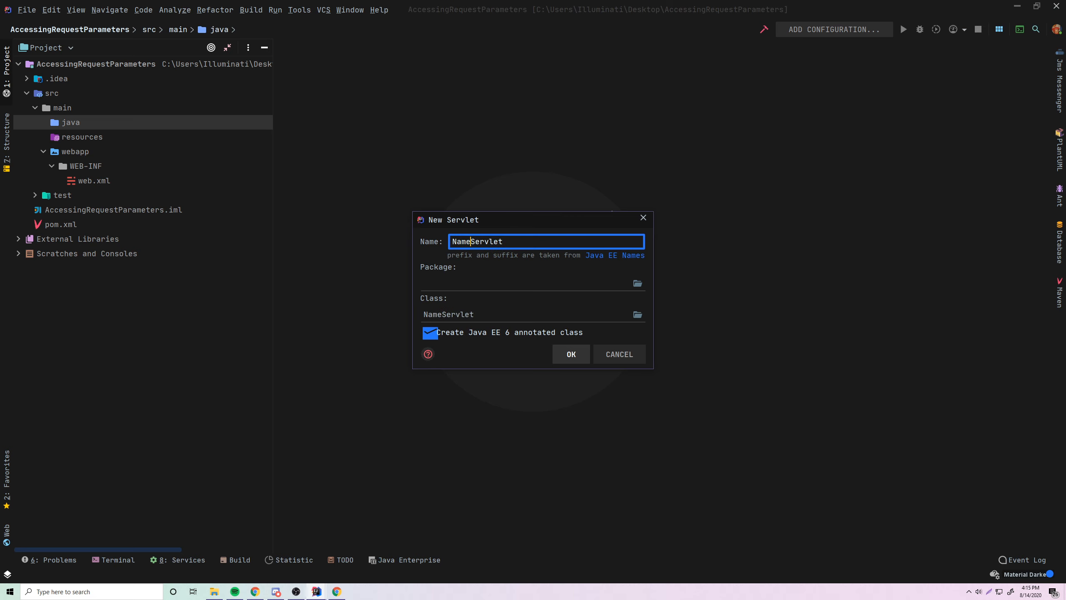
pyautogui.click(571, 353)
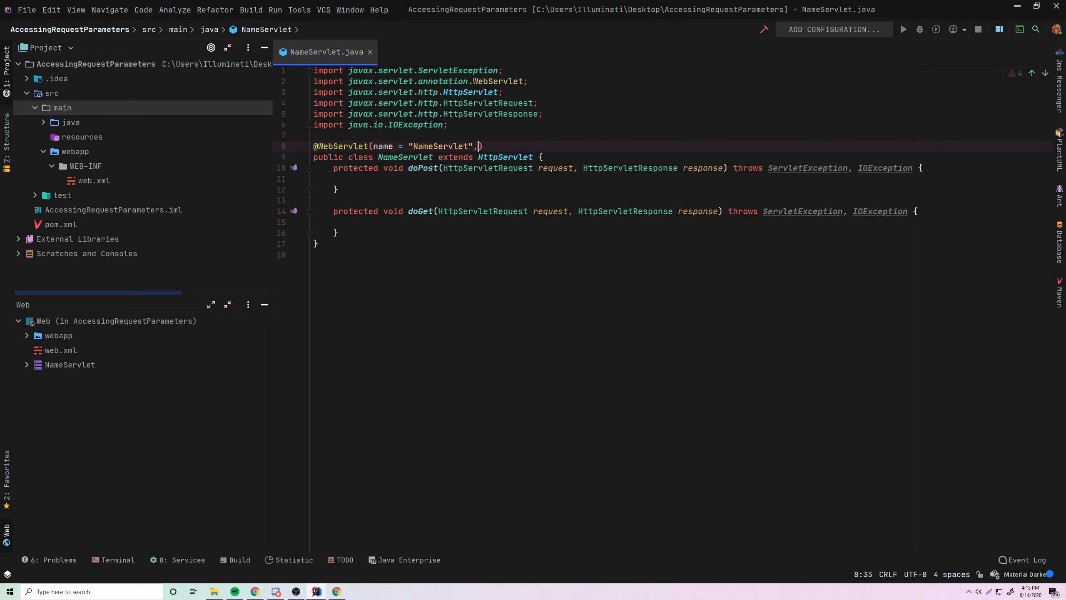
pyautogui.write('urlPatterns = "/nsm')
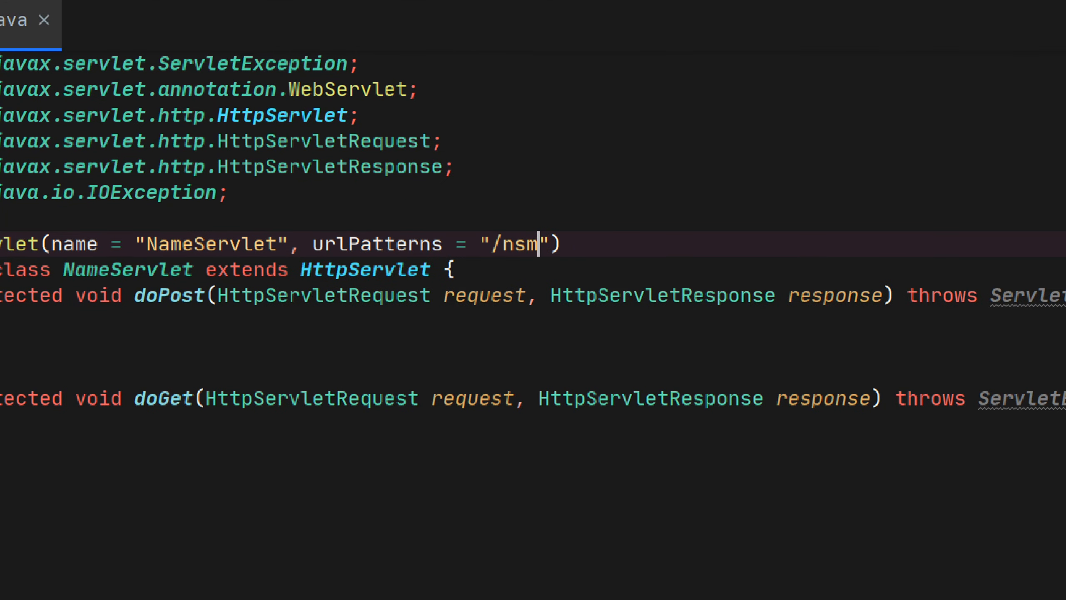
pyautogui.write('name')
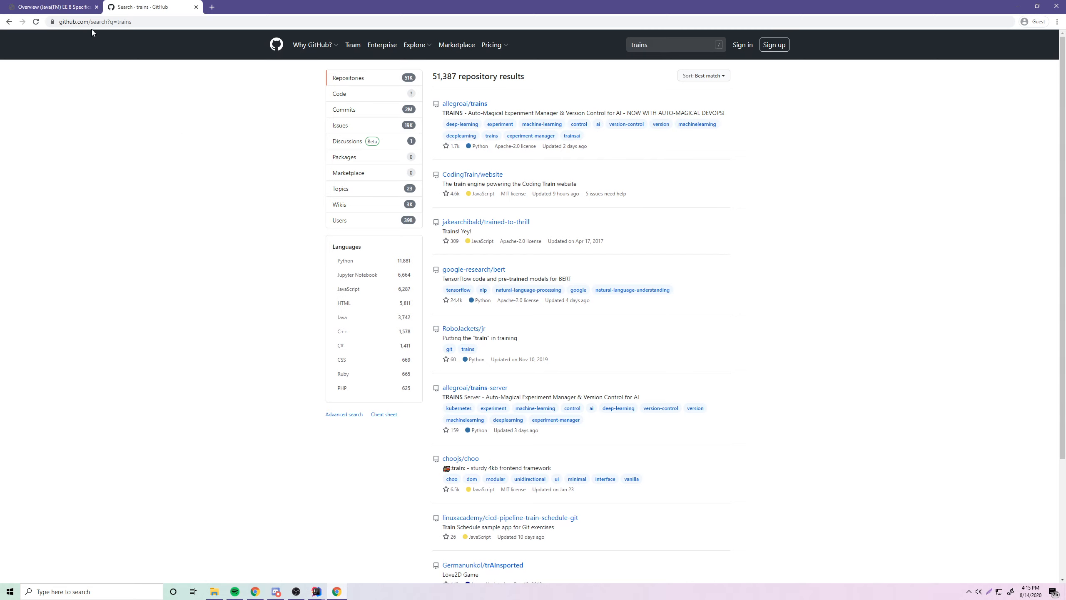
# Enter localhost:8080/name?firstName=Kody&lastName=Simpson in Chrome's address bar.
pyautogui.write('localh')
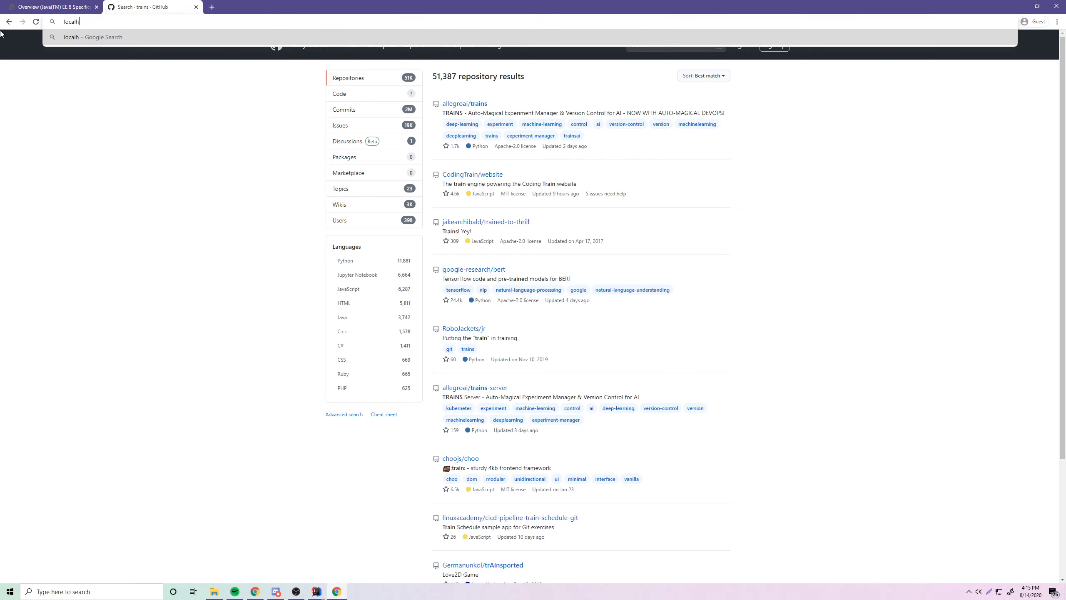
pyautogui.write('localhost:8080/')
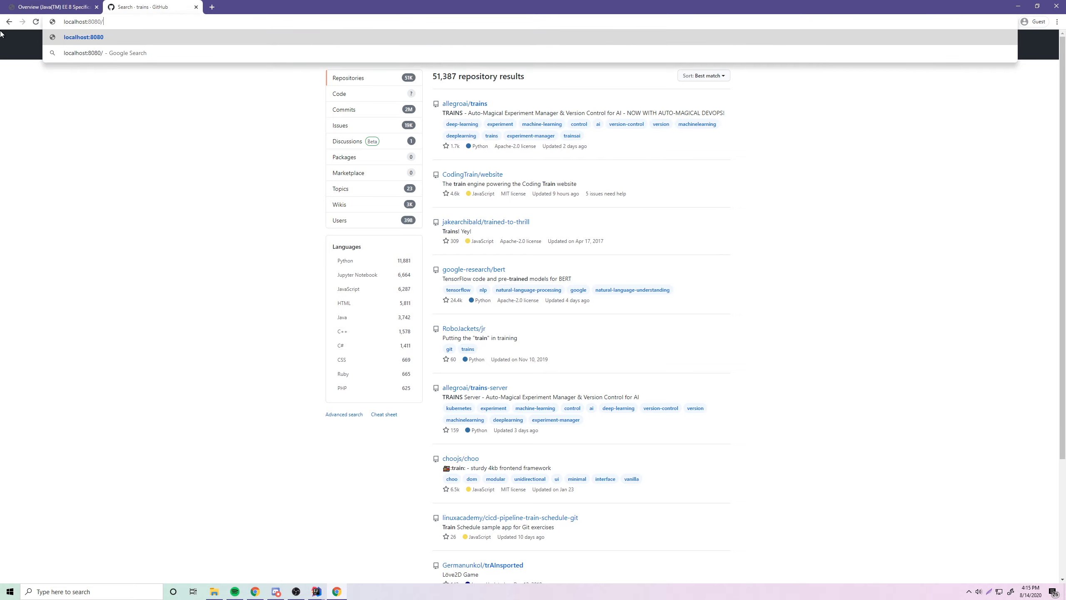
pyautogui.write('name')
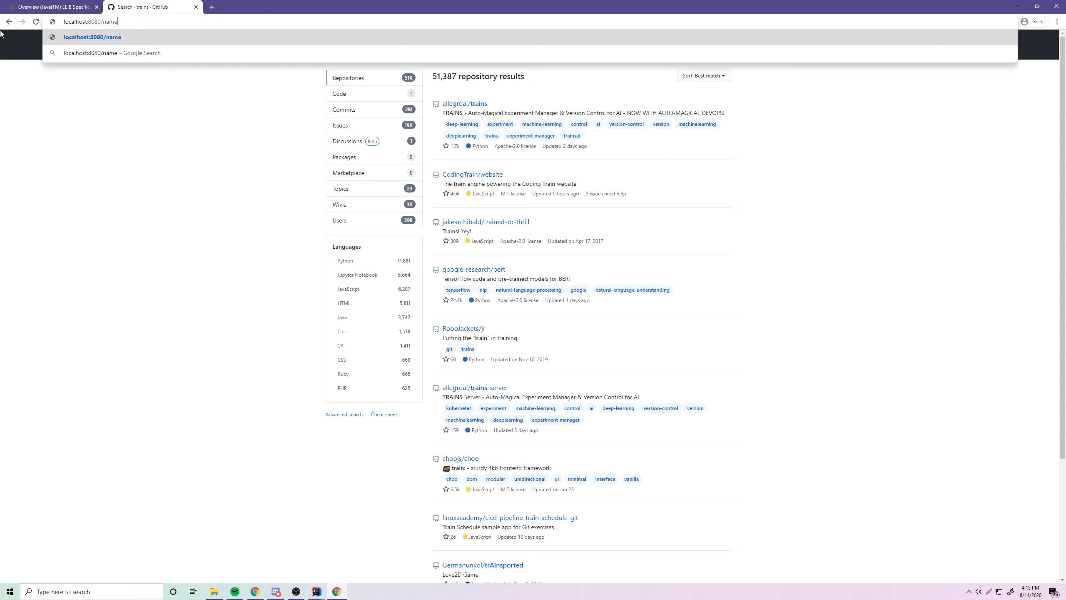
pyautogui.write('?')
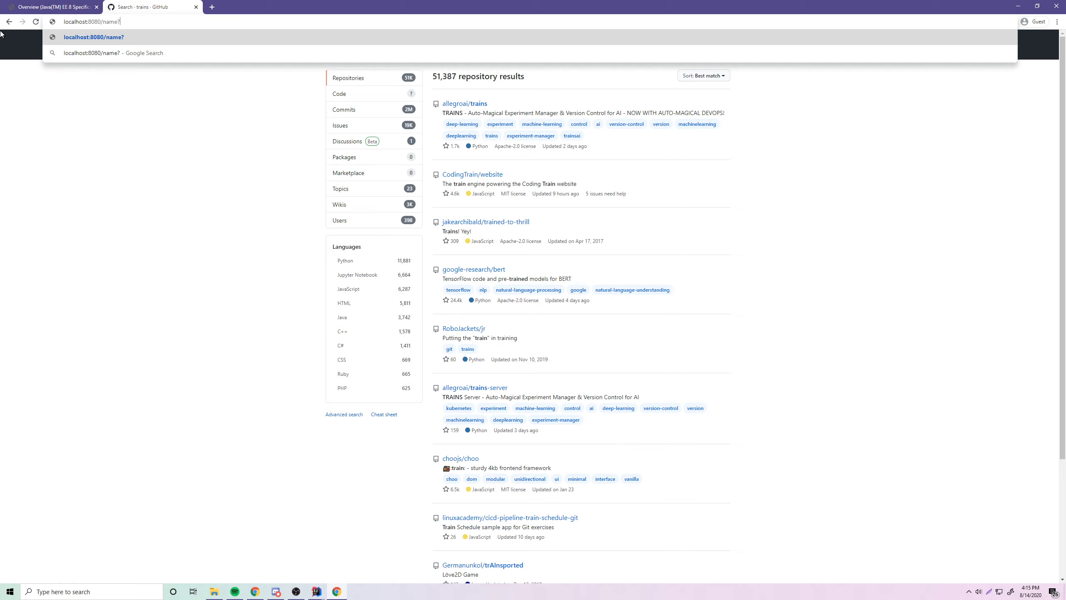
pyautogui.write('firs')
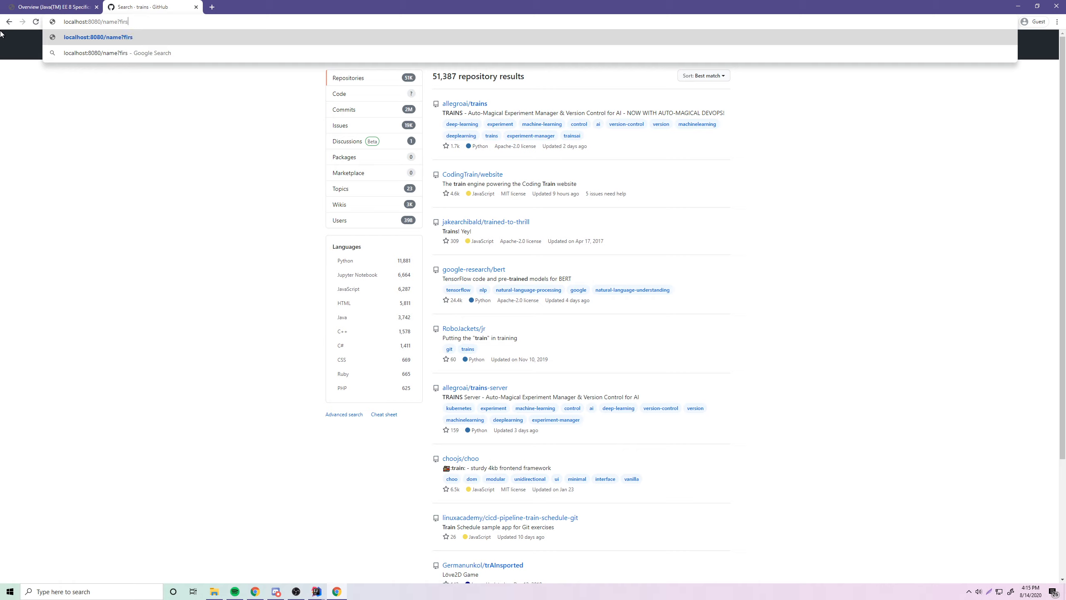
pyautogui.write('tName')
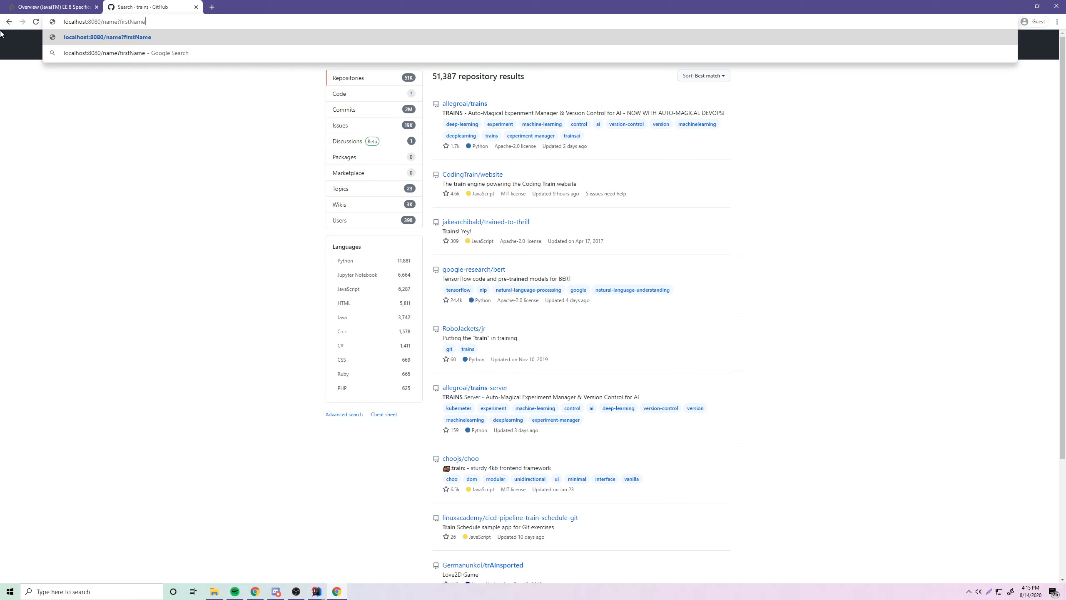
pyautogui.write('=Kody')
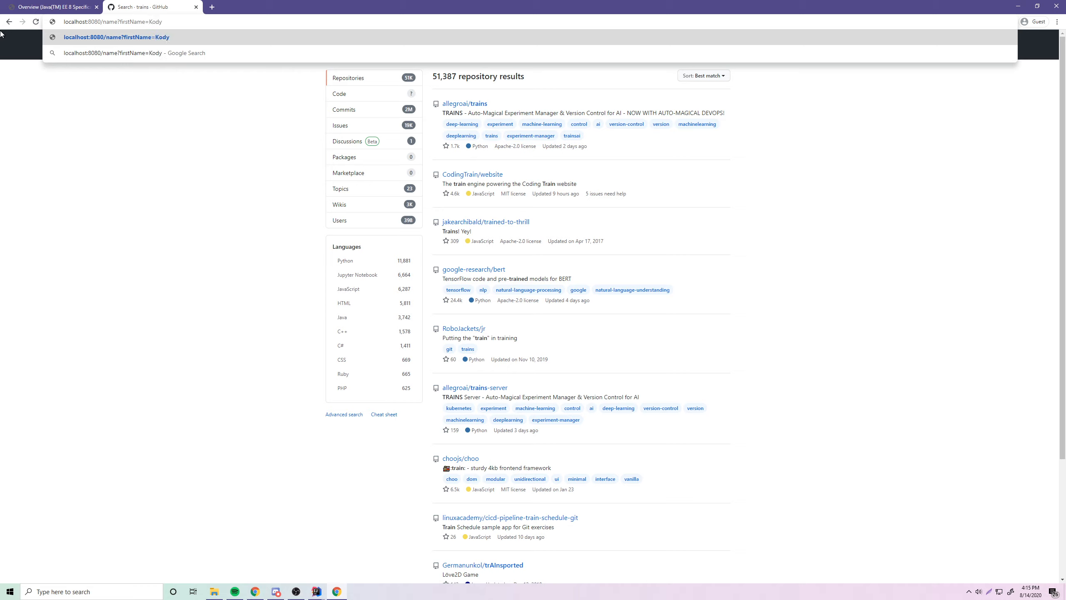
pyautogui.write('&')
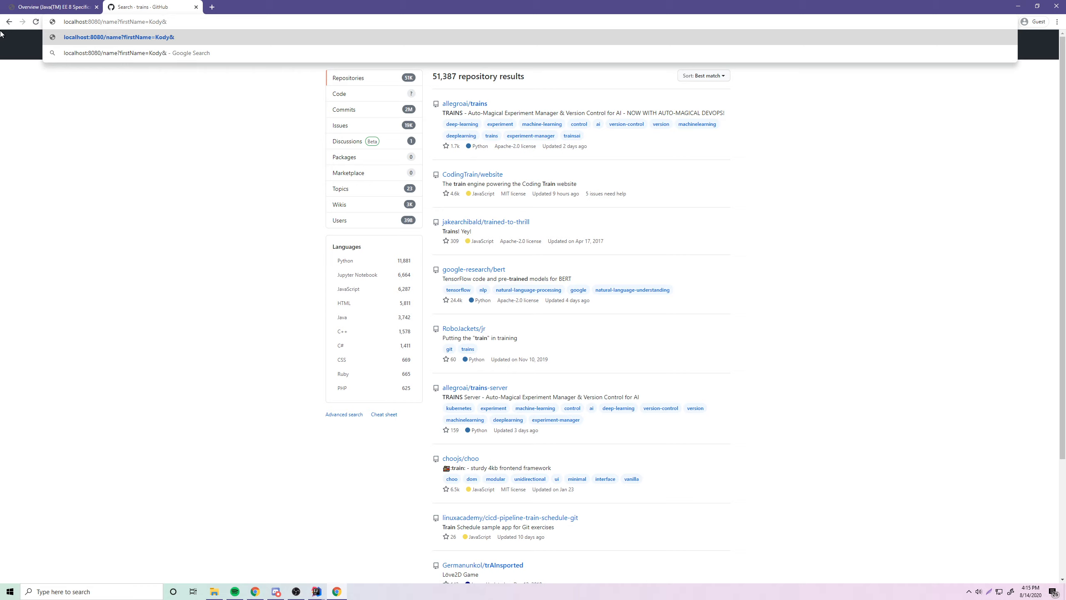
pyautogui.write('lastNam')
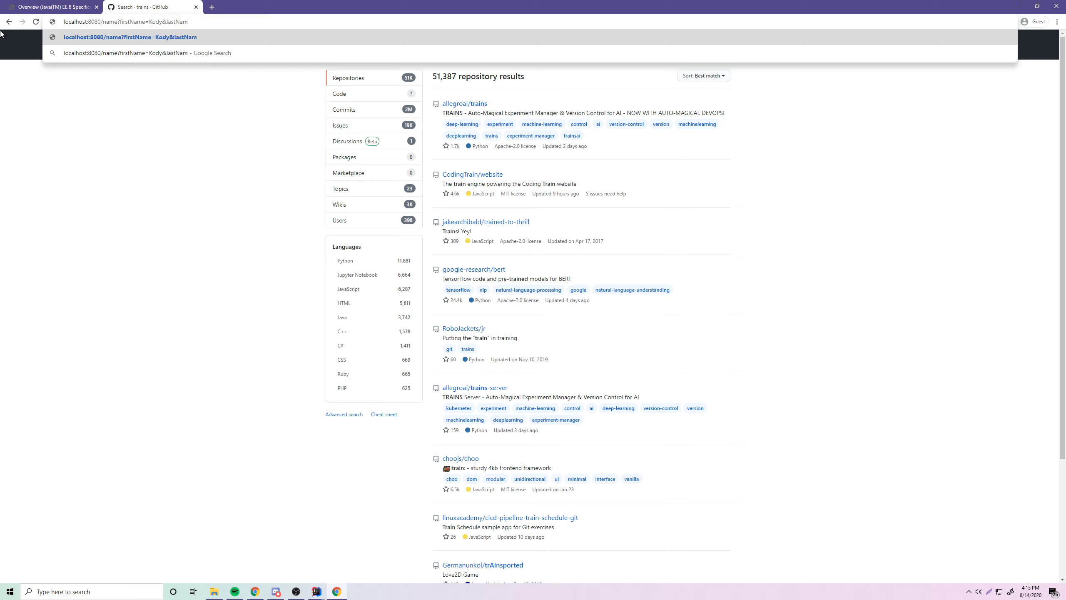
pyautogui.write('Simpson')
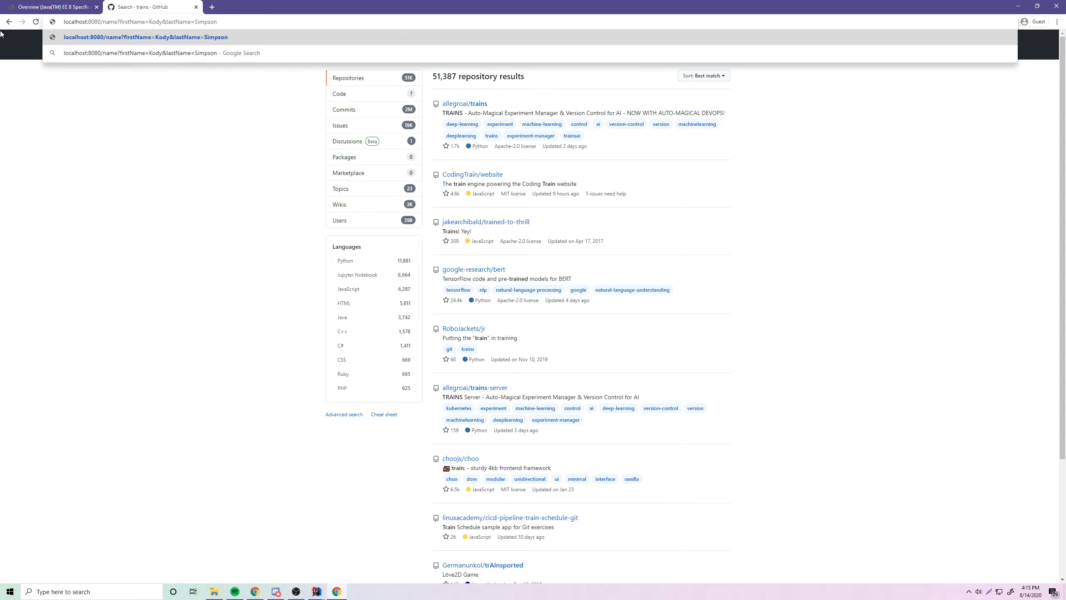
# Load the name URL, get connection refused, and return to the servlet code in IntelliJ.
pyautogui.press('Return')
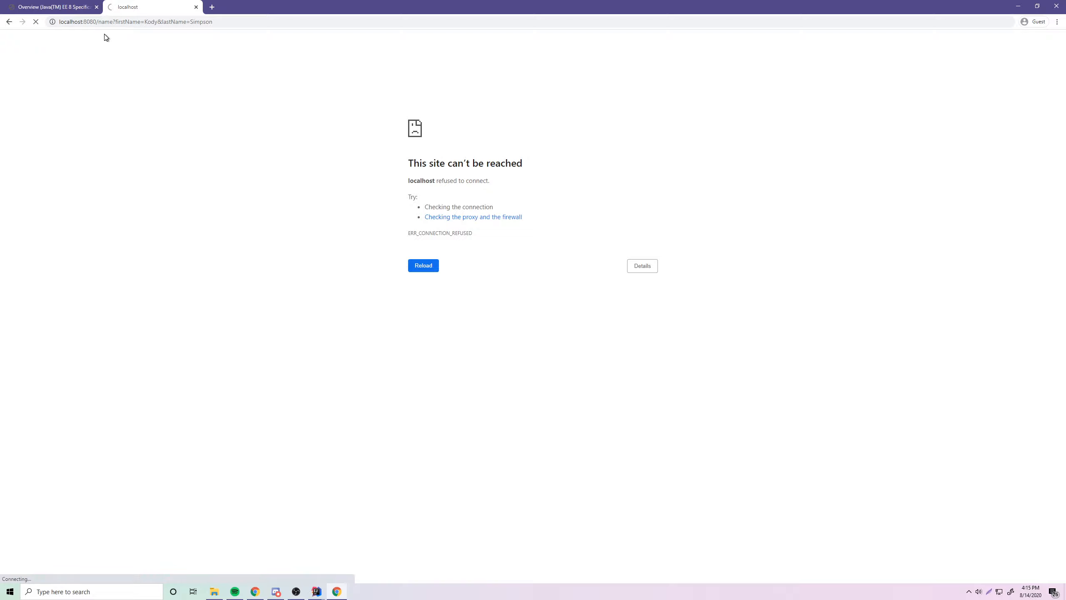
pyautogui.moveTo(199, 125)
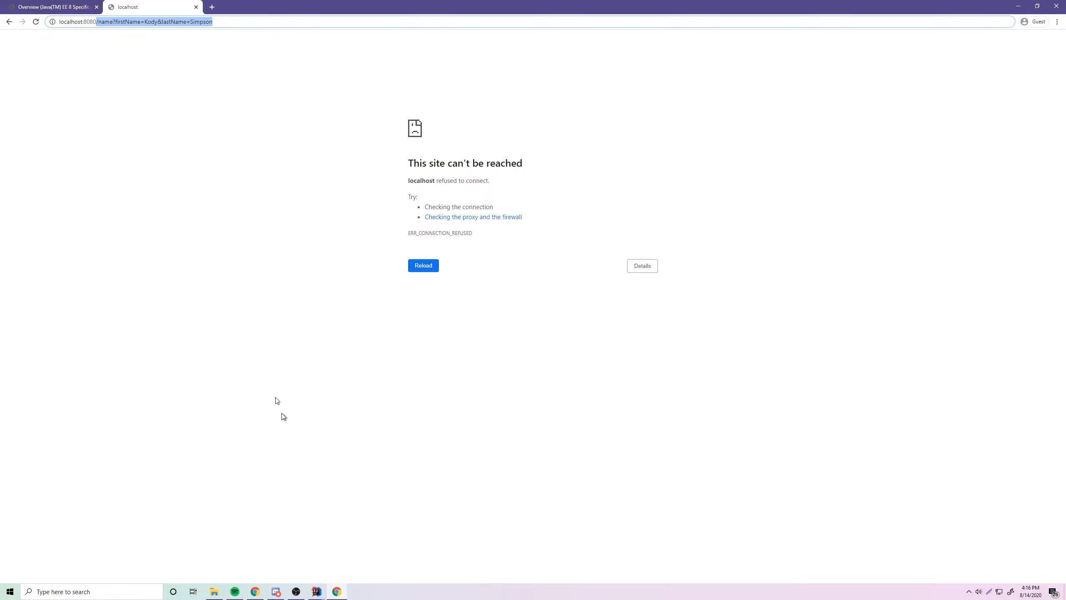
pyautogui.moveTo(316, 591)
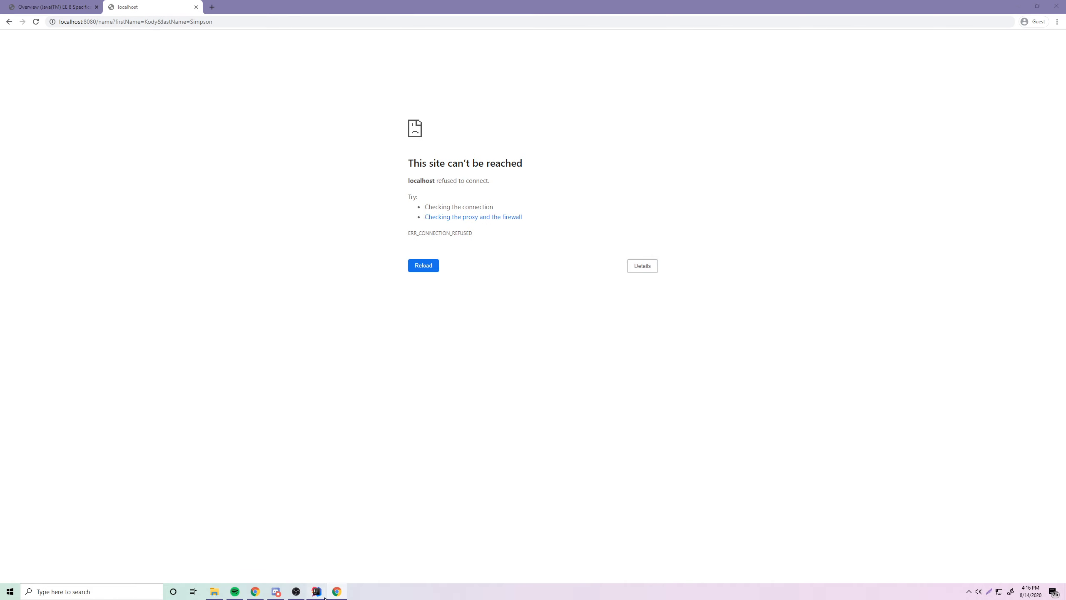
pyautogui.click(314, 591)
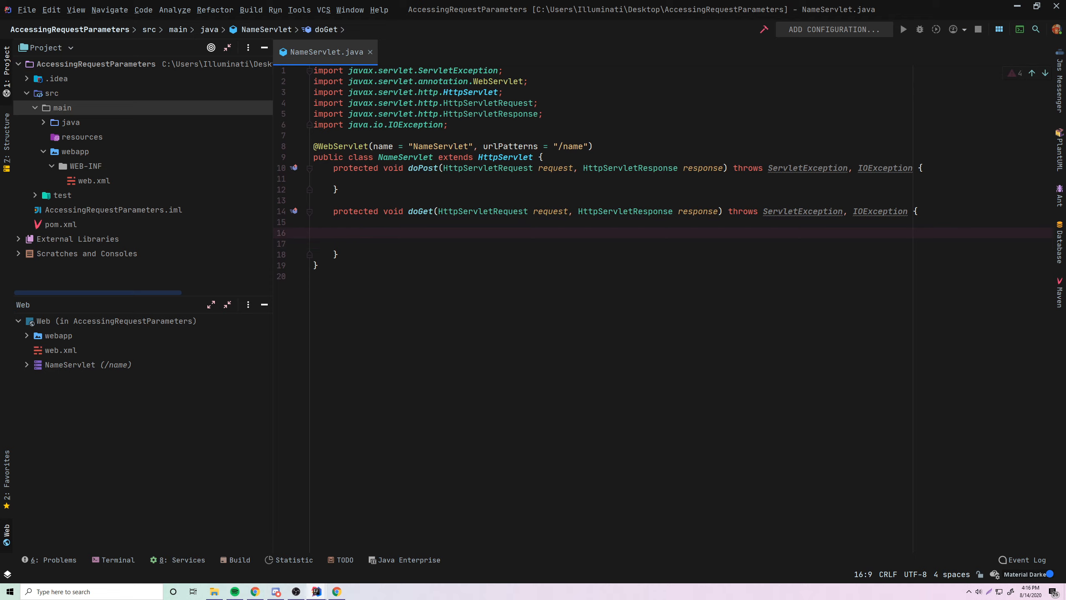
# Write request. in doGet and browse the completion list of request methods.
pyautogui.write('request')
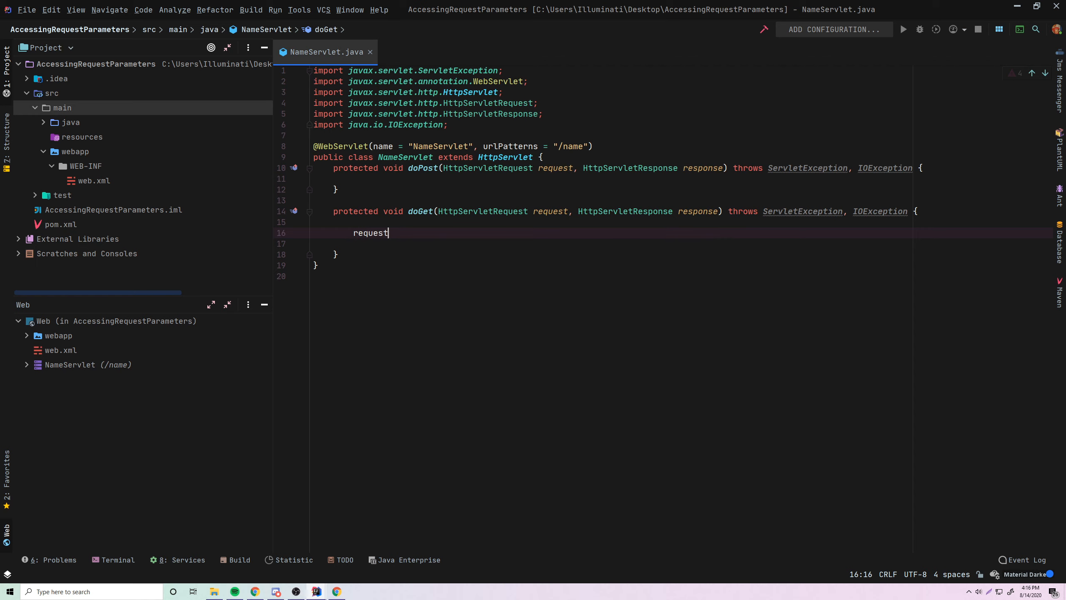
pyautogui.write('.')
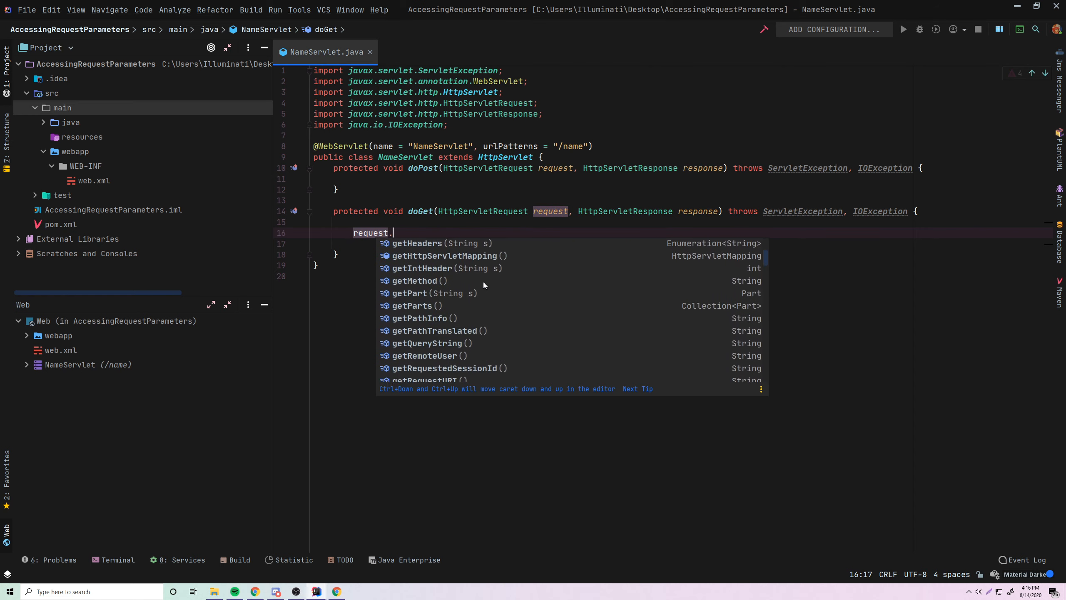
pyautogui.scroll(3)
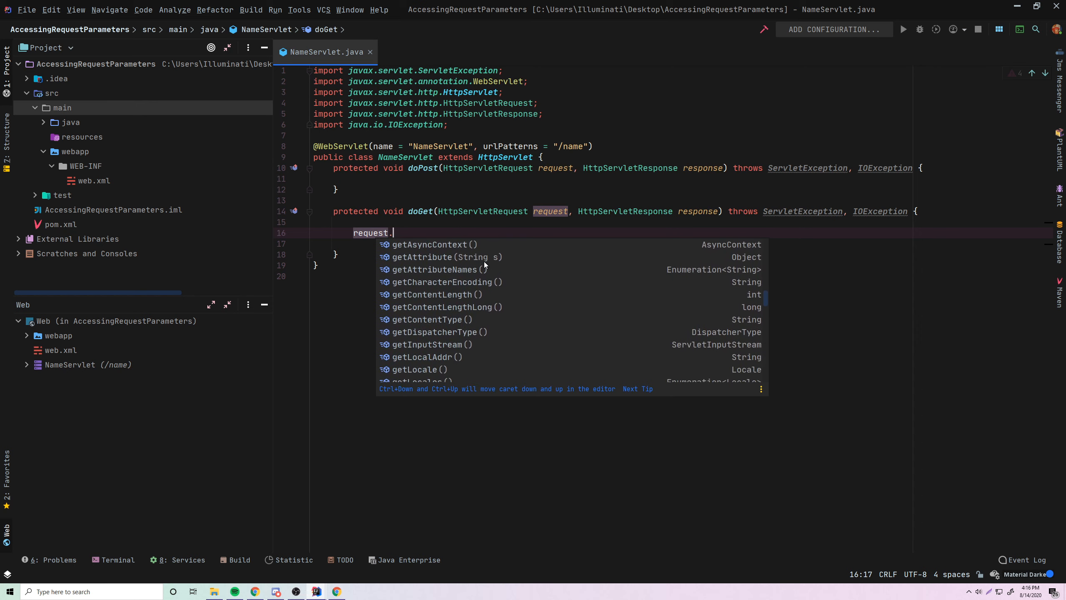
pyautogui.scroll(-3)
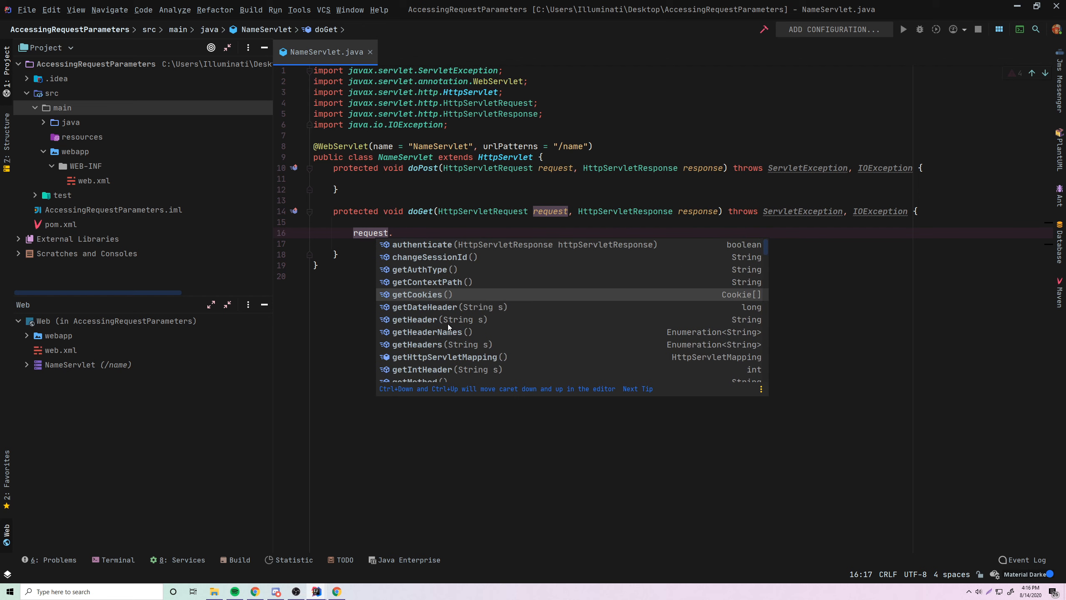
pyautogui.moveTo(439, 332)
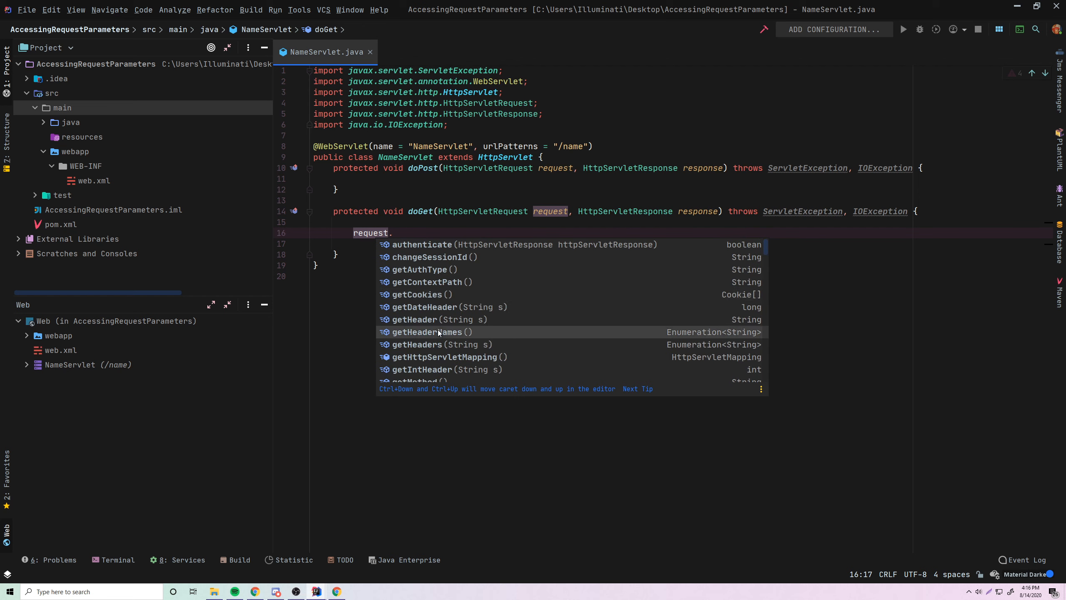
pyautogui.scroll(-3)
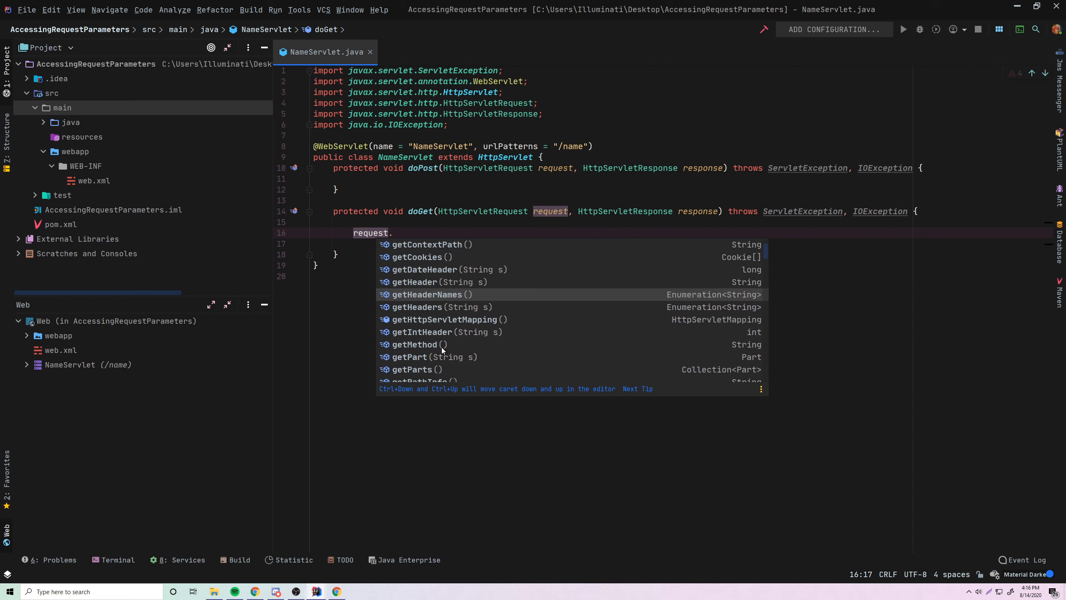
pyautogui.scroll(-3)
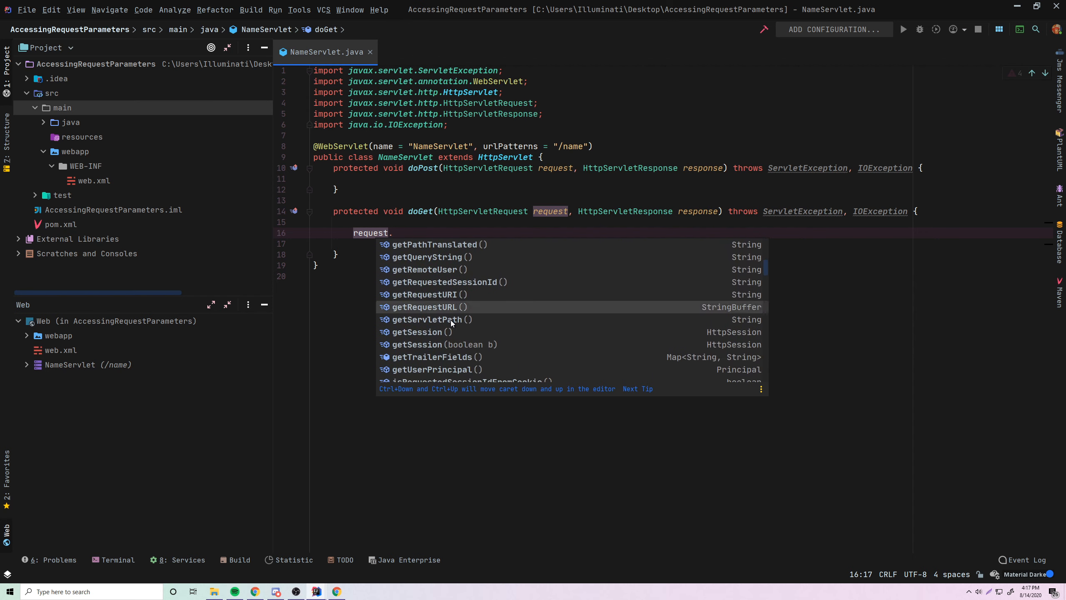
pyautogui.scroll(3)
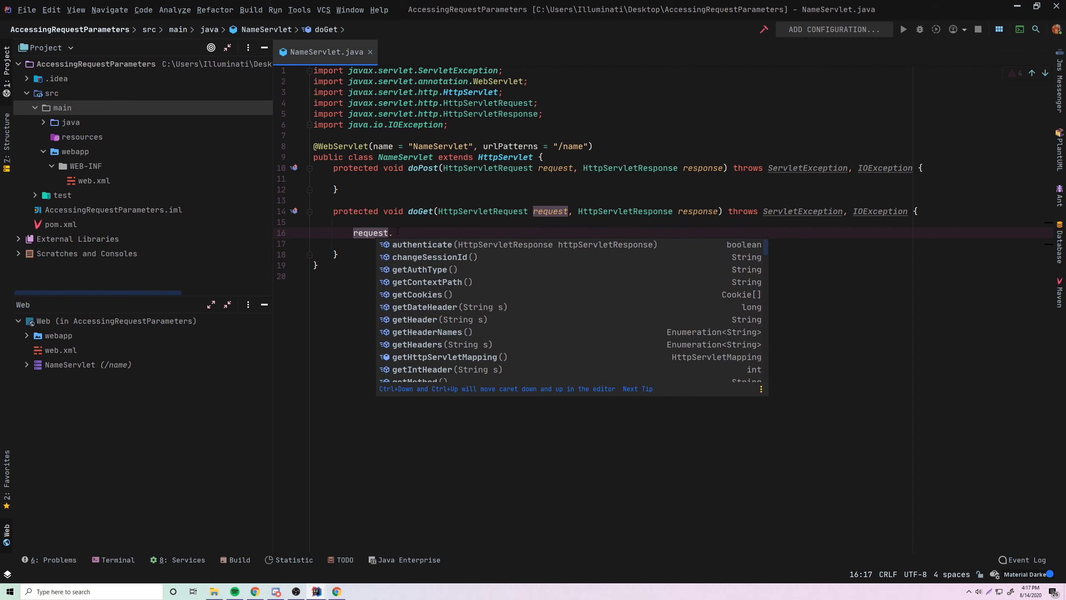
pyautogui.press('Escape')
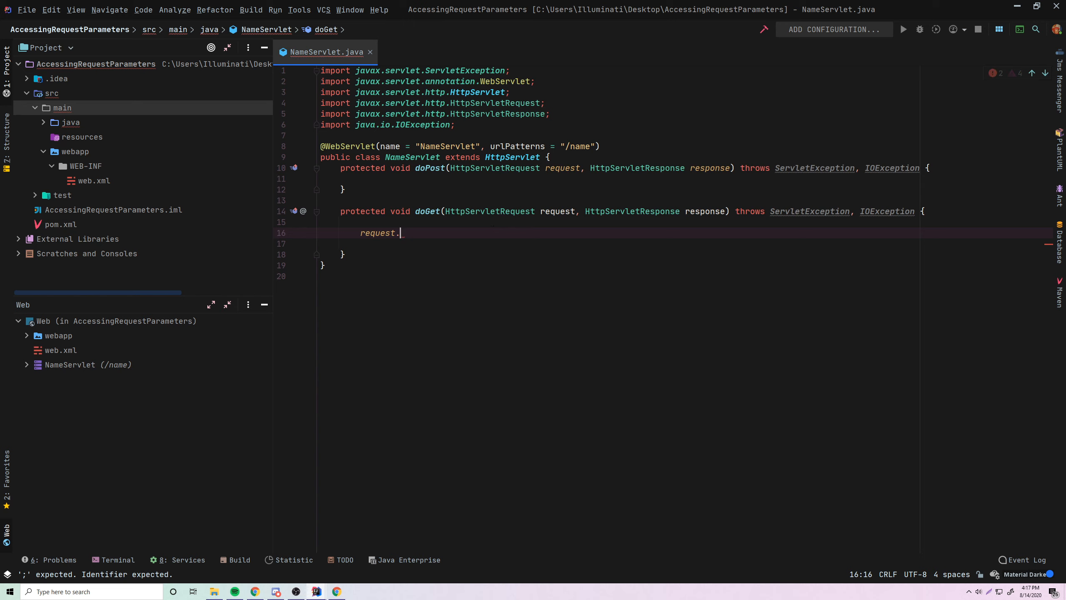
# Narrow the completion to getParameter by typing request.getParam.
pyautogui.write('.')
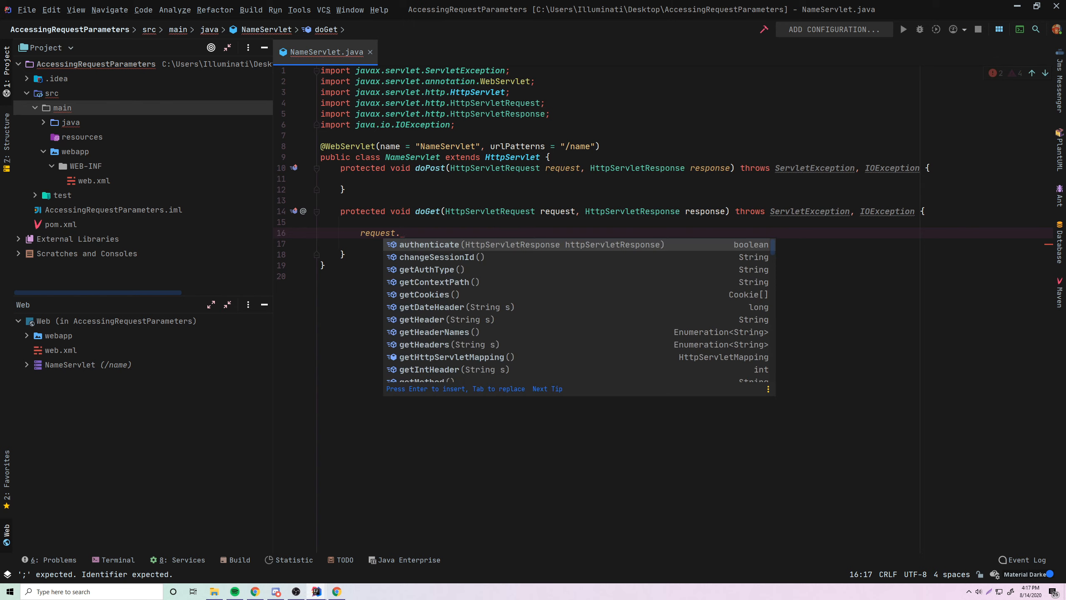
pyautogui.write('getPa')
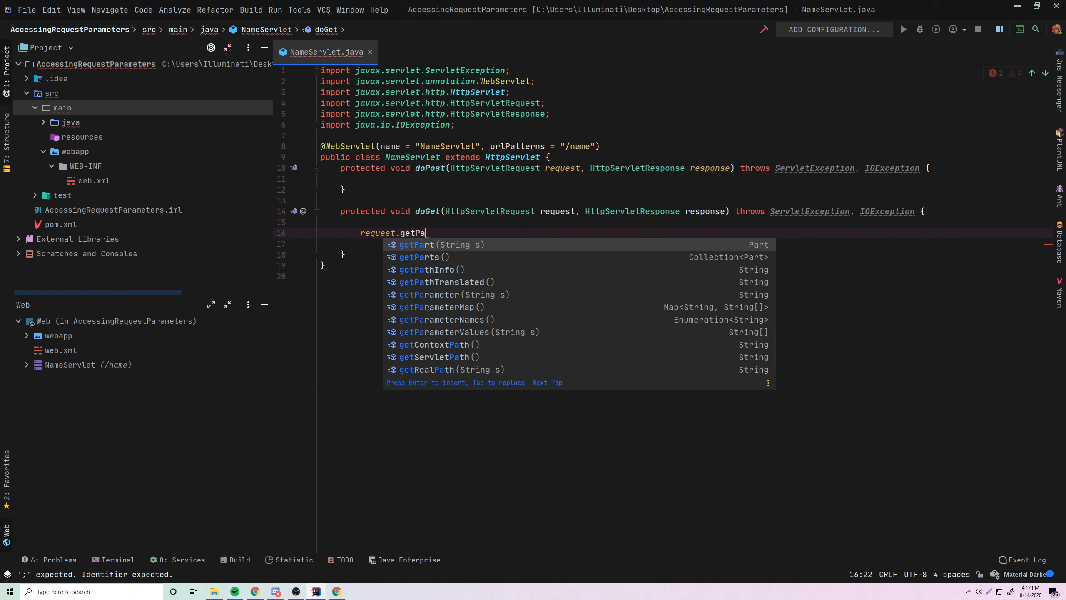
pyautogui.write('ram')
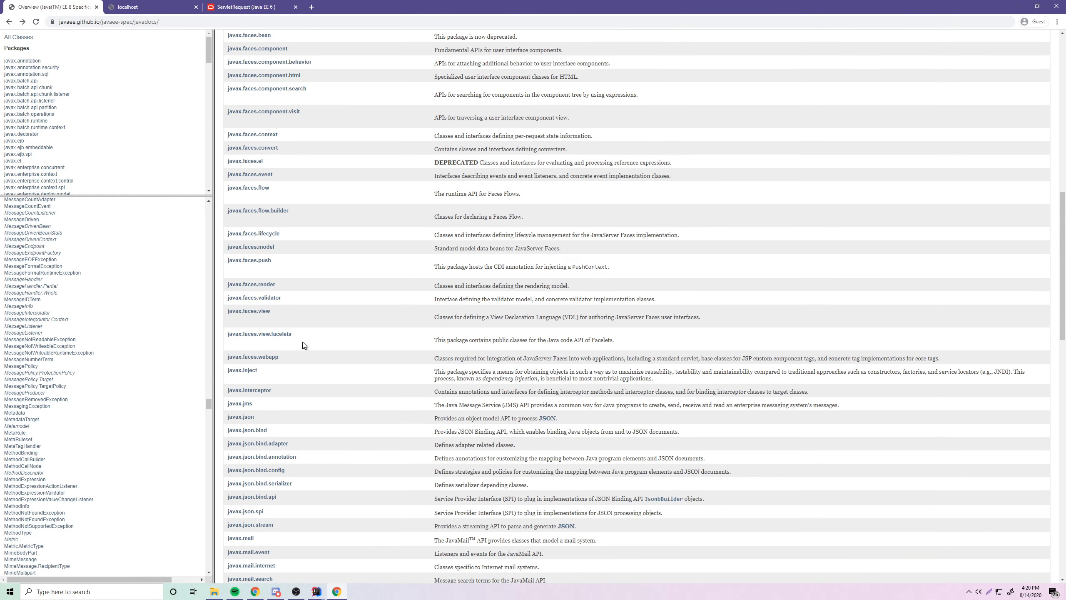
# Navigate the Java EE 8 Javadocs into the javax.servlet package and its request interface page.
pyautogui.scroll(-3)
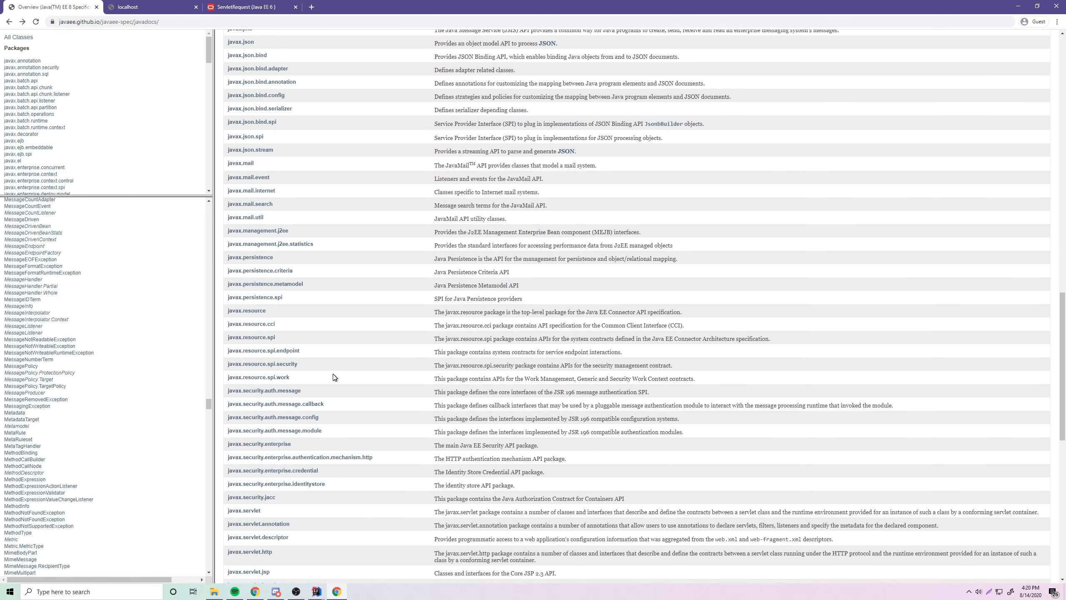
pyautogui.click(243, 510)
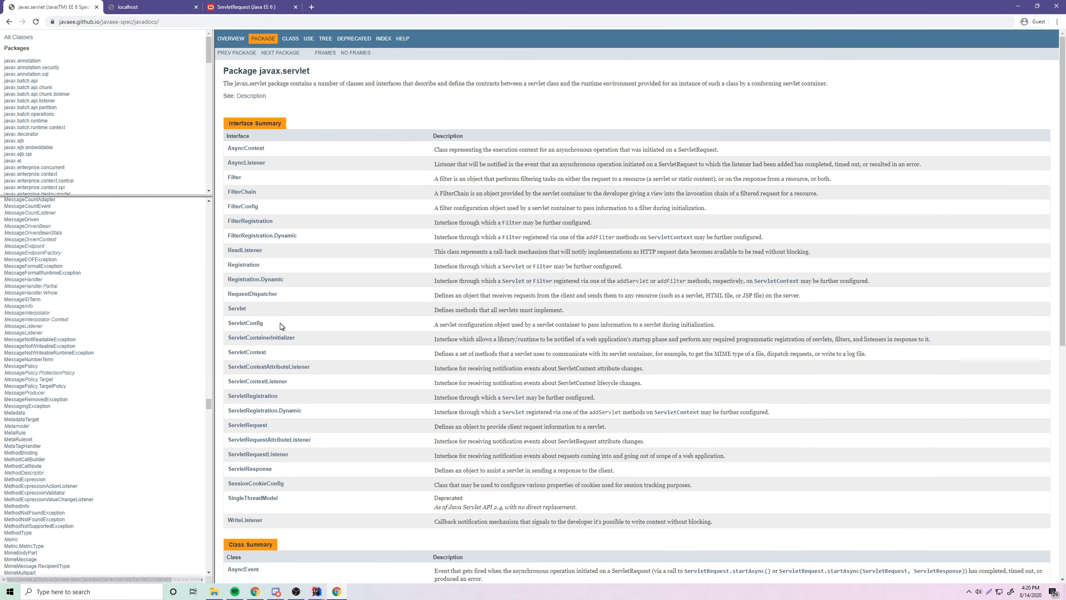
pyautogui.click(235, 308)
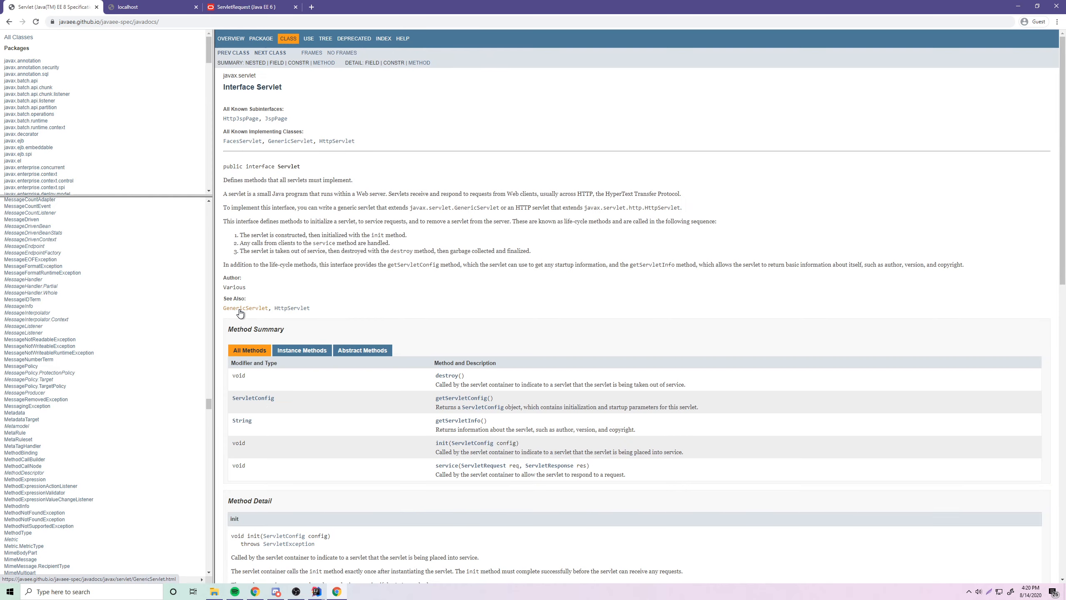
# Scroll the interface page down to its Method Summary table.
pyautogui.scroll(-3)
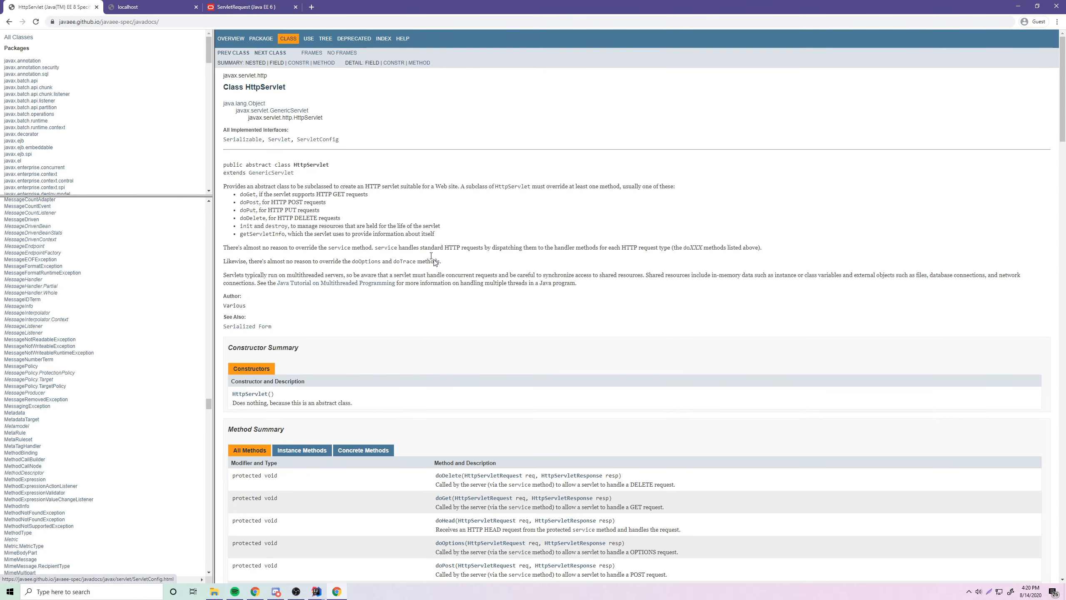
pyautogui.scroll(-3)
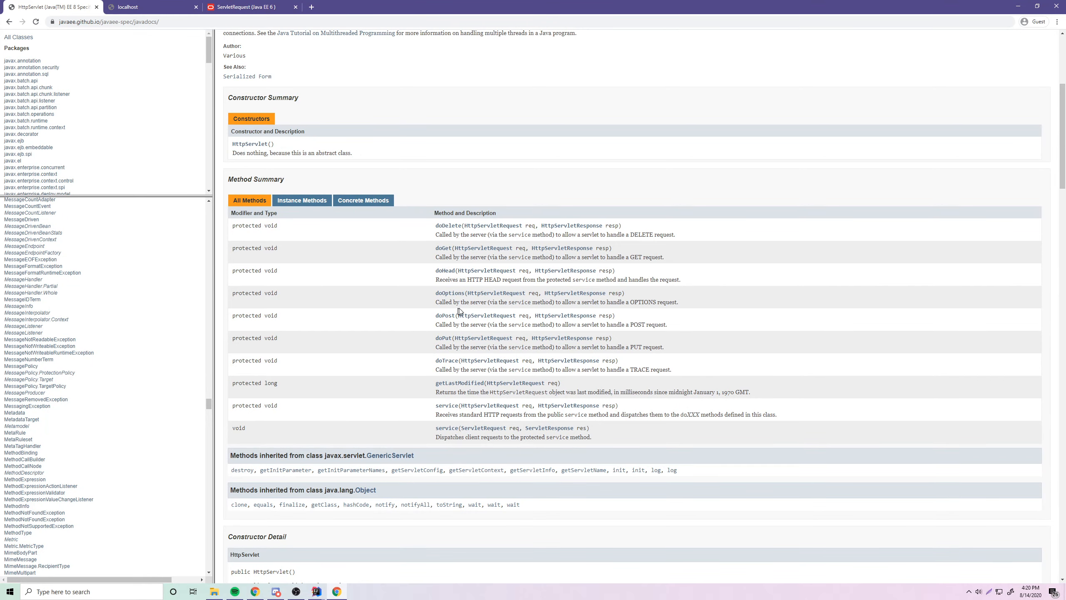
pyautogui.moveTo(493, 275)
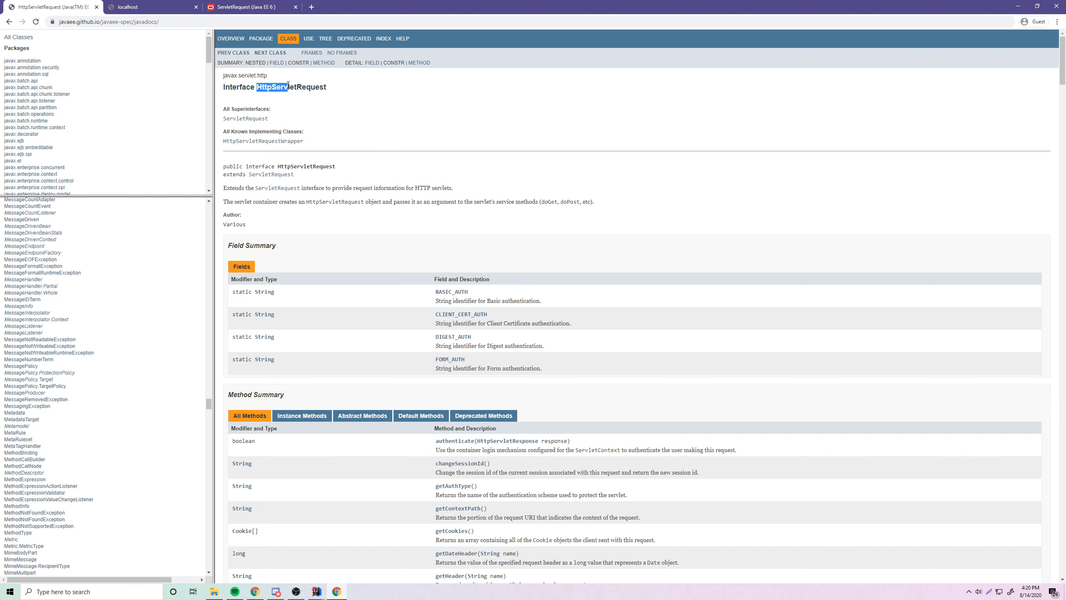
pyautogui.scroll(-3)
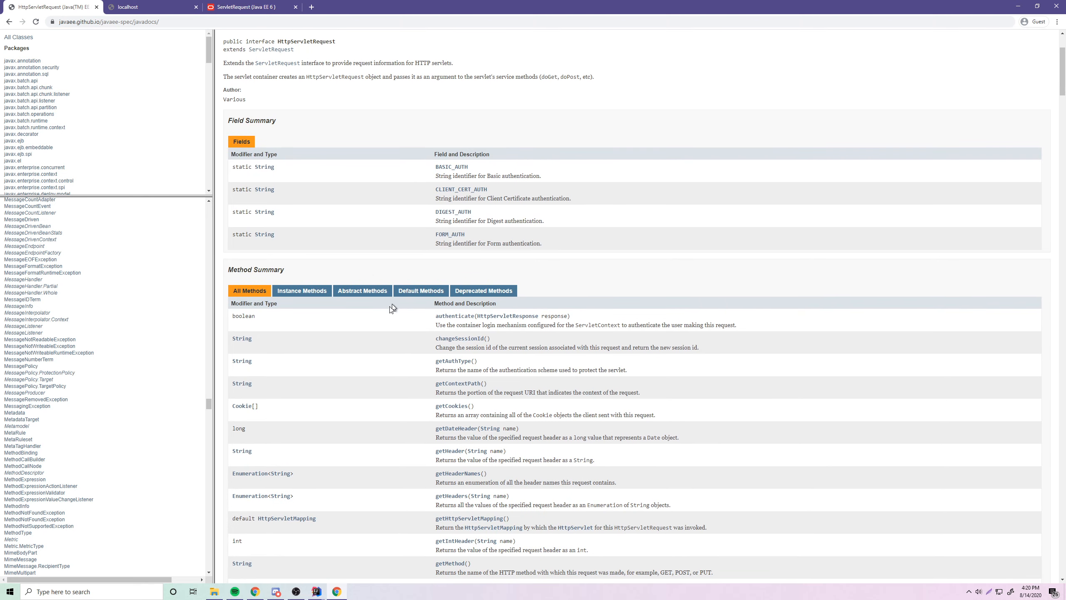
pyautogui.scroll(-3)
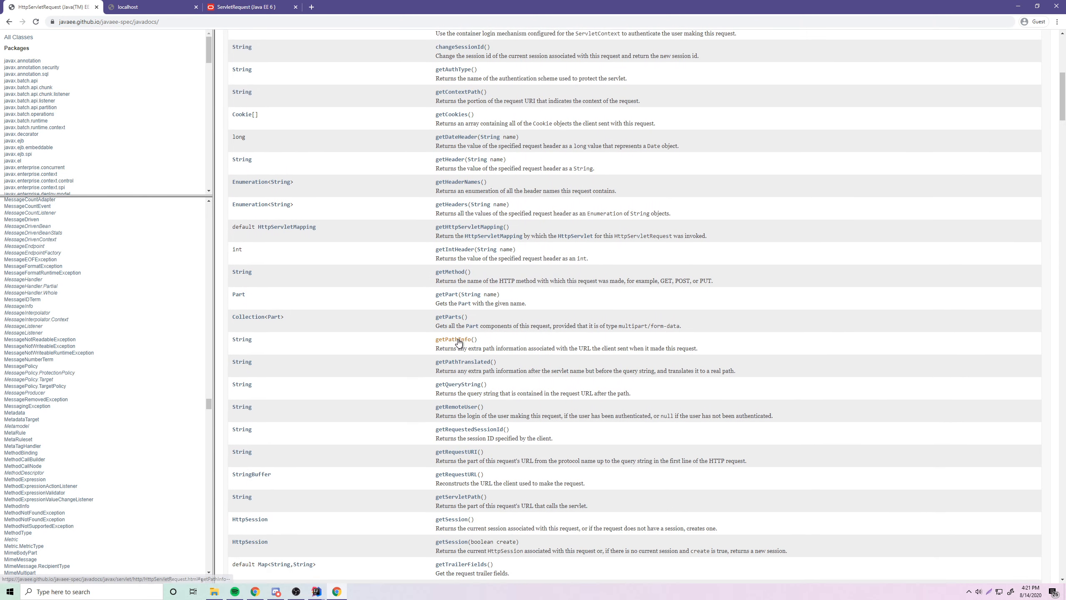
pyautogui.scroll(-3)
pyautogui.write('getPara')
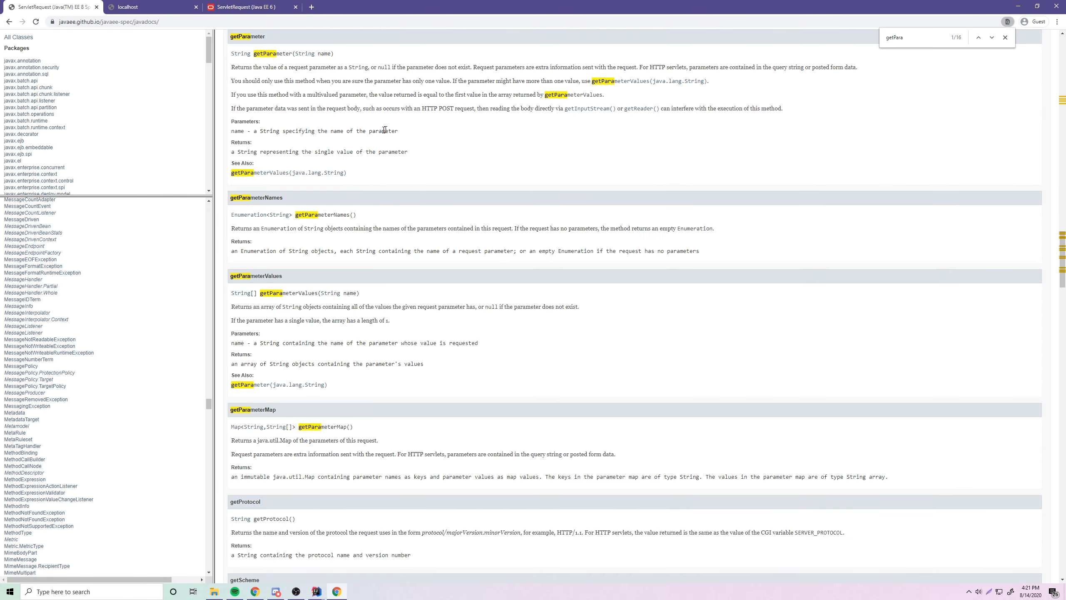
# Close the getPara find bar and read the getParameter method detail in the Javadoc.
pyautogui.click(1005, 38)
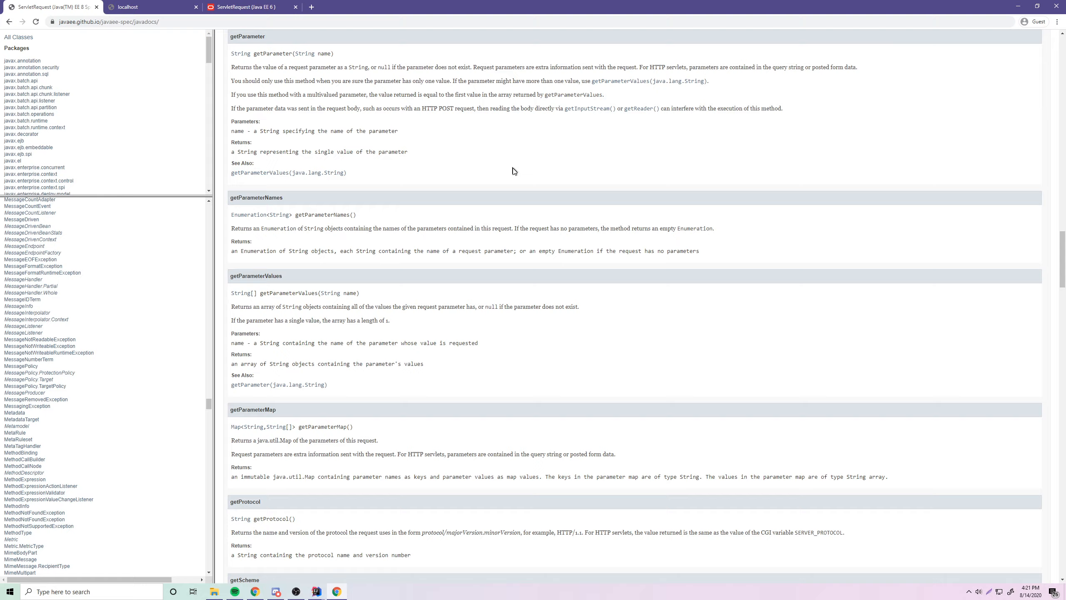
pyautogui.scroll(3)
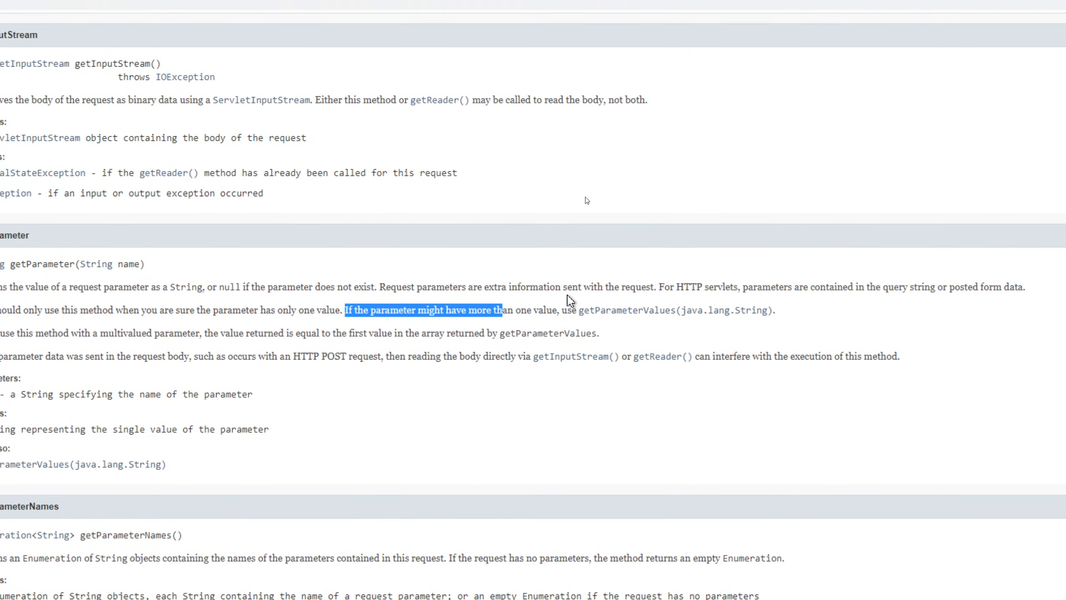
pyautogui.scroll(3)
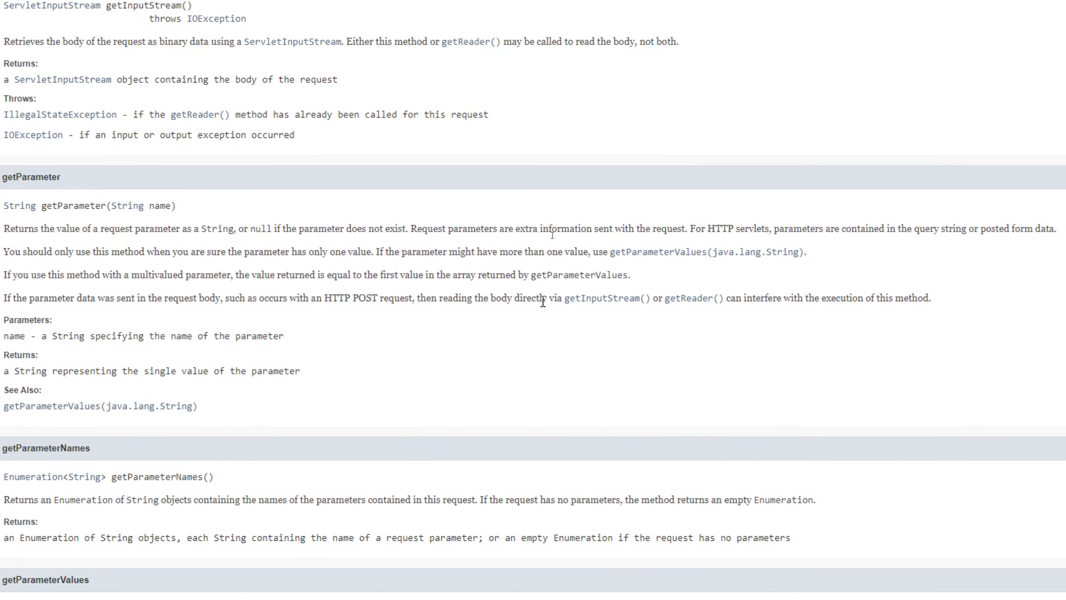
pyautogui.hscroll(3)
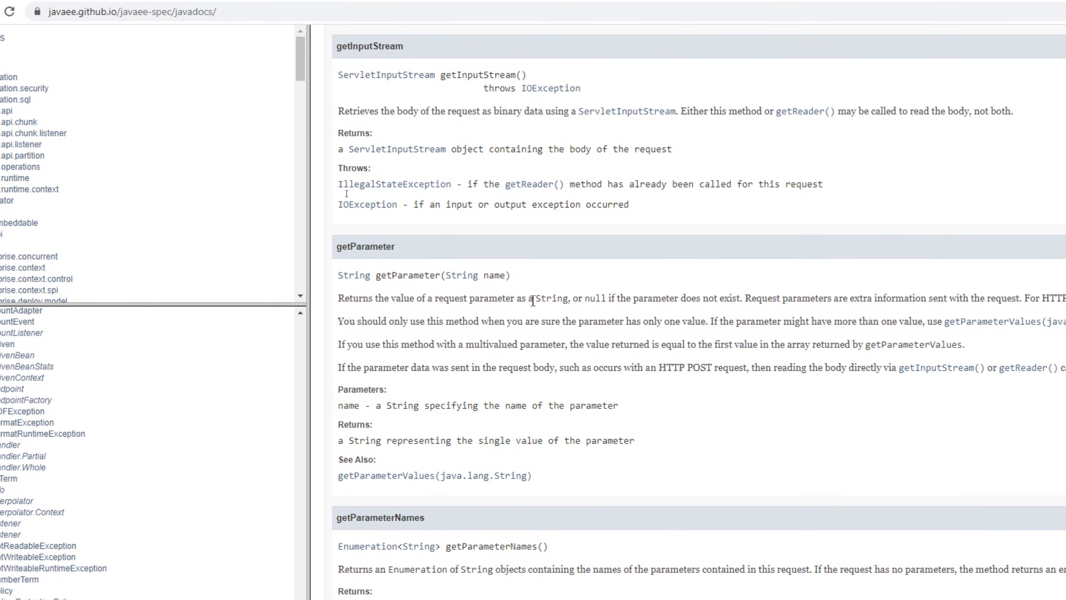
pyautogui.doubleClick(517, 297)
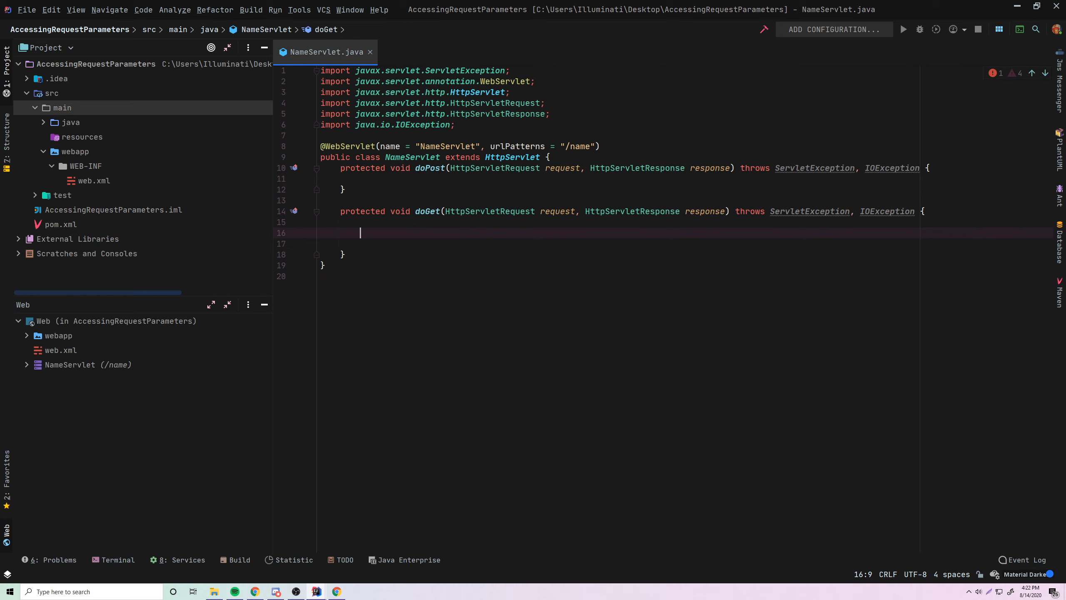
# Declare firstName and lastName Strings from request.getParameter("firstName") and ("lastName").
pyautogui.write('String firstName =')
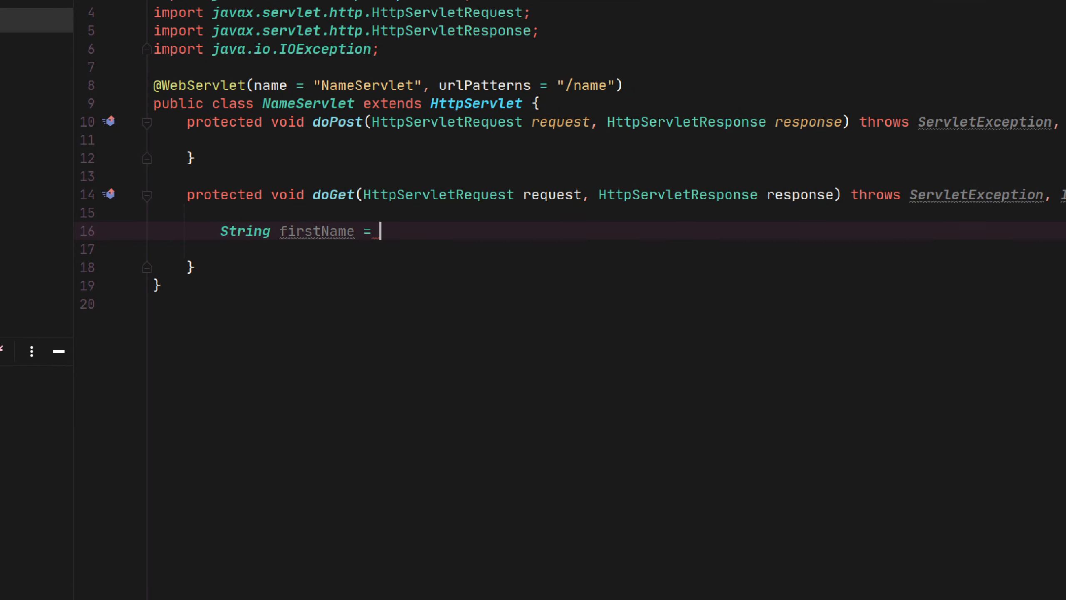
pyautogui.write('request.get')
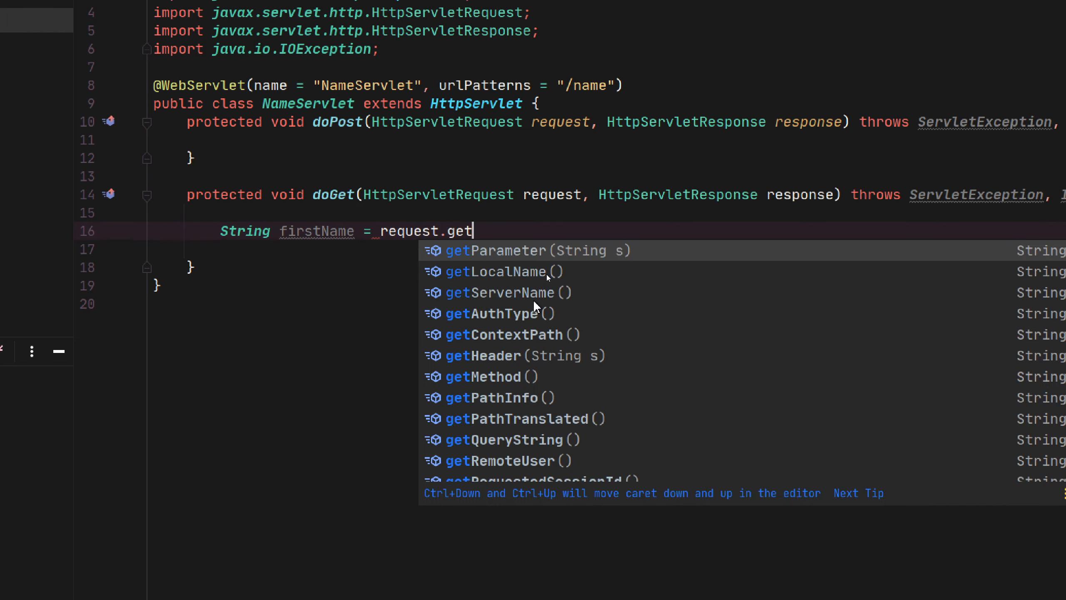
pyautogui.click(497, 250)
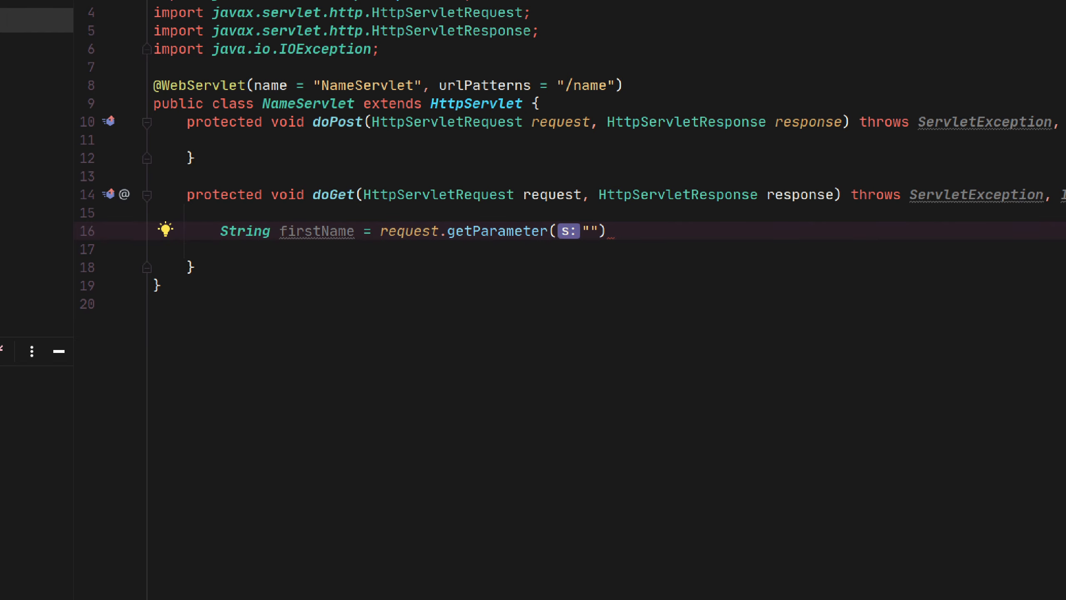
pyautogui.write('firstN')
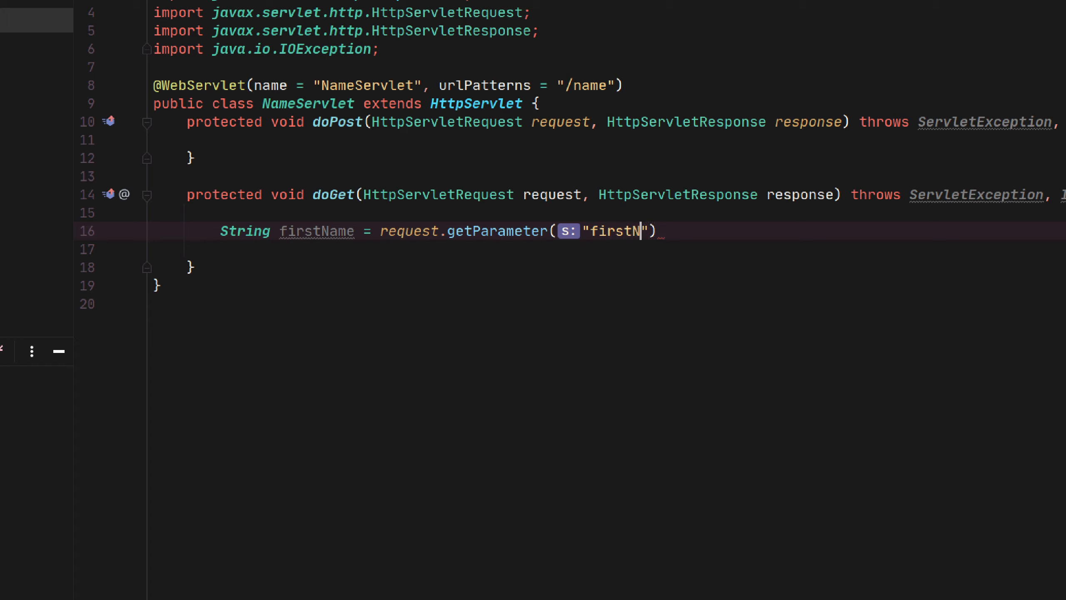
pyautogui.write('ame");')
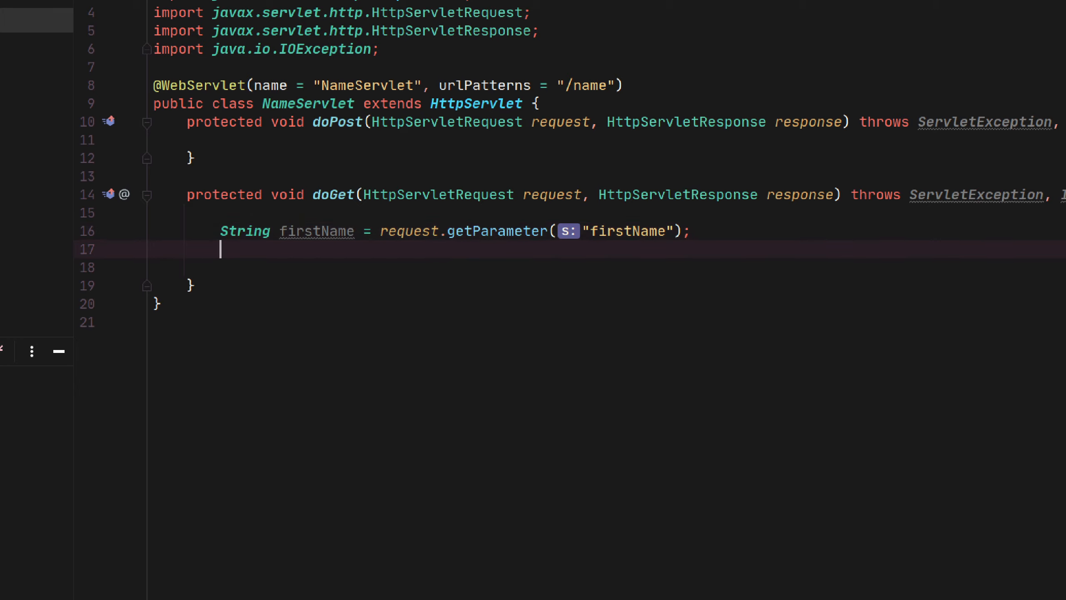
pyautogui.write('String lastName = request.getParameter("la")')
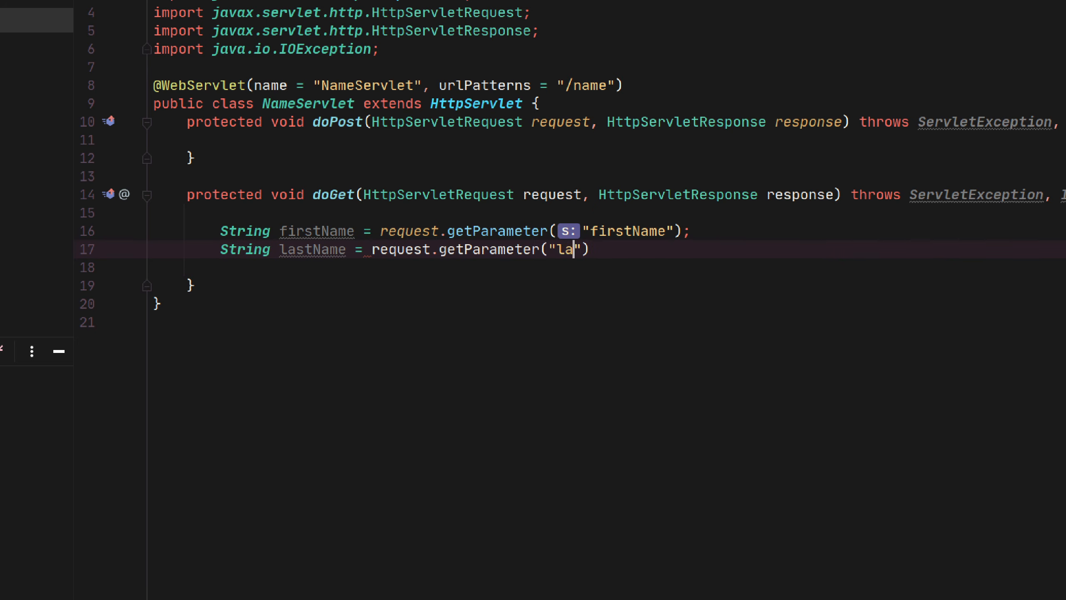
pyautogui.write('stName");')
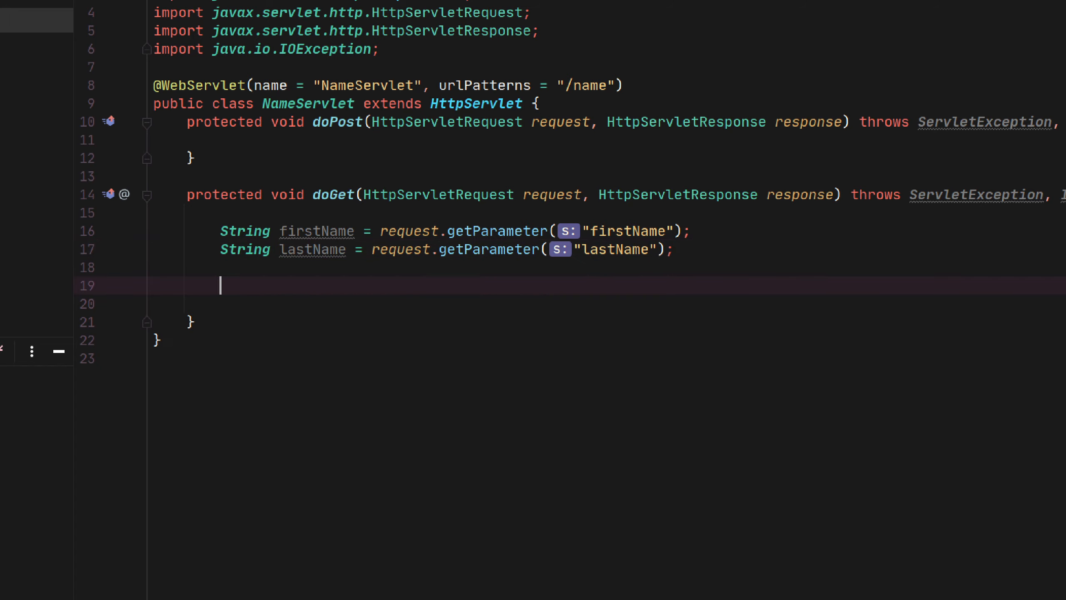
# Add an if/else printing "A full name was not provided" when either is null, else a greeting with both names.
pyautogui.write('if ()')
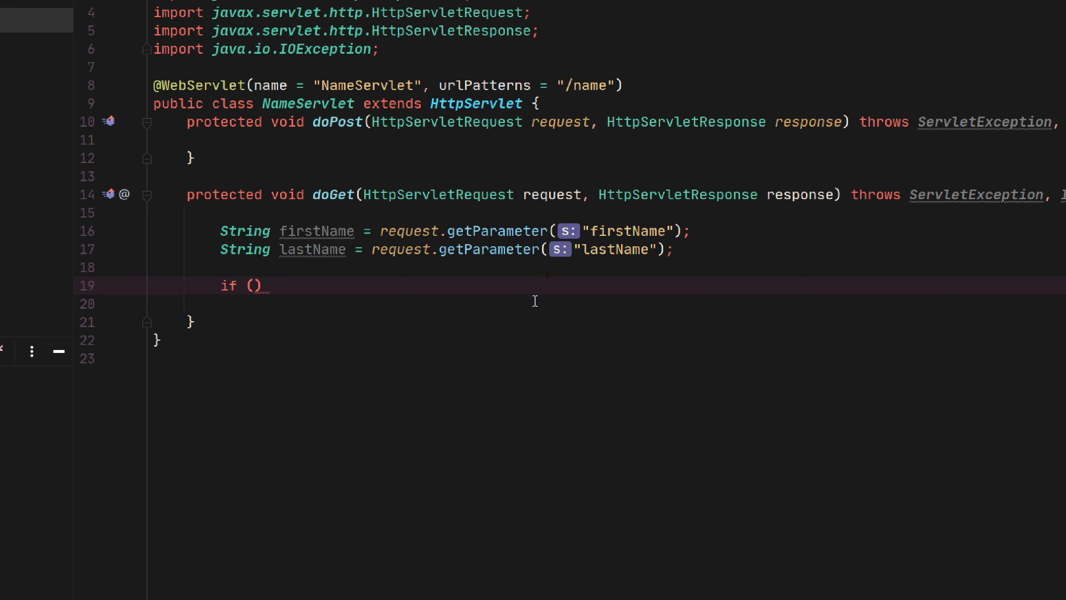
pyautogui.write('firstName == nul')
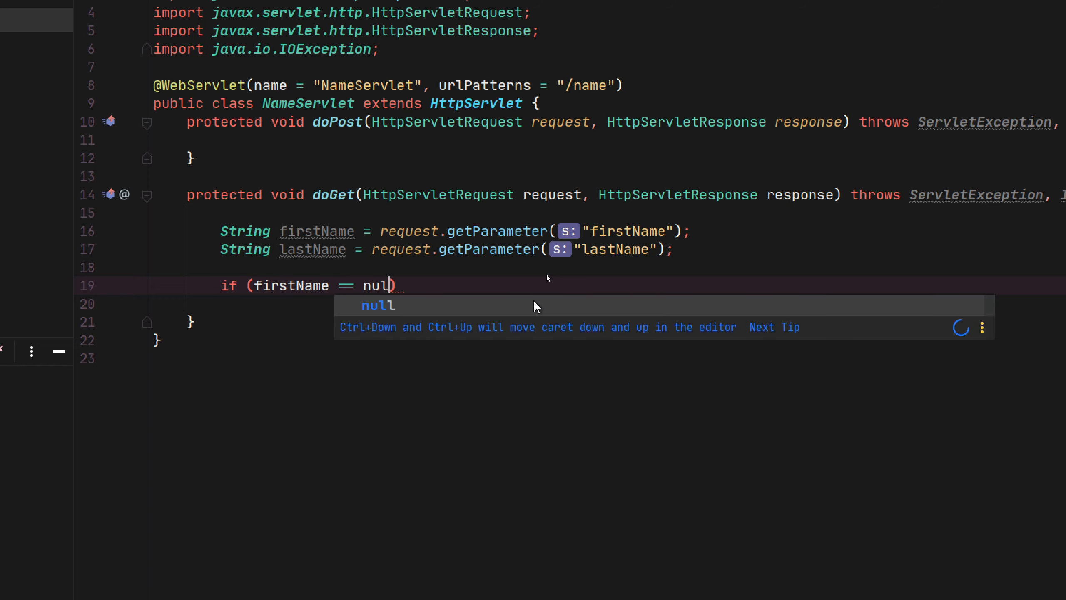
pyautogui.write('|| lastName ==')
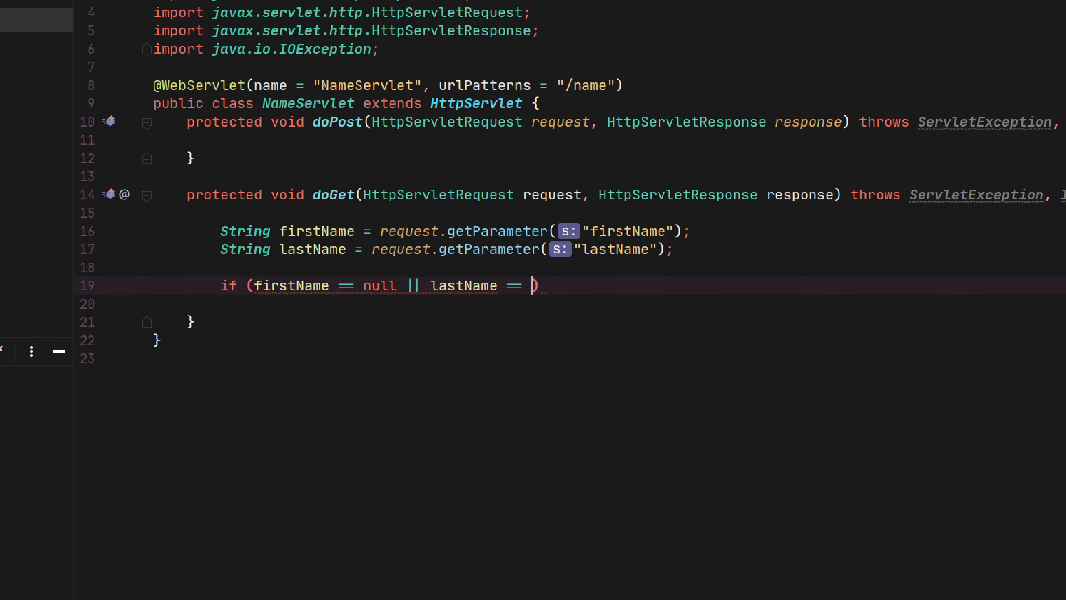
pyautogui.write('null){')
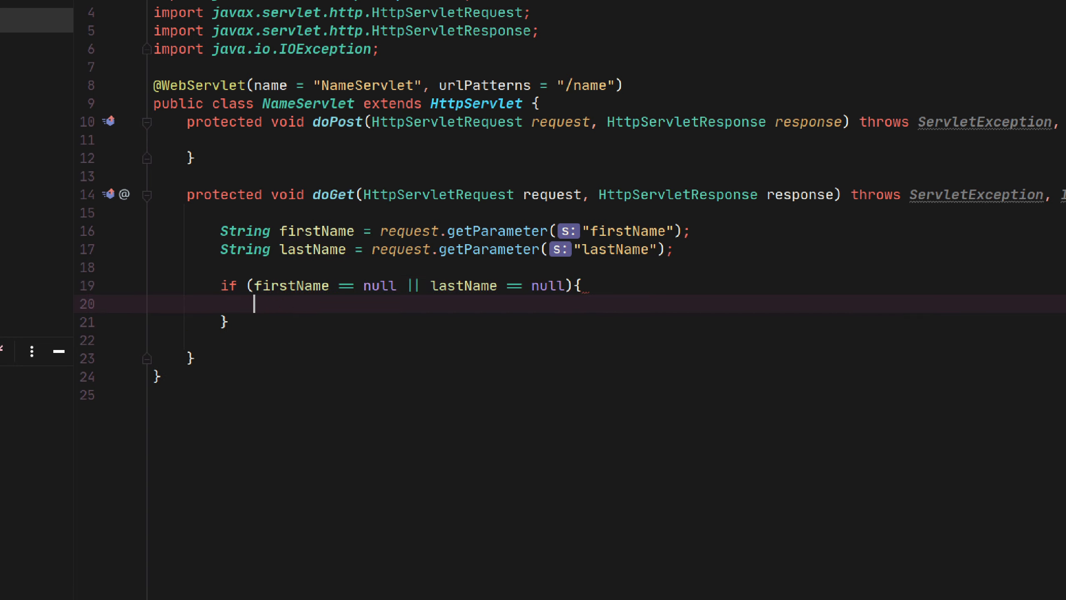
pyautogui.write('stem.out.println("T");')
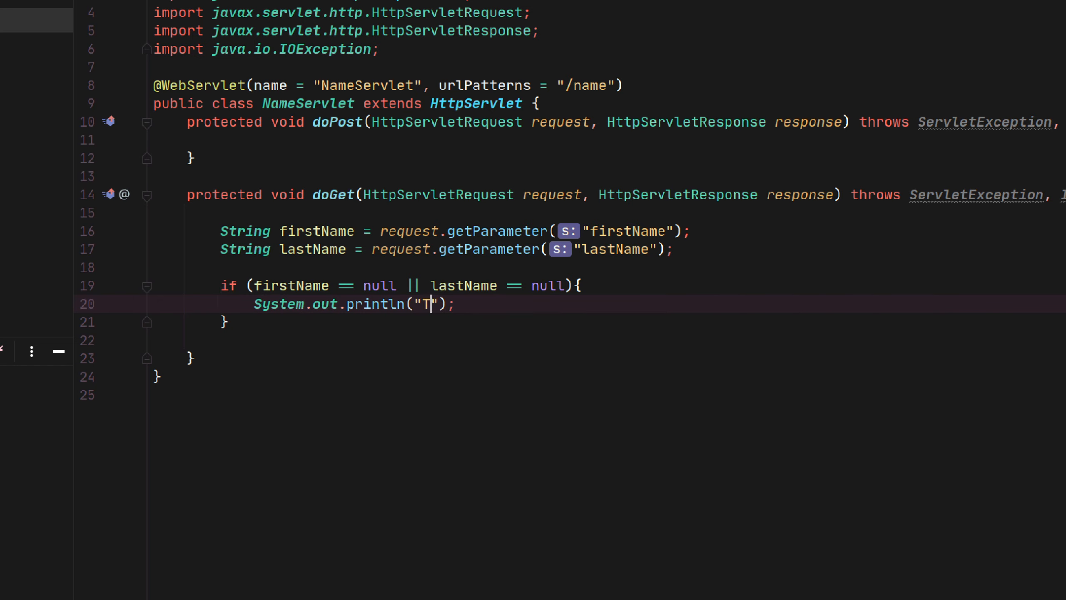
pyautogui.write('A full nam')
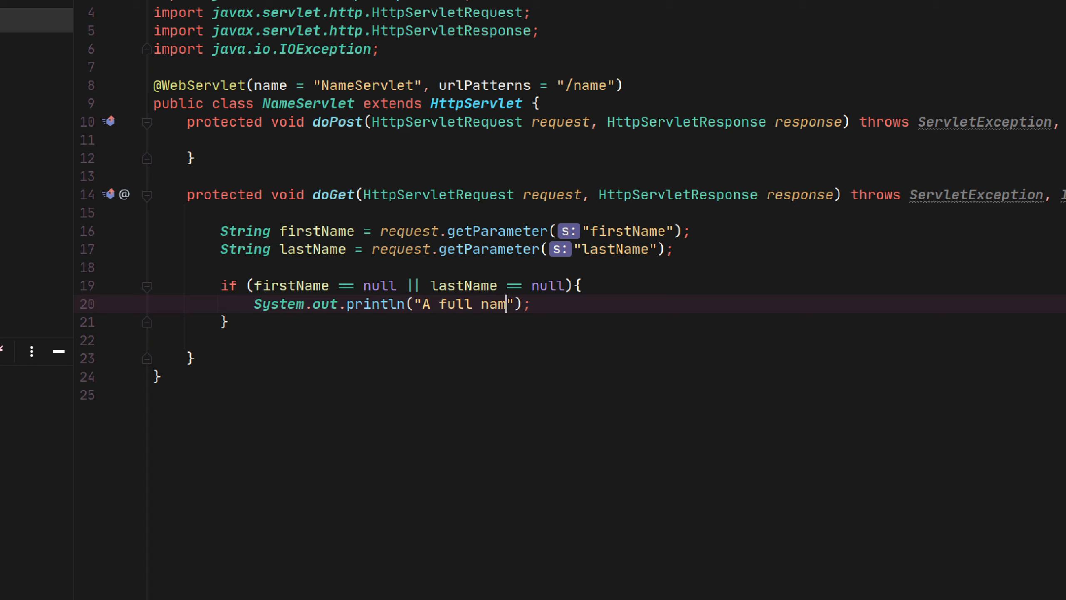
pyautogui.write('e was not provided.')
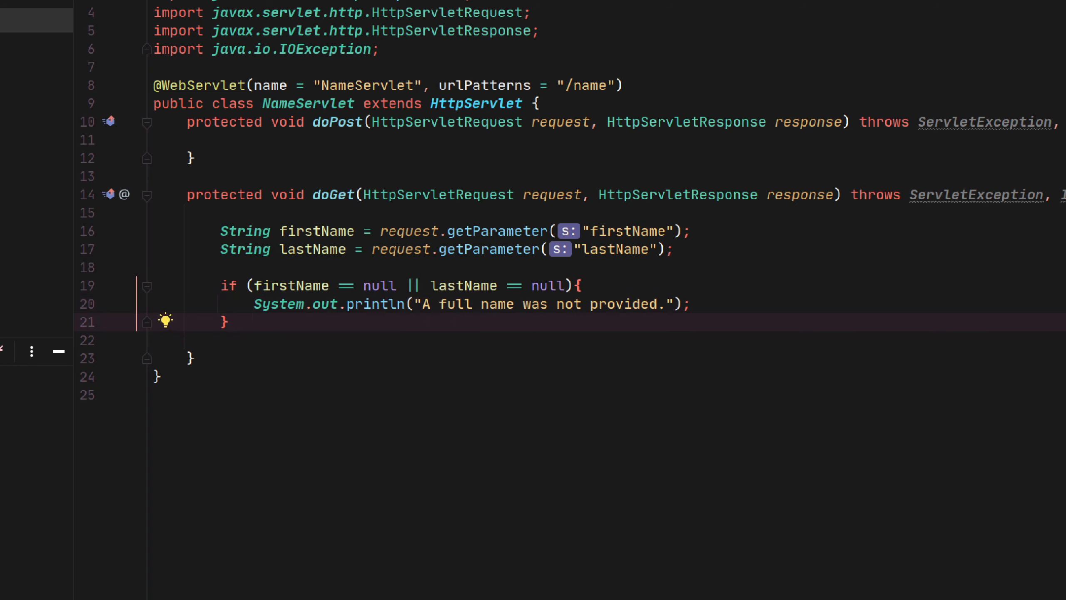
pyautogui.write('else{')
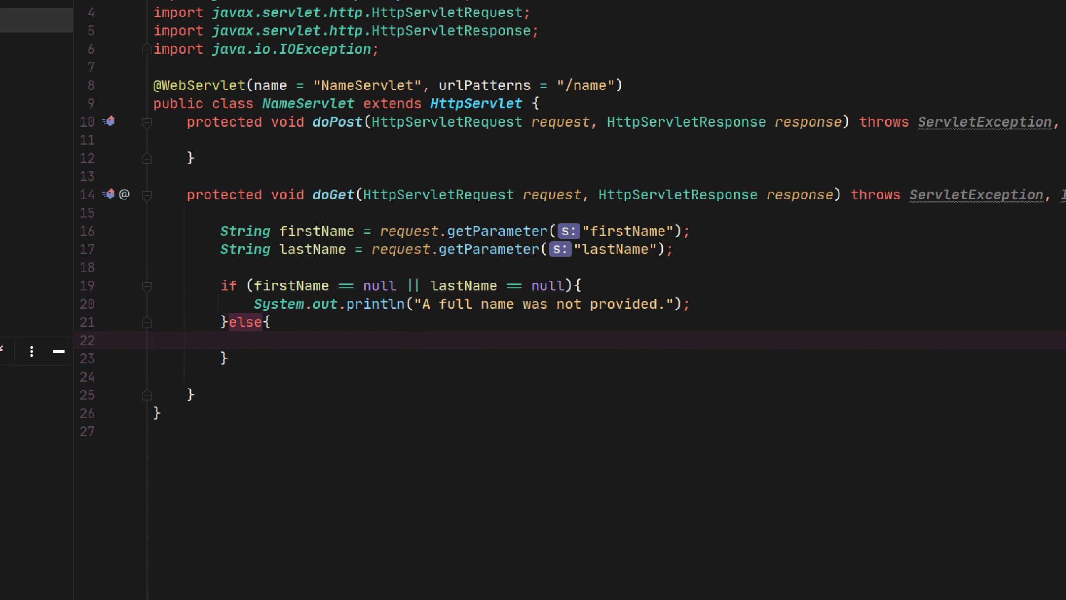
pyautogui.write('s')
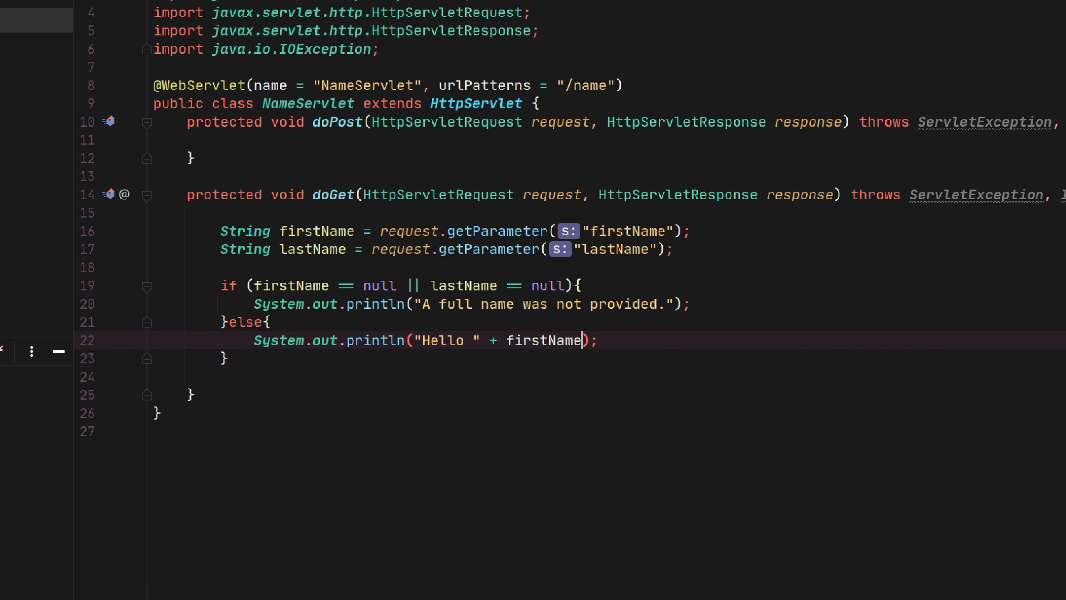
pyautogui.write('+ " " + lastName + ", nice')
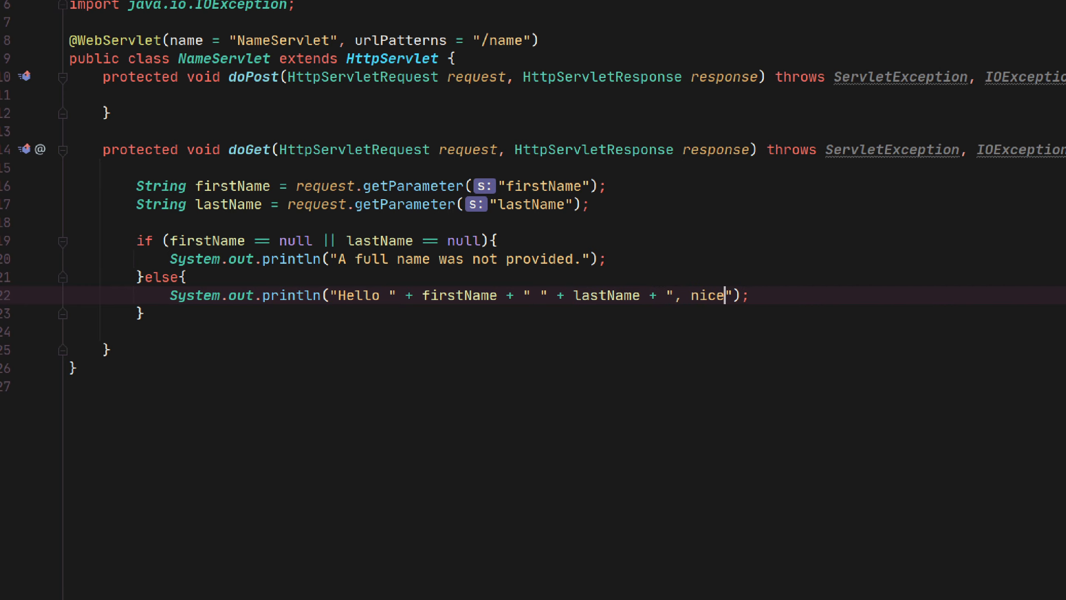
pyautogui.write('to meet you.')
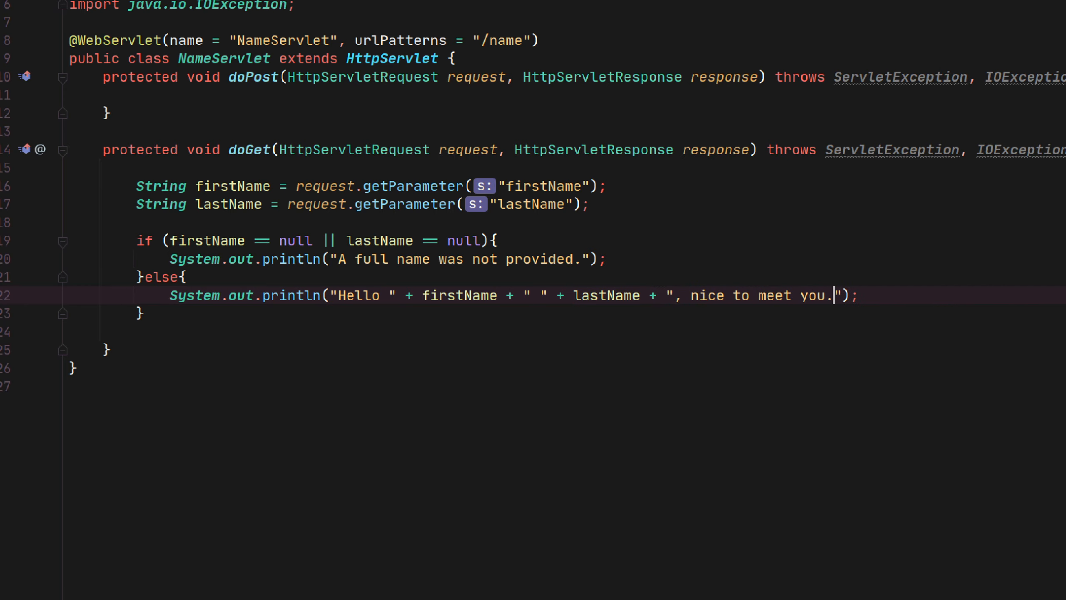
pyautogui.scroll(3)
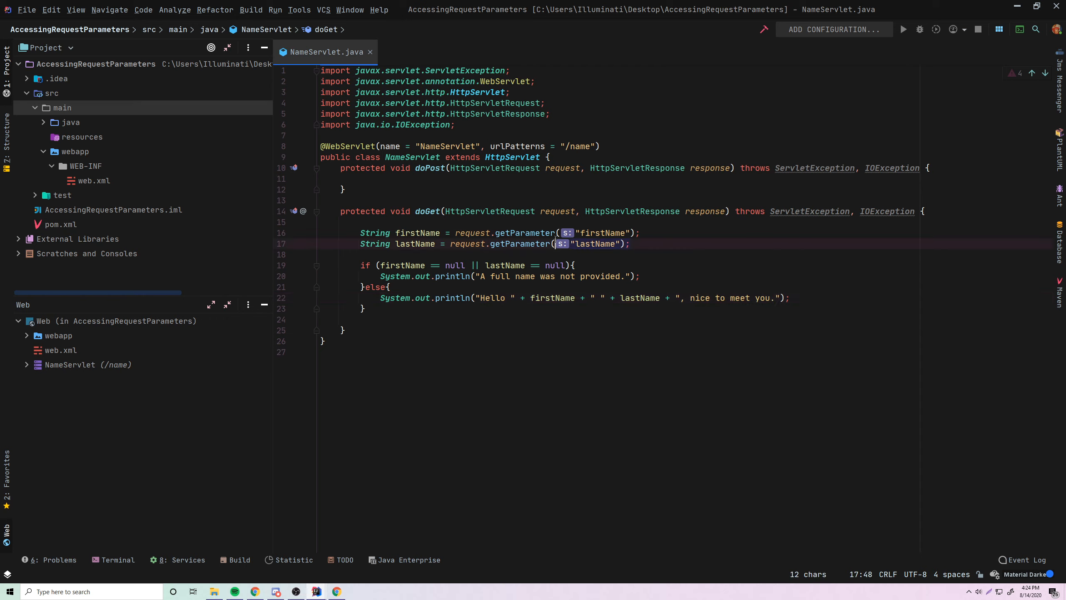
# Open Run/Debug Configurations and start adding a new configuration for the project.
pyautogui.click(364, 308)
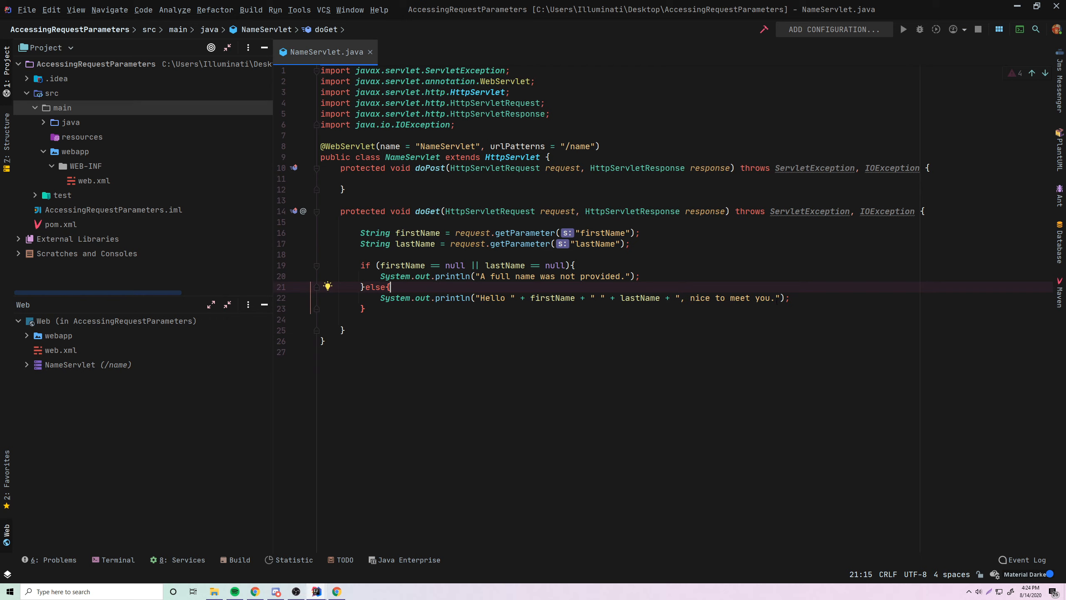
pyautogui.click(446, 232)
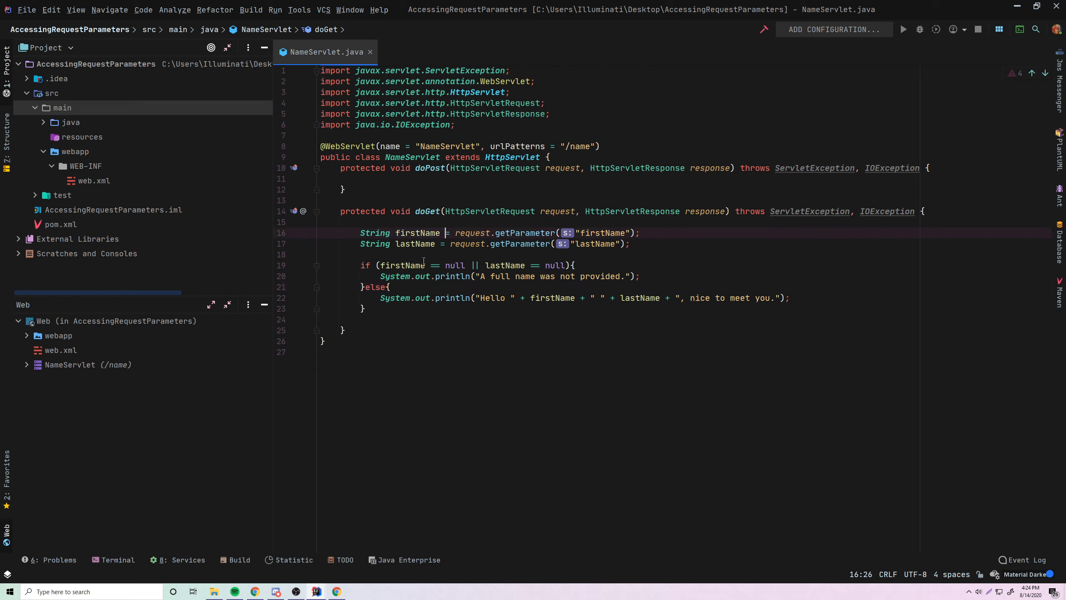
pyautogui.click(468, 244)
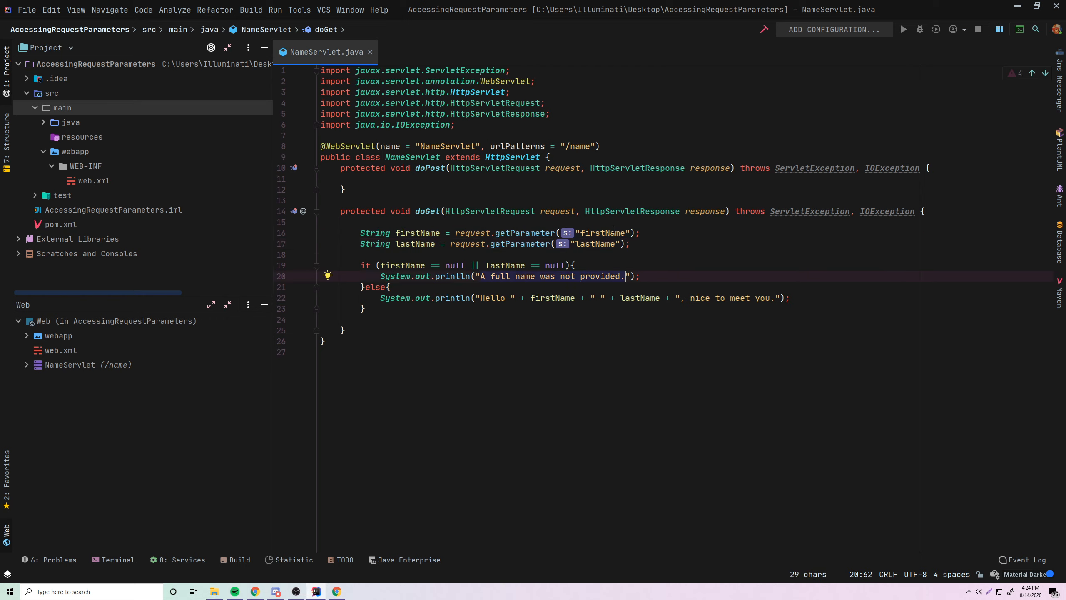
pyautogui.click(503, 243)
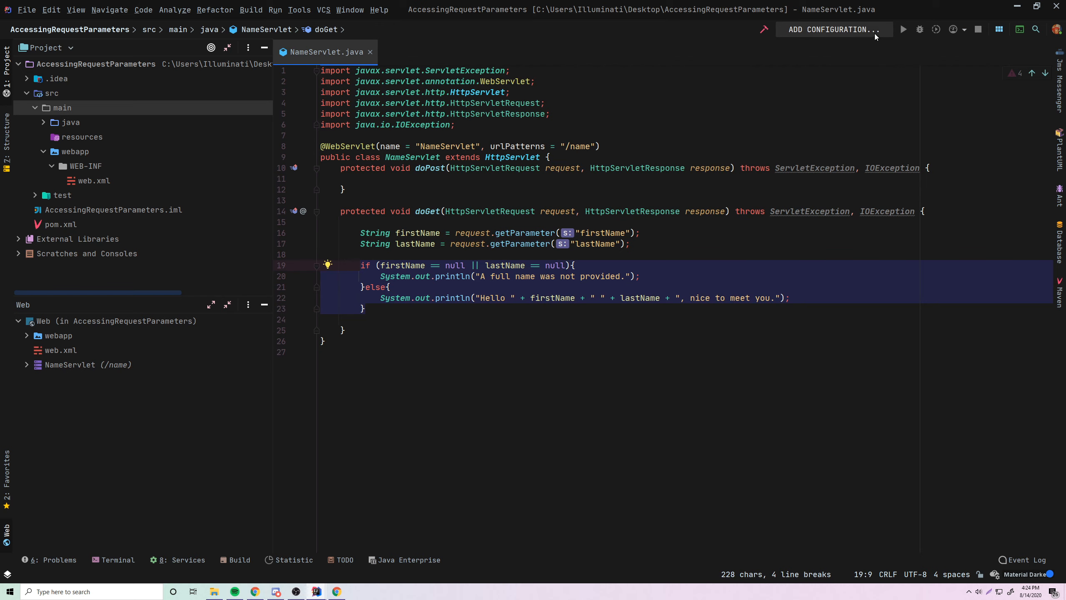
pyautogui.click(834, 29)
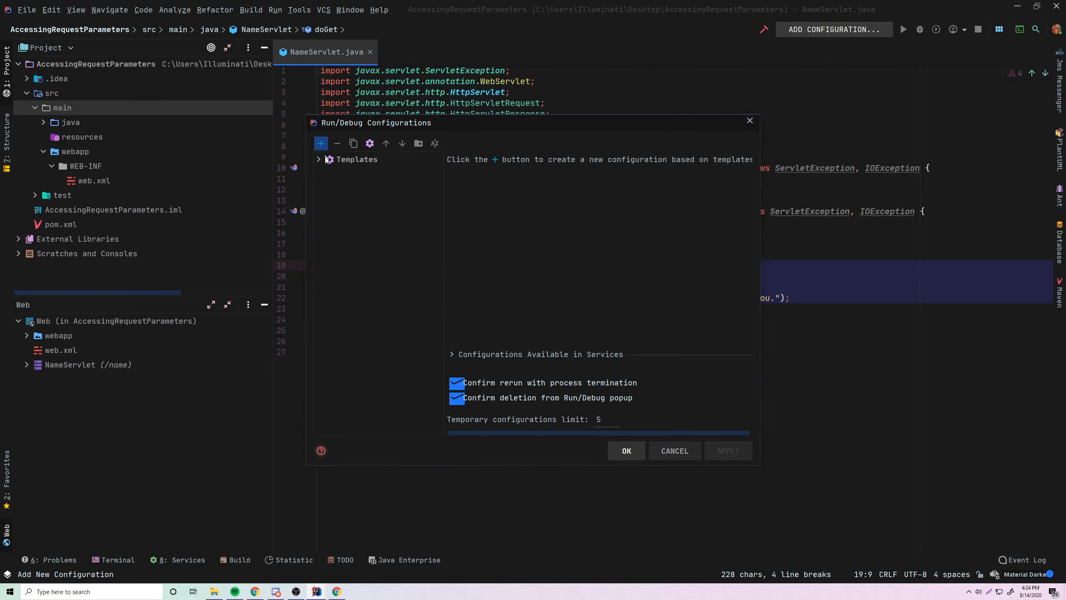
pyautogui.click(320, 142)
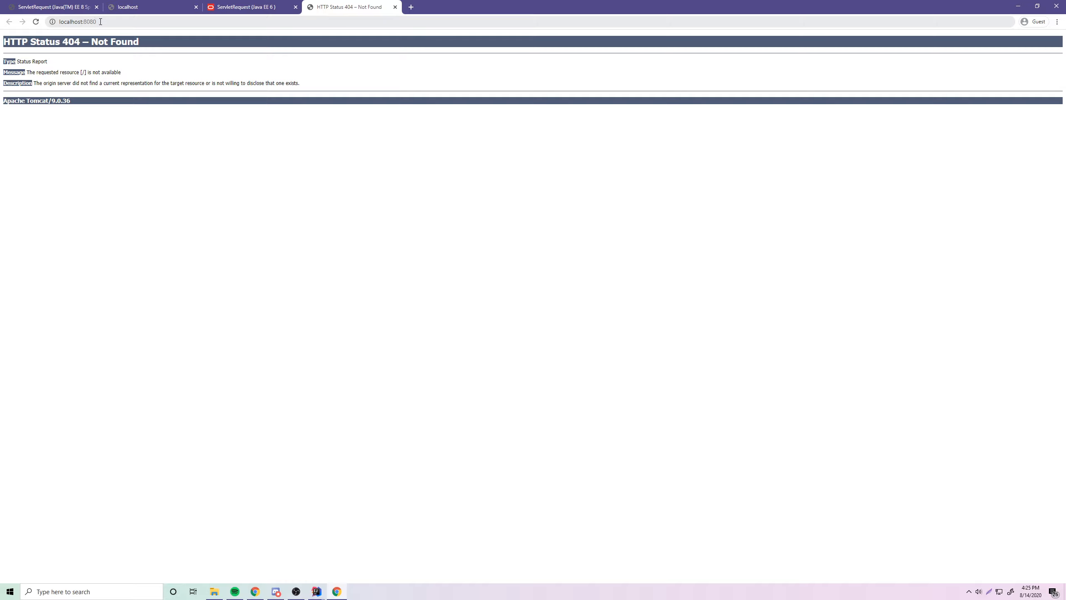
# Navigate to localhost:8080/name, which renders a blank page instead of the Tomcat 404.
pyautogui.click(75, 21)
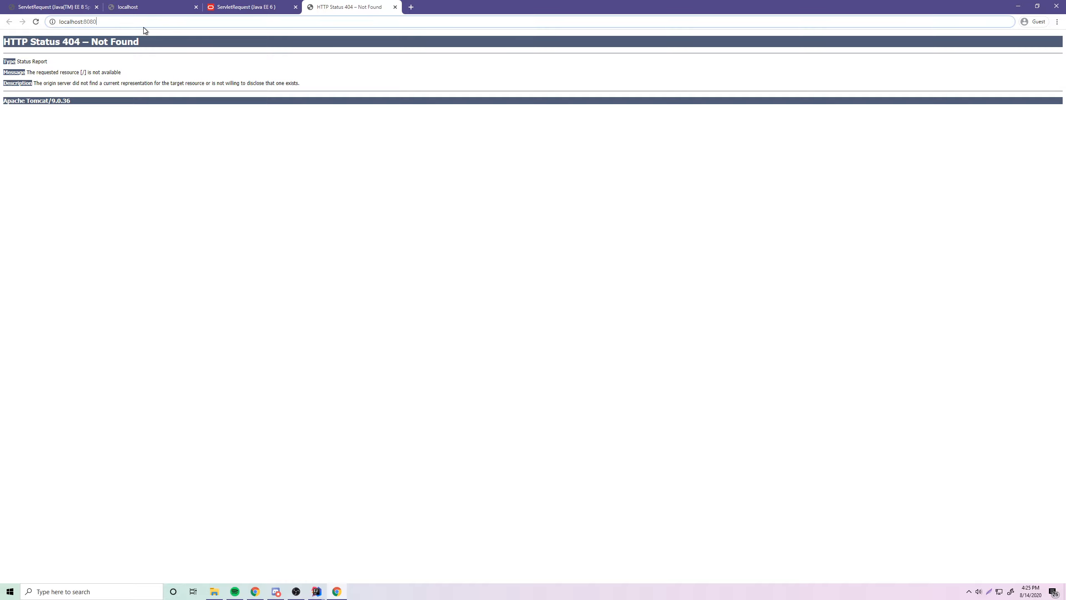
pyautogui.write('/name')
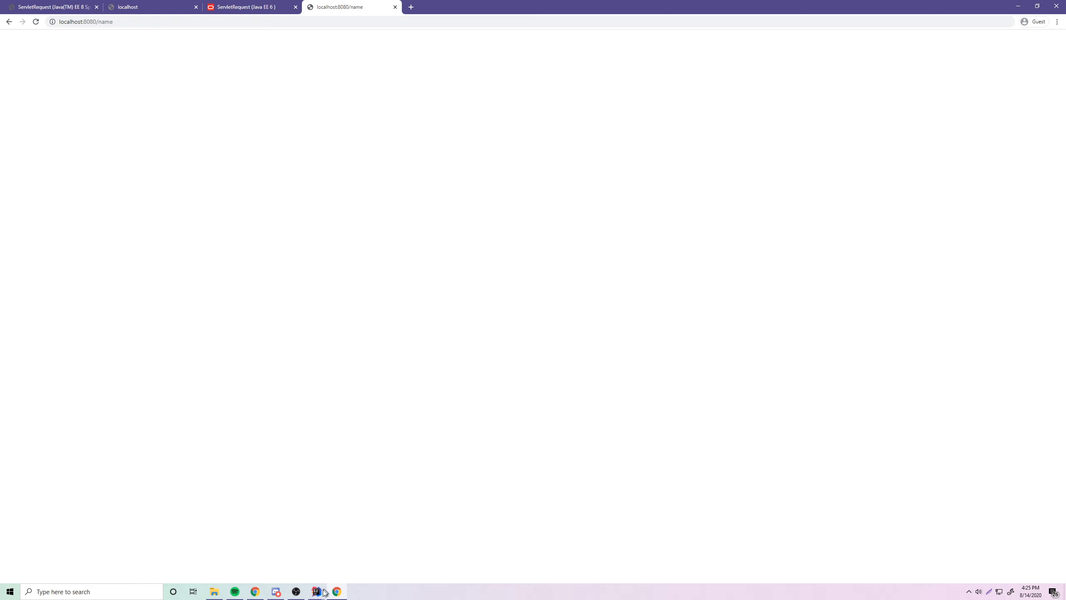
pyautogui.click(315, 590)
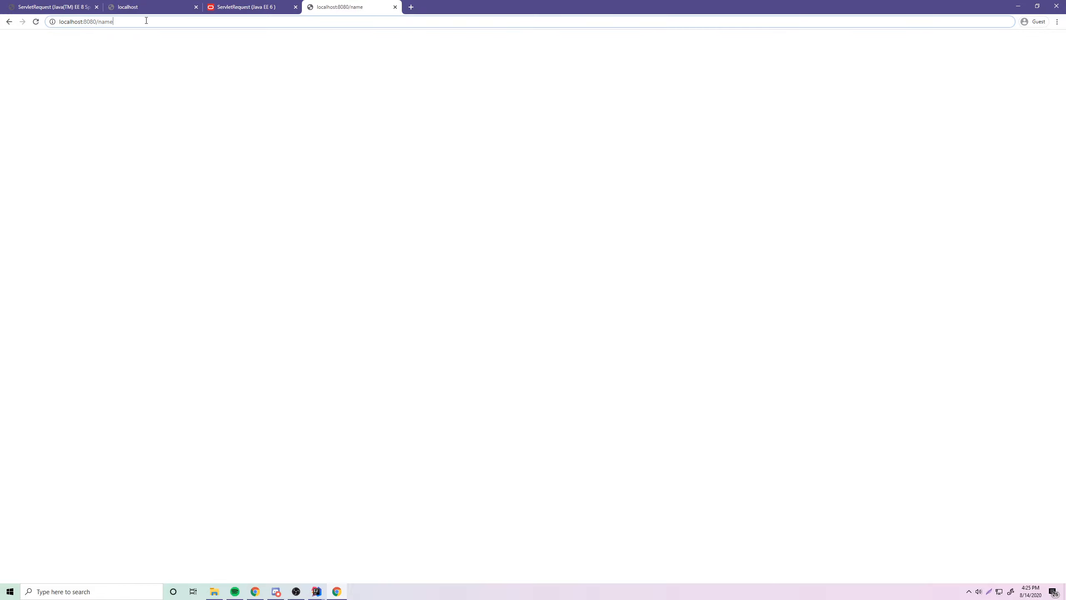
# Request /name?firstName=Kody&lastName=Simpson and return to IntelliJ to see the greeting logged.
pyautogui.write('?>')
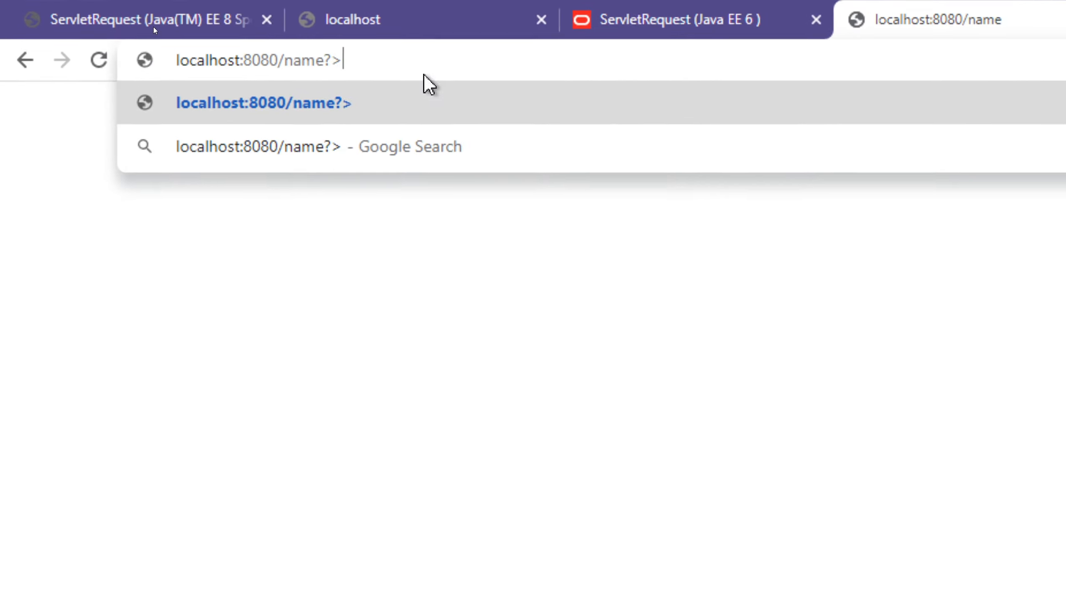
pyautogui.press('Backspace')
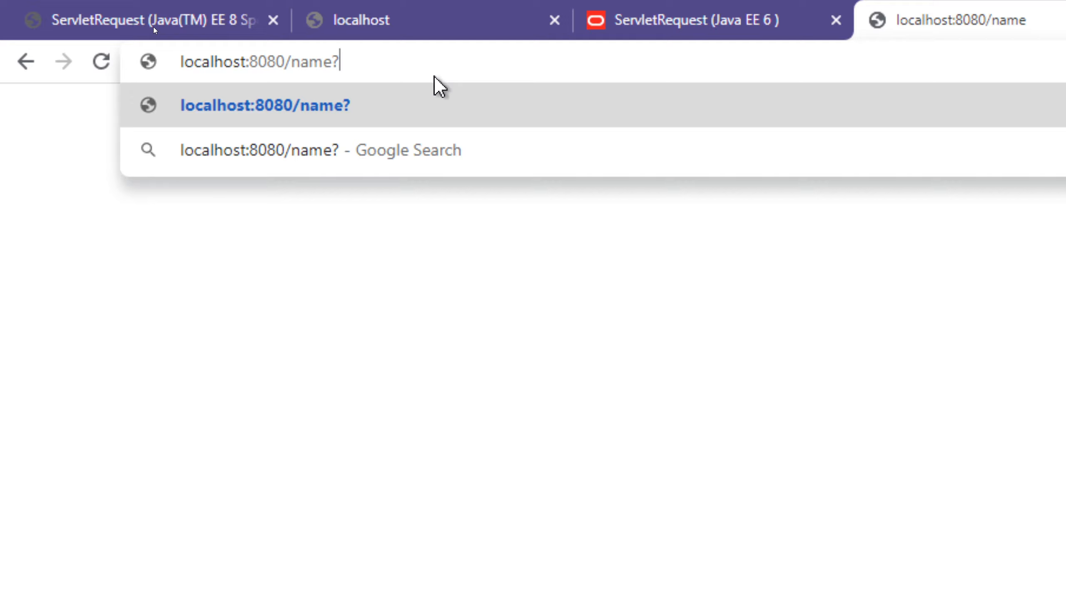
pyautogui.write('f')
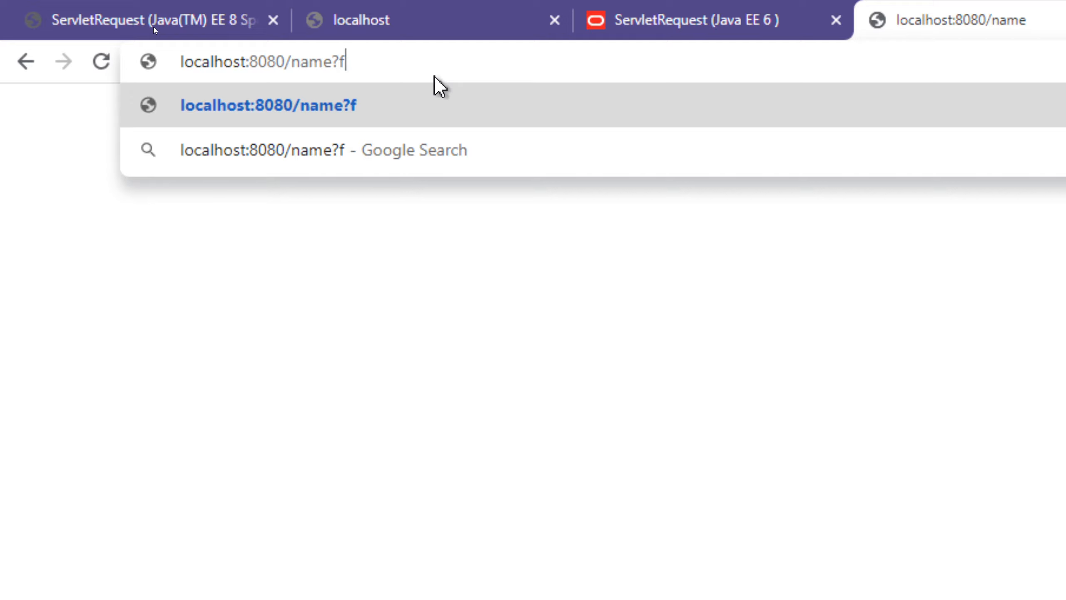
pyautogui.write('irstName=')
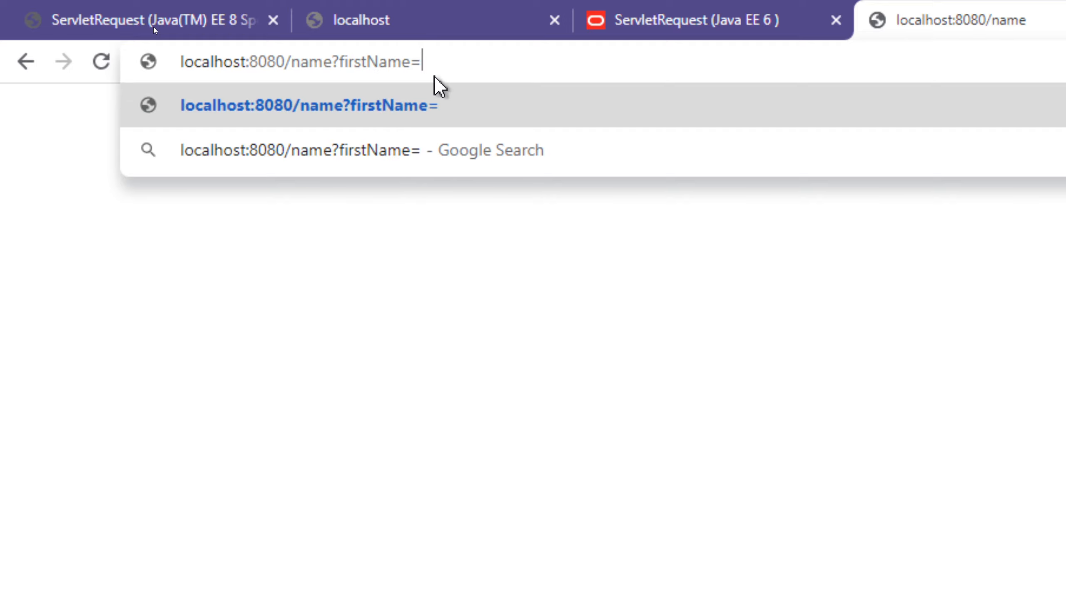
pyautogui.write('Kody&')
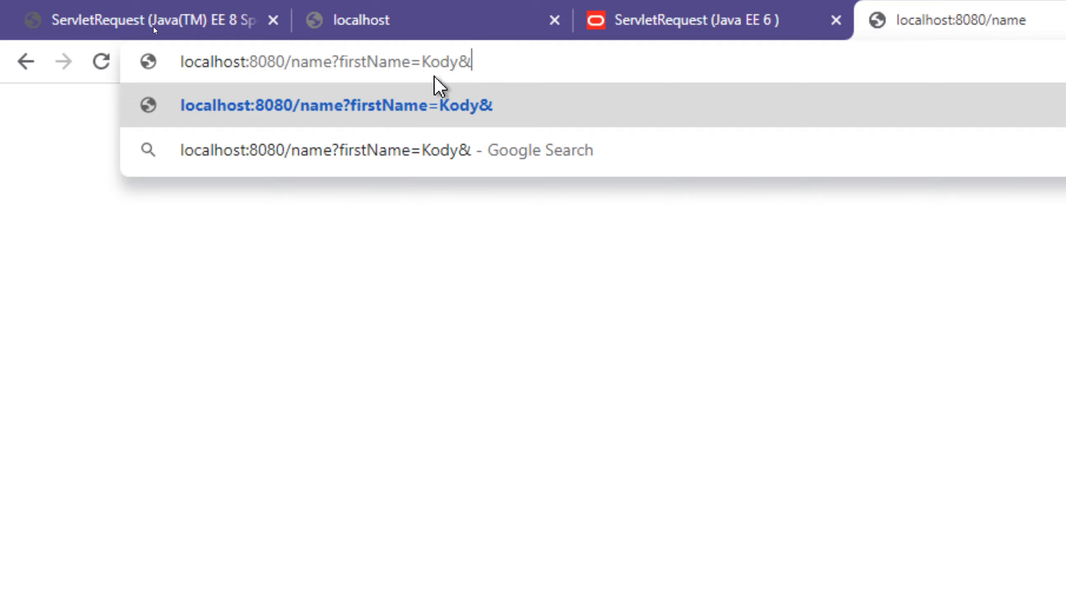
pyautogui.write('lastName=')
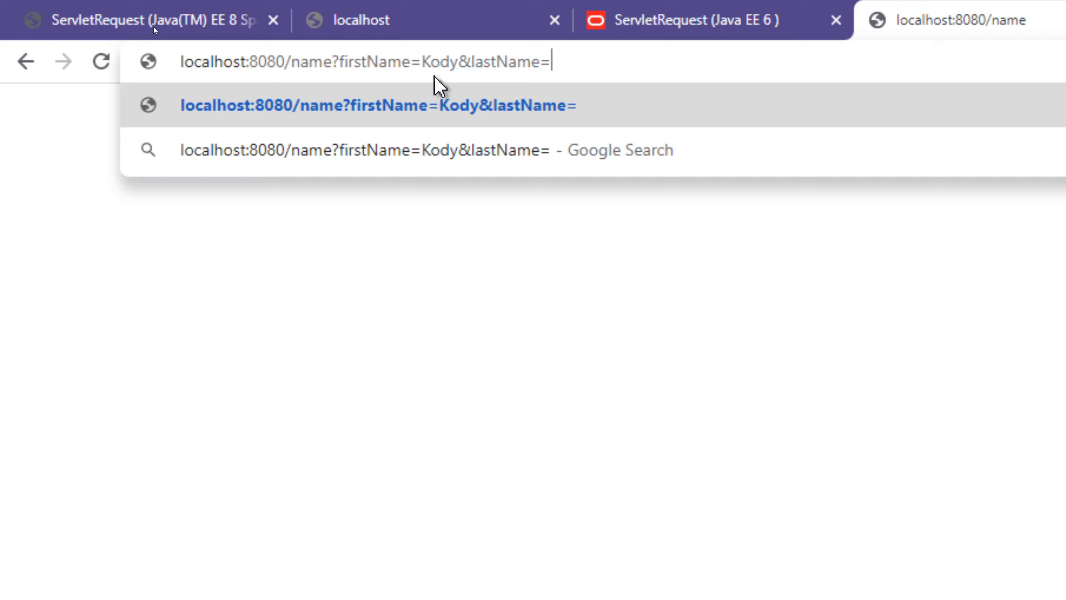
pyautogui.write('Simpson')
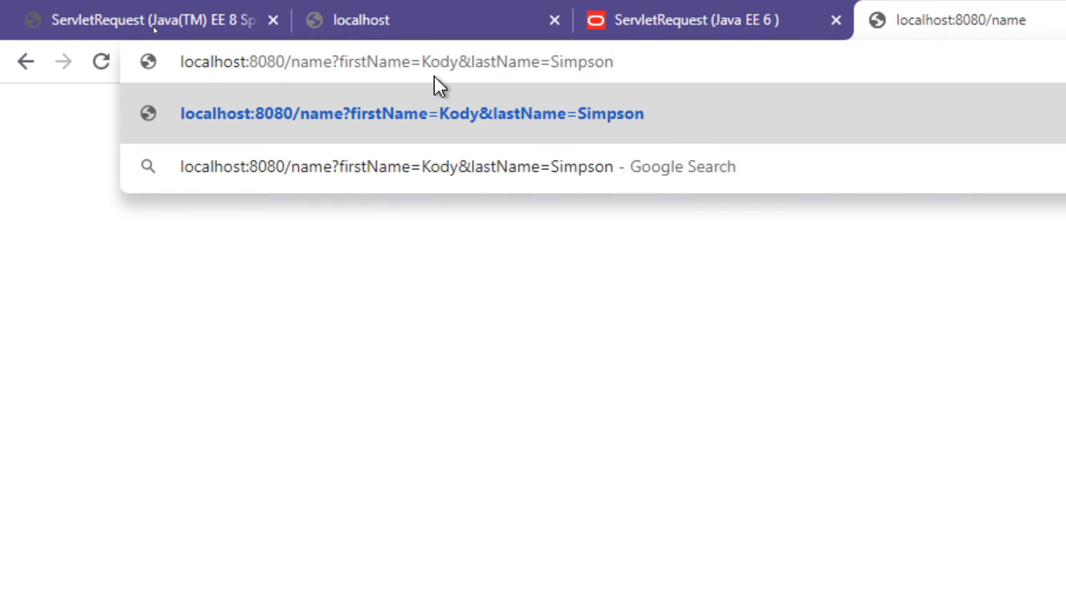
pyautogui.click(409, 114)
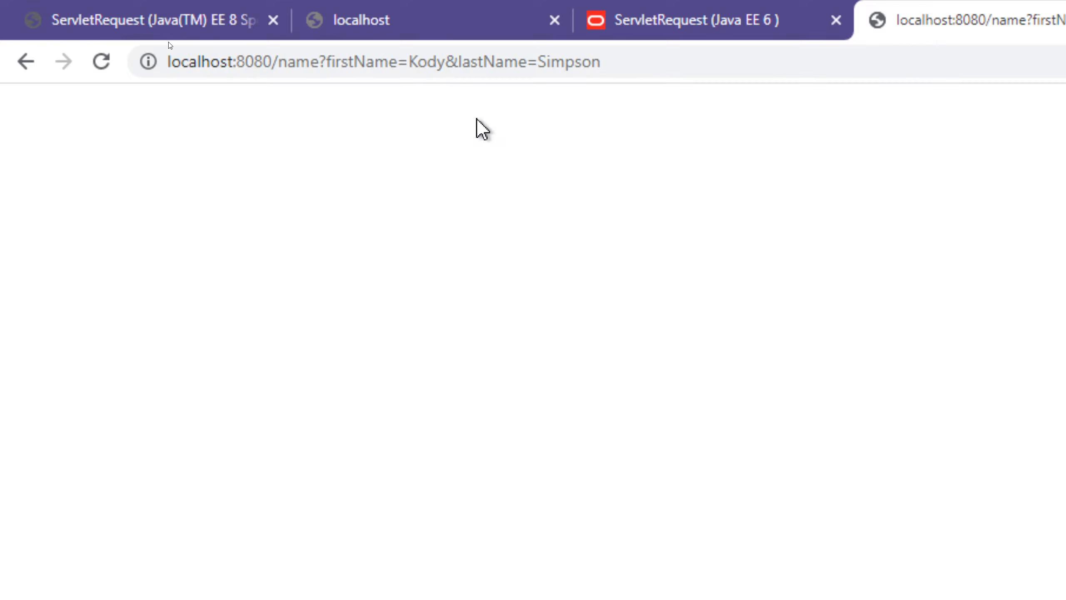
pyautogui.click(316, 591)
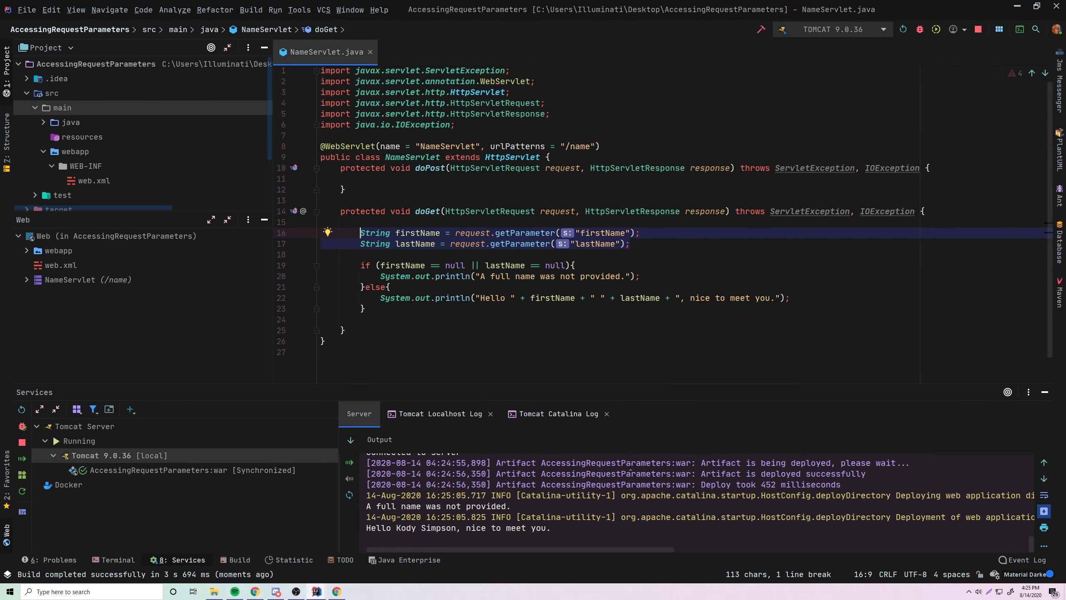
# Reload the servlet in Chrome with only firstName=Kody, then return to the IDE console.
pyautogui.click(337, 591)
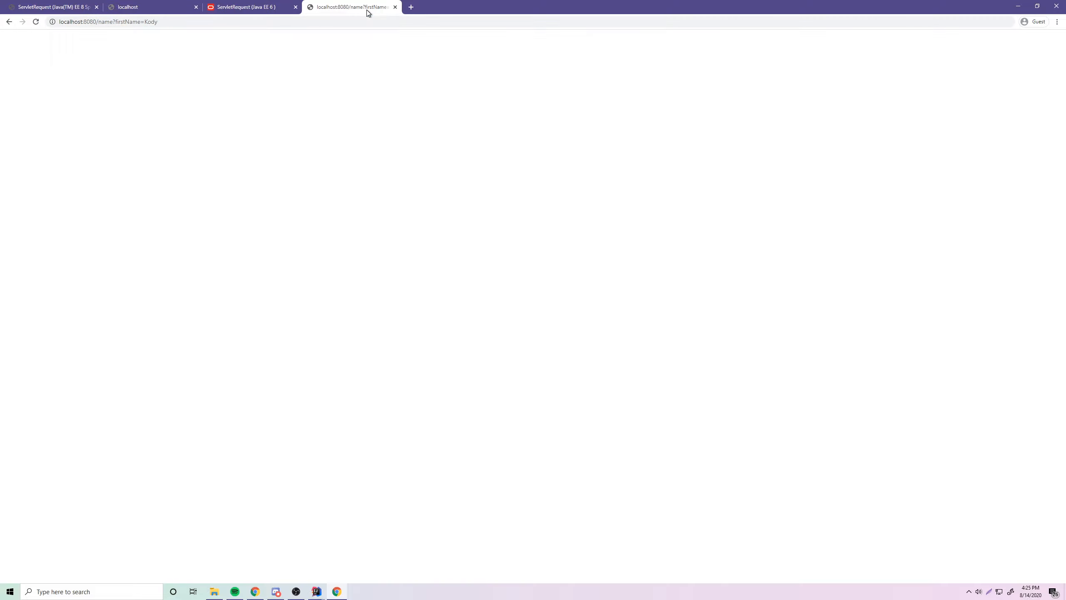
pyautogui.moveTo(330, 14)
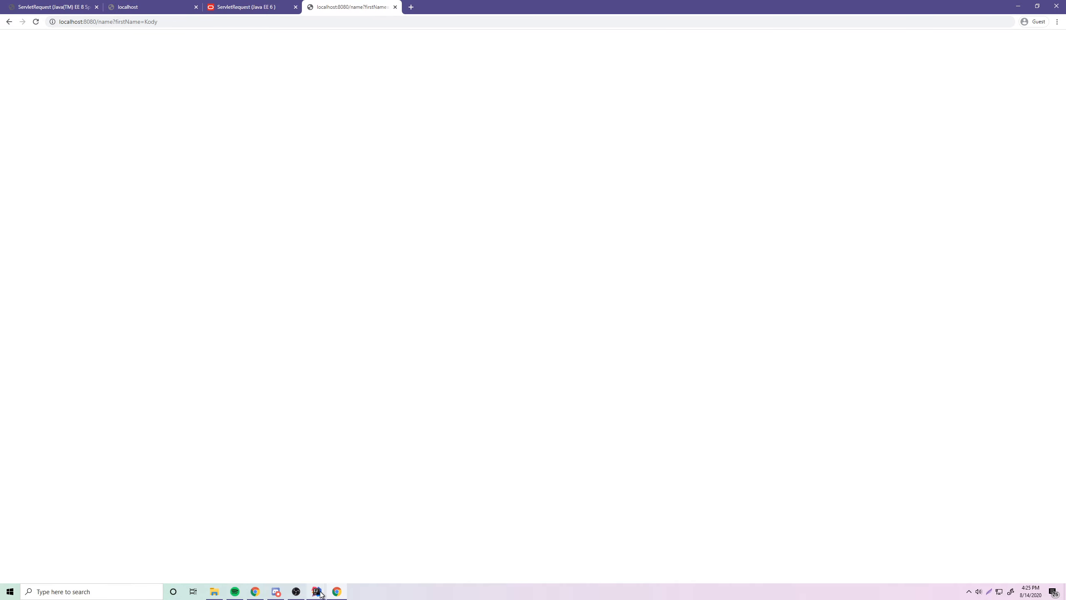
pyautogui.click(316, 591)
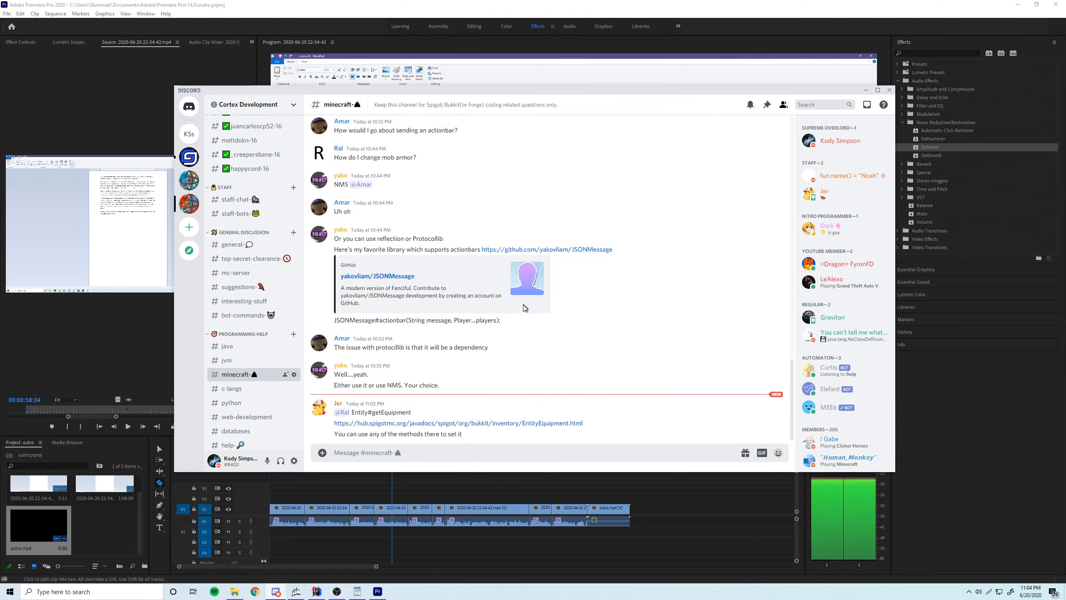
# Browse the java, jvm, minecraft and c-langs channels of Cortex Development, ending on #java.
pyautogui.scroll(-3)
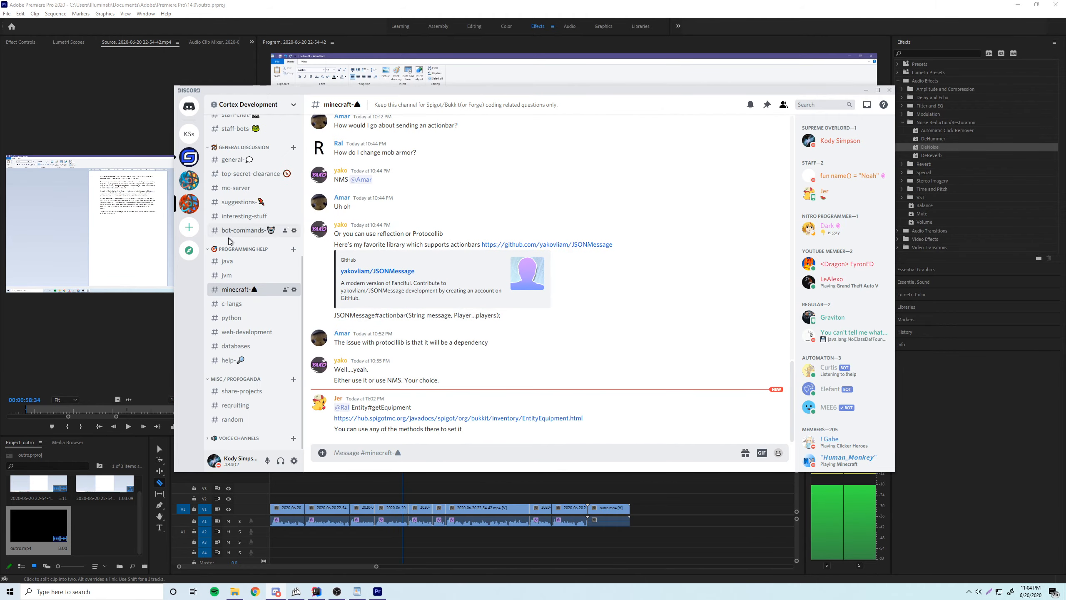
pyautogui.moveTo(228, 261)
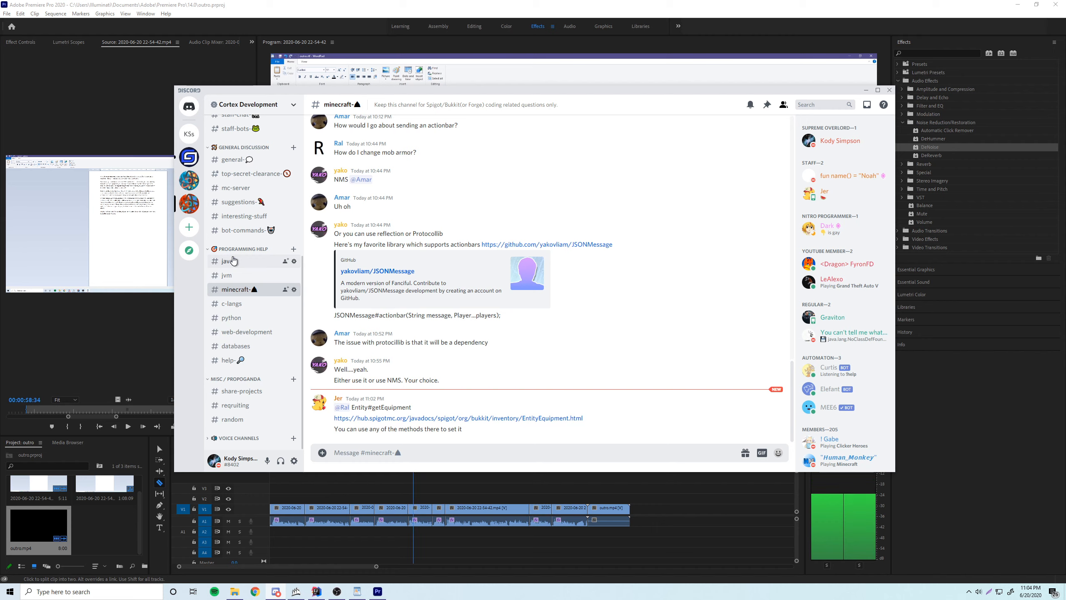
pyautogui.click(226, 261)
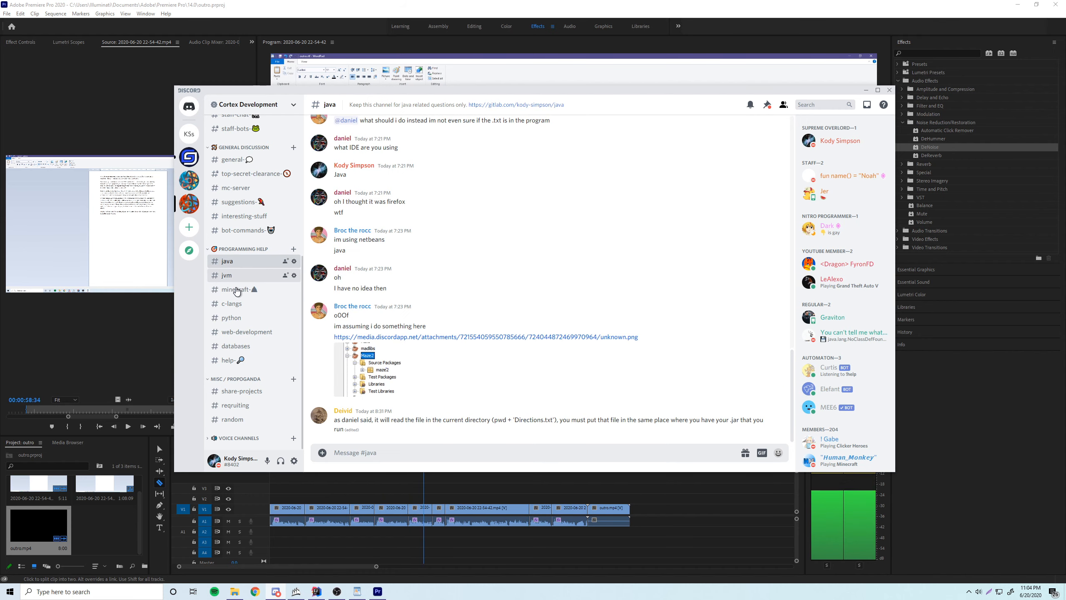
pyautogui.click(226, 275)
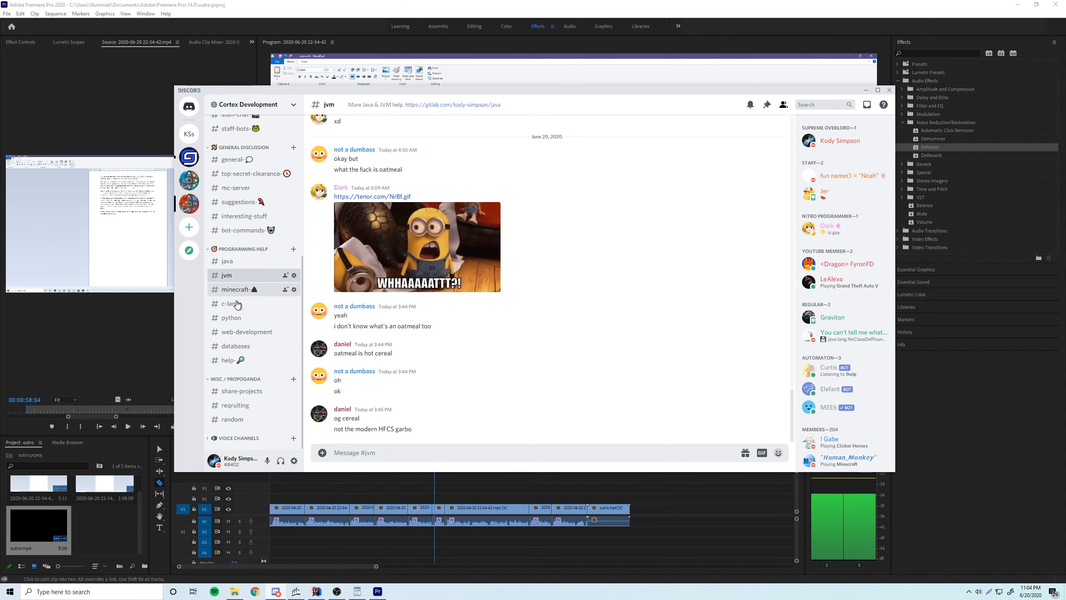
pyautogui.click(235, 289)
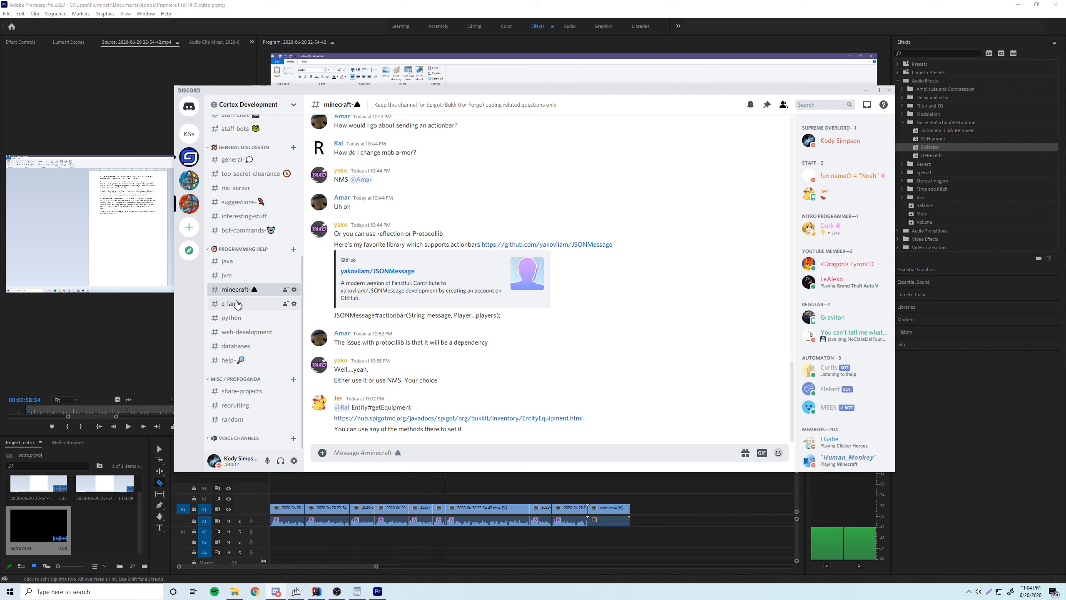
pyautogui.click(231, 303)
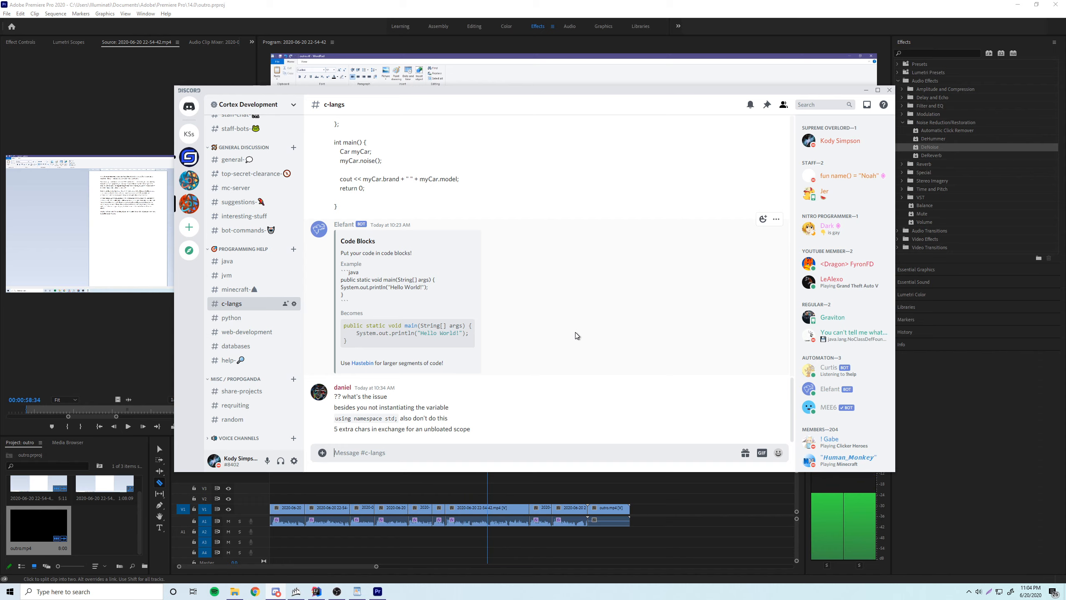
pyautogui.moveTo(227, 261)
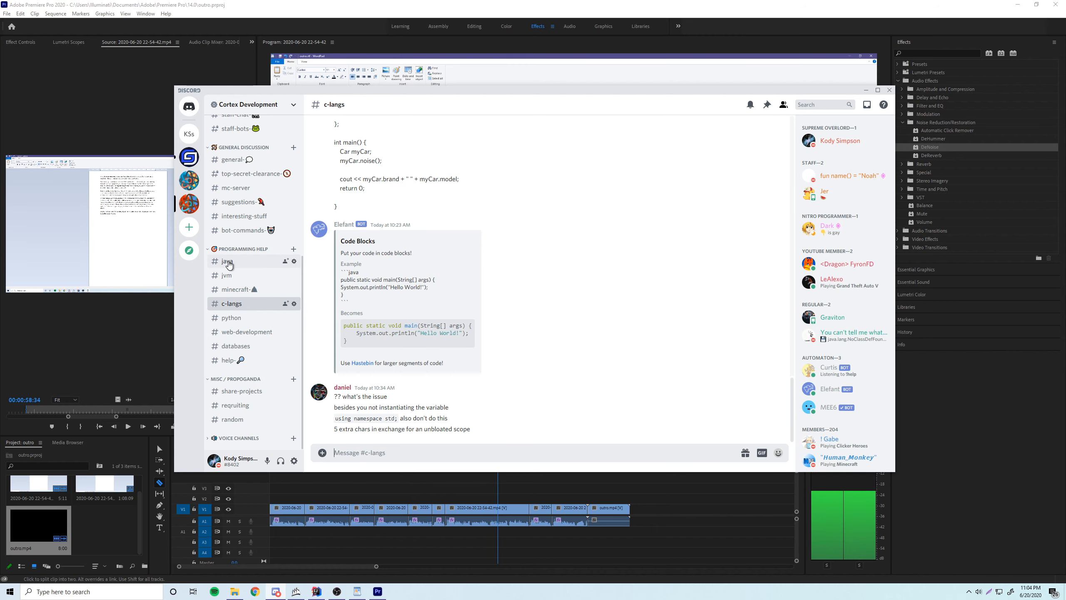
pyautogui.click(227, 261)
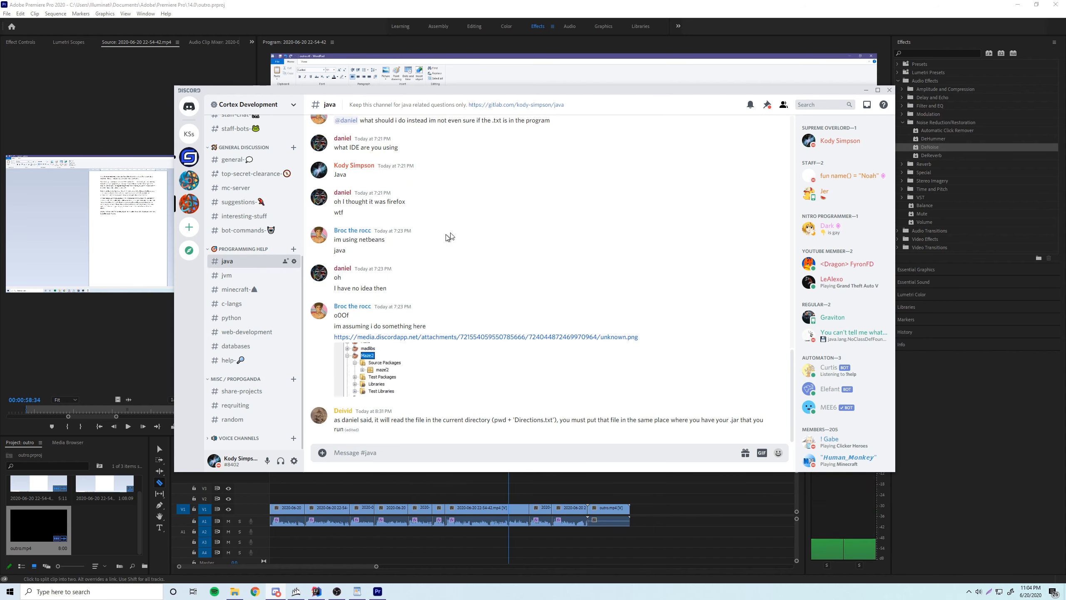
pyautogui.moveTo(578, 294)
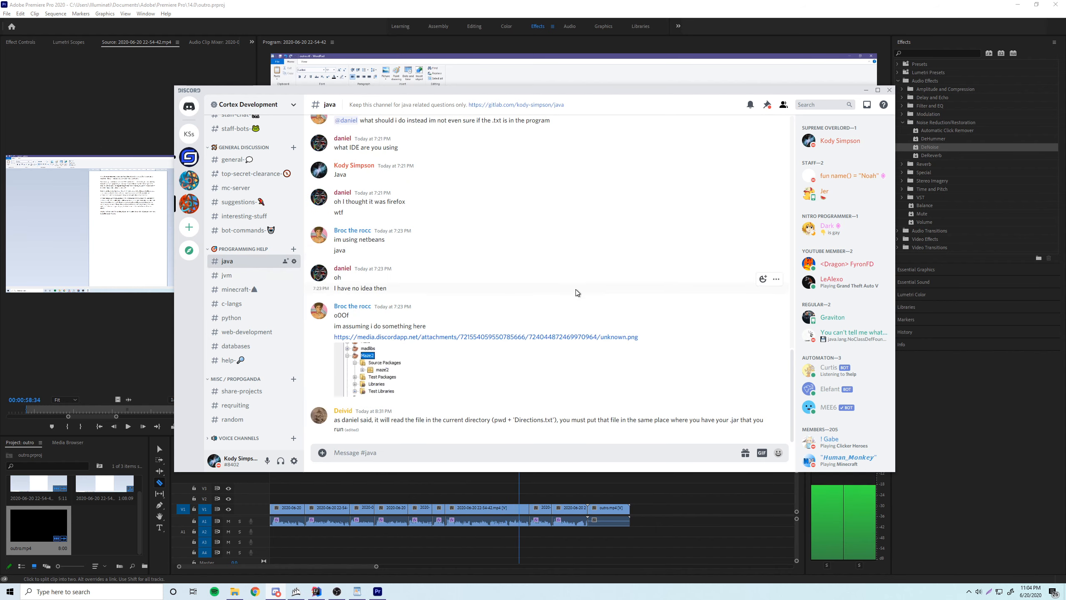